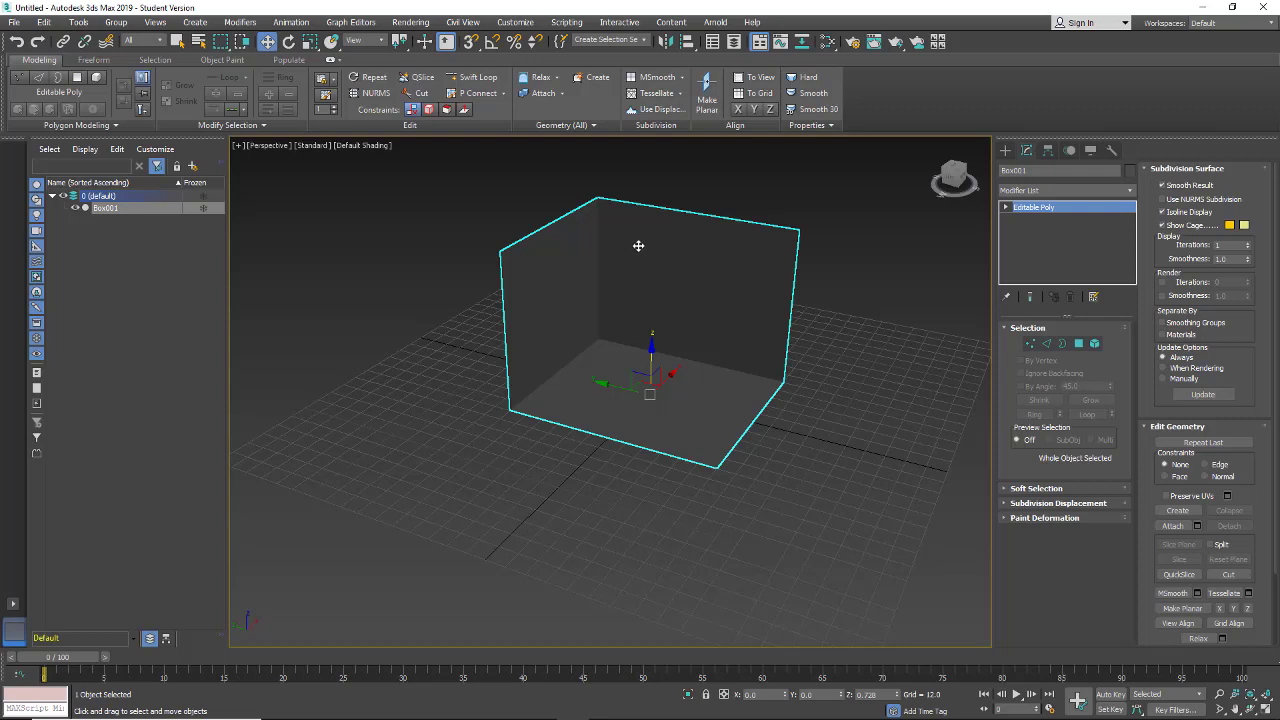
mouse_move(638, 246)
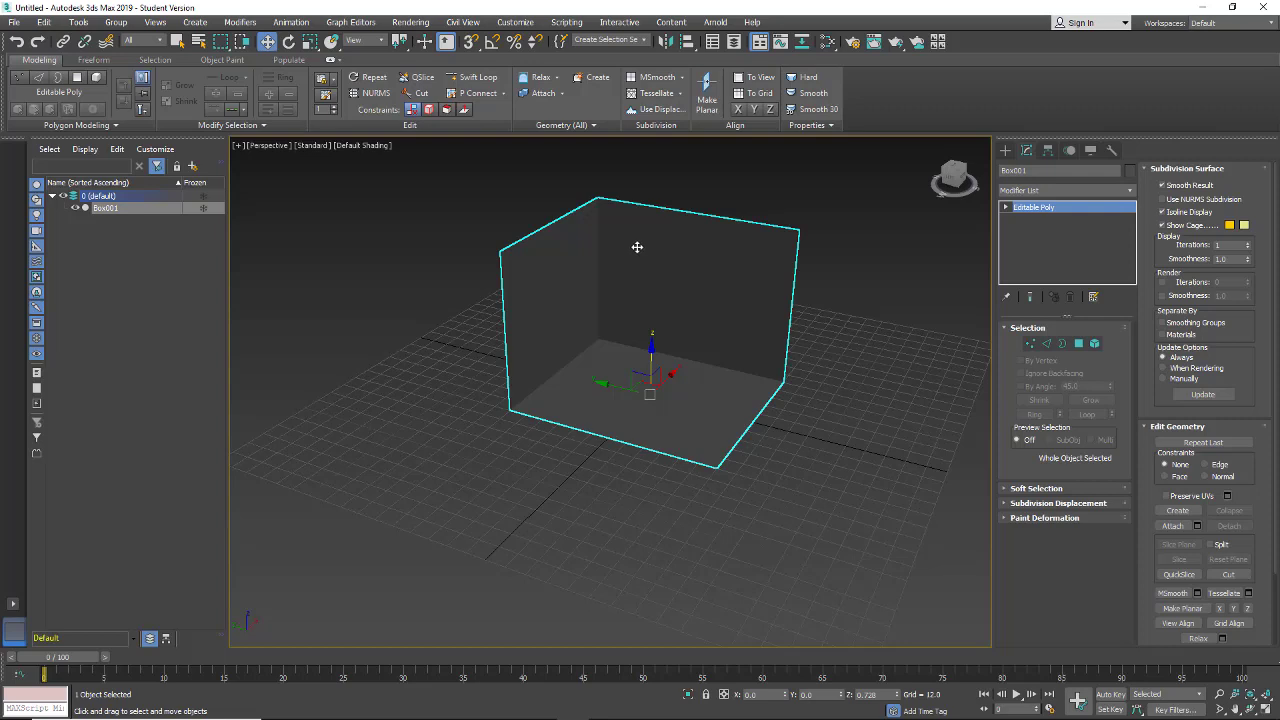
mouse_move(520, 412)
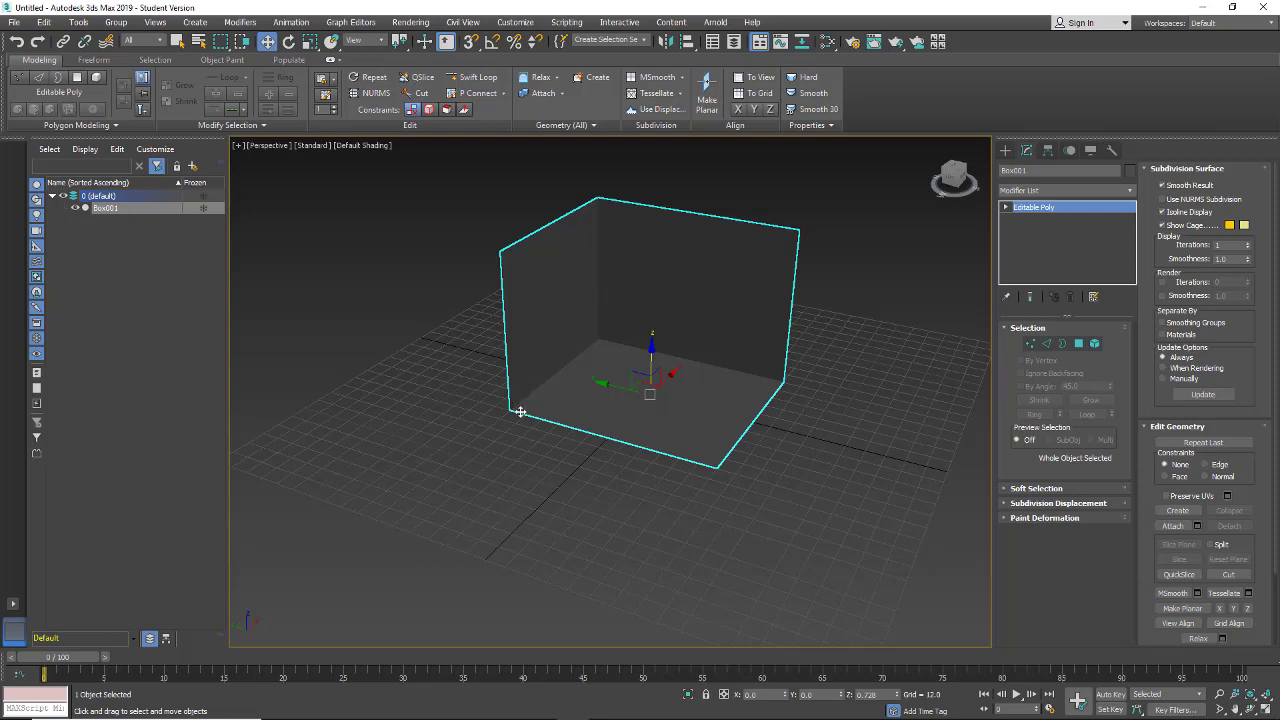
mouse_move(568, 282)
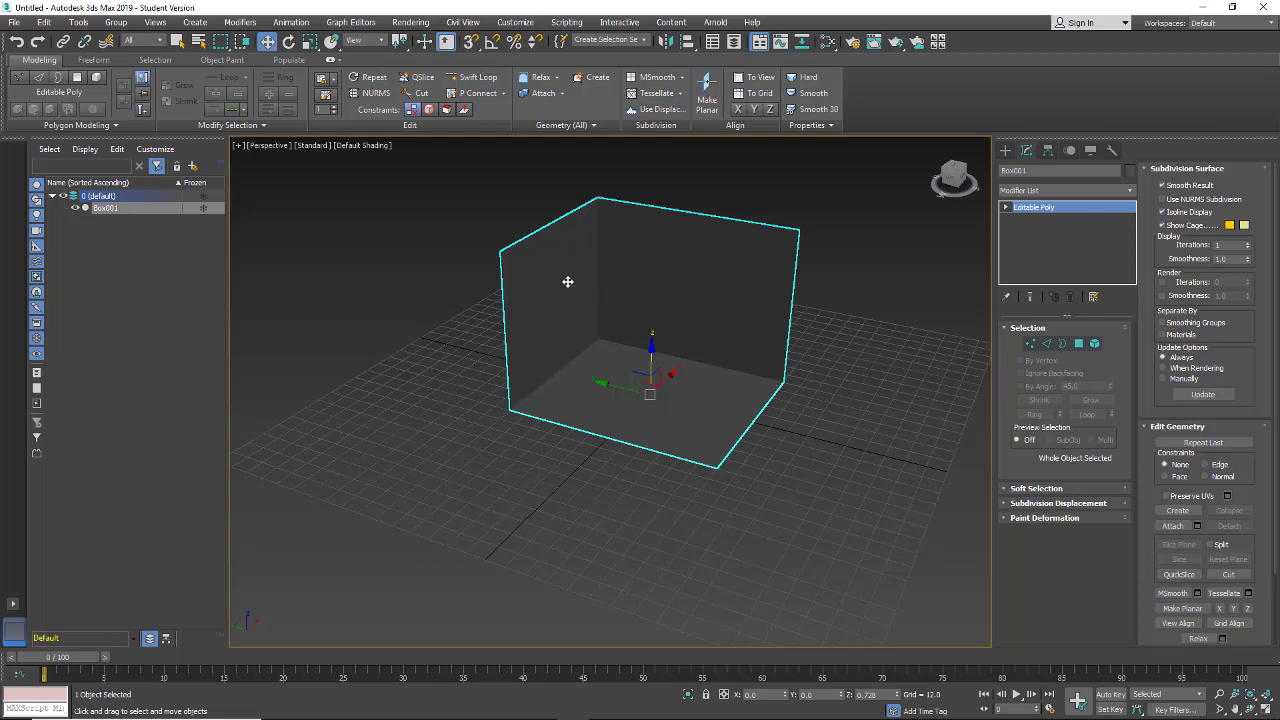
mouse_move(531, 421)
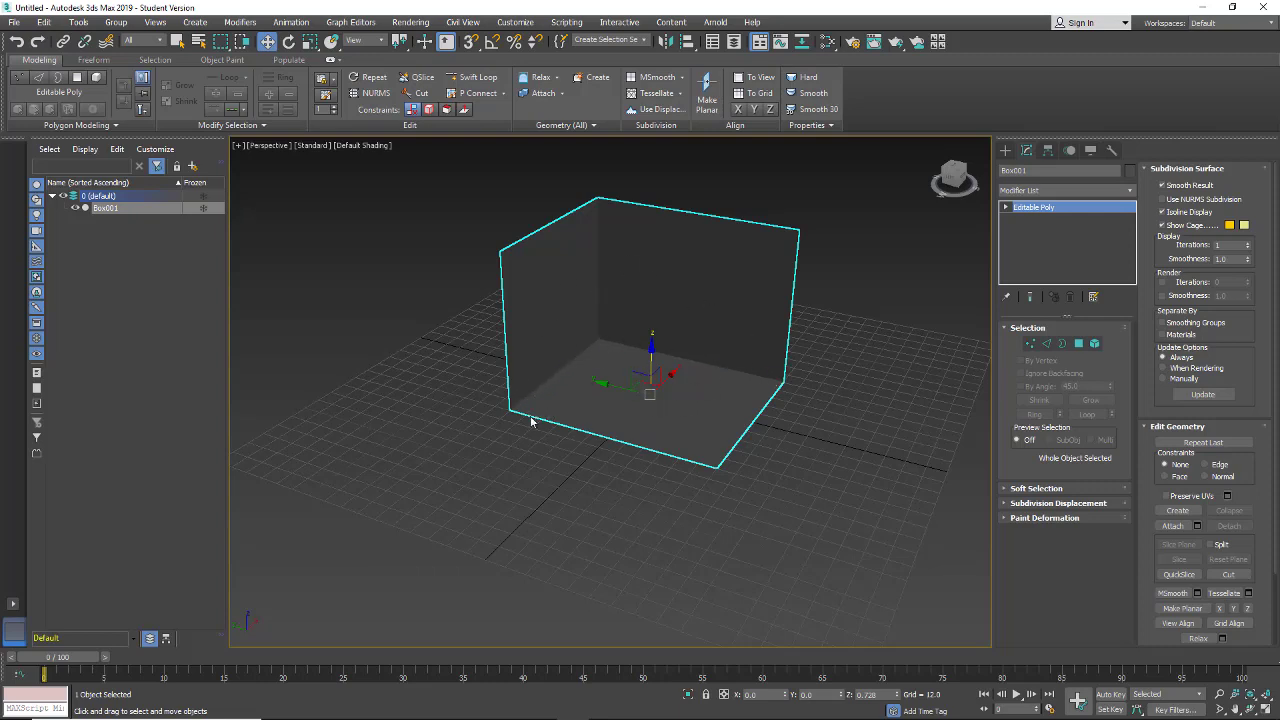
mouse_move(543, 310)
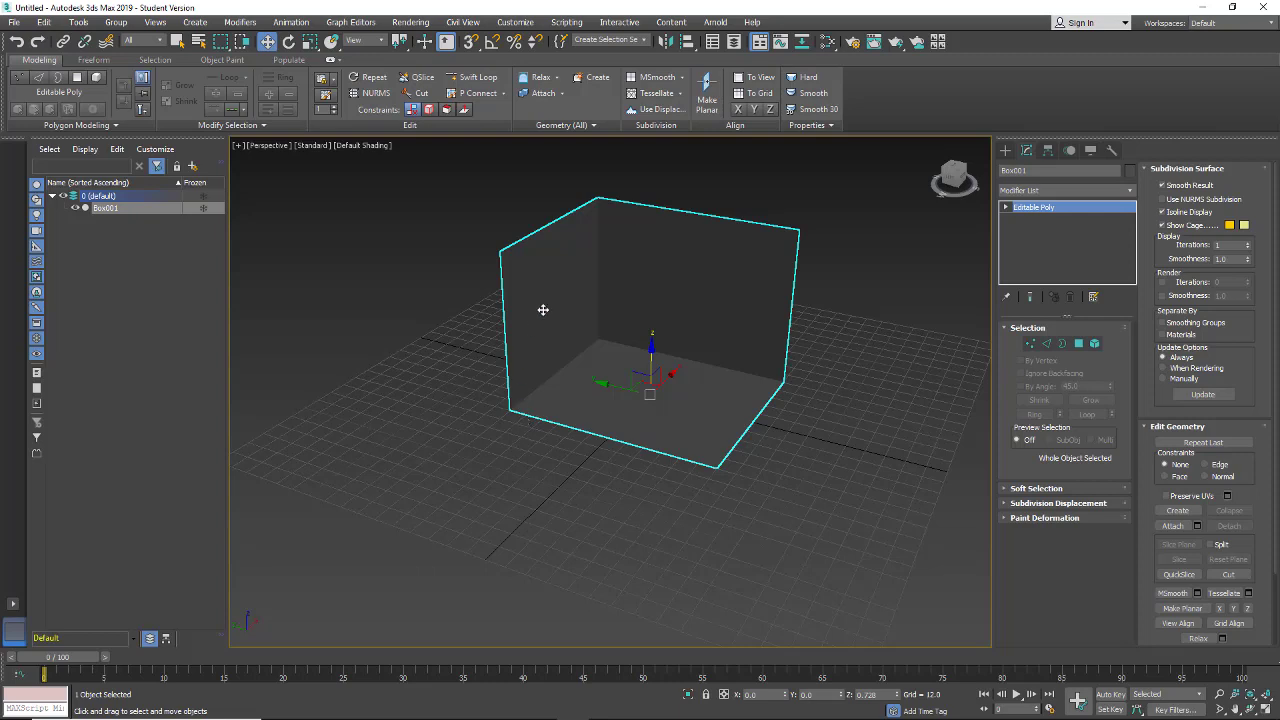
mouse_move(513, 418)
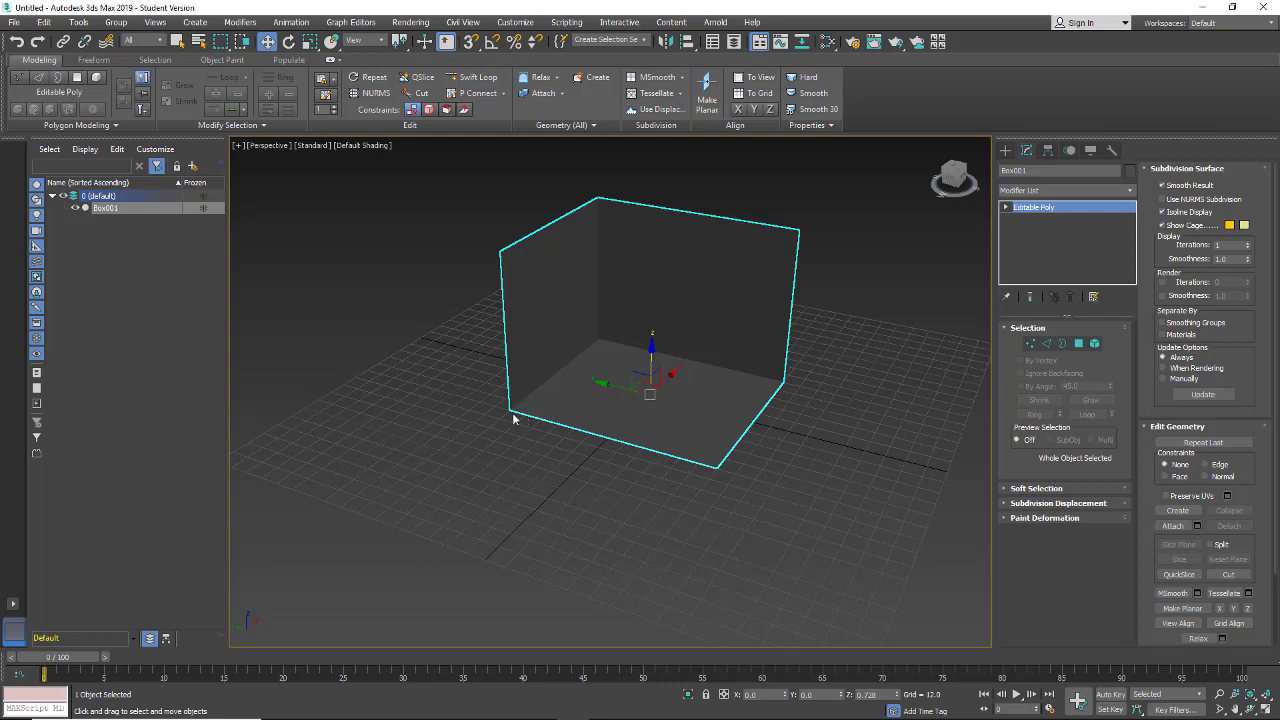
mouse_move(713, 454)
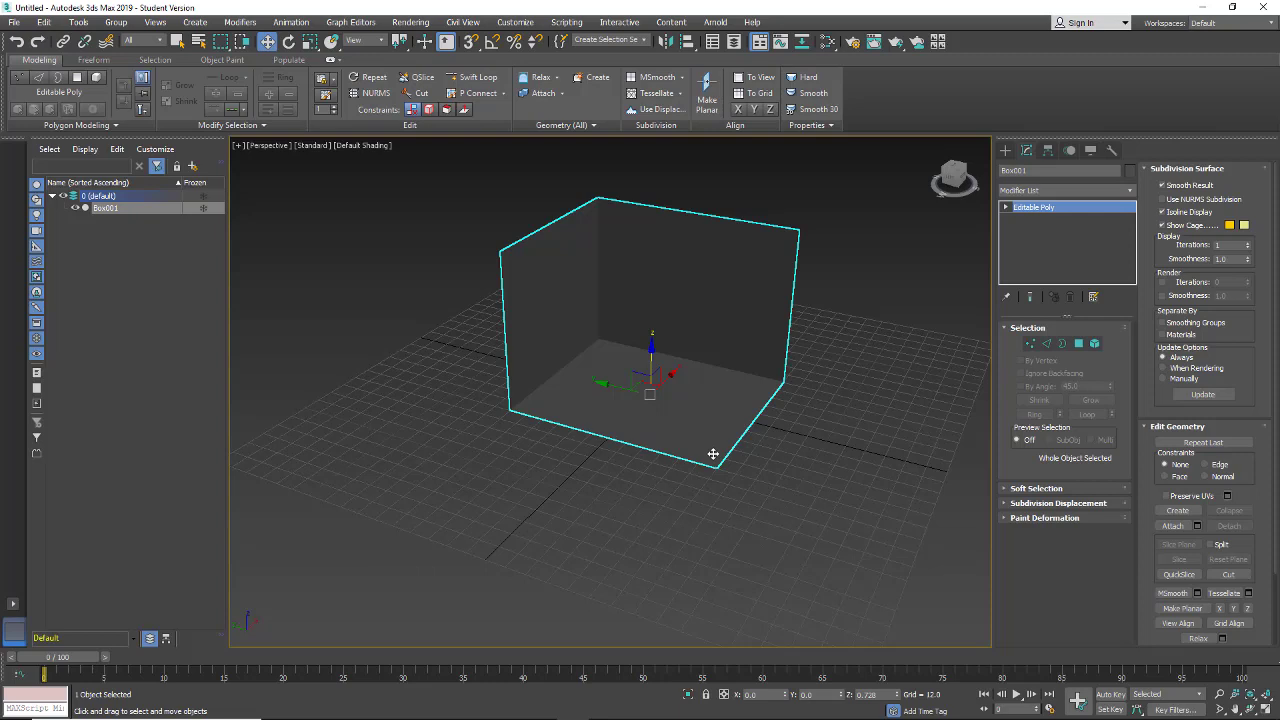
mouse_move(511, 418)
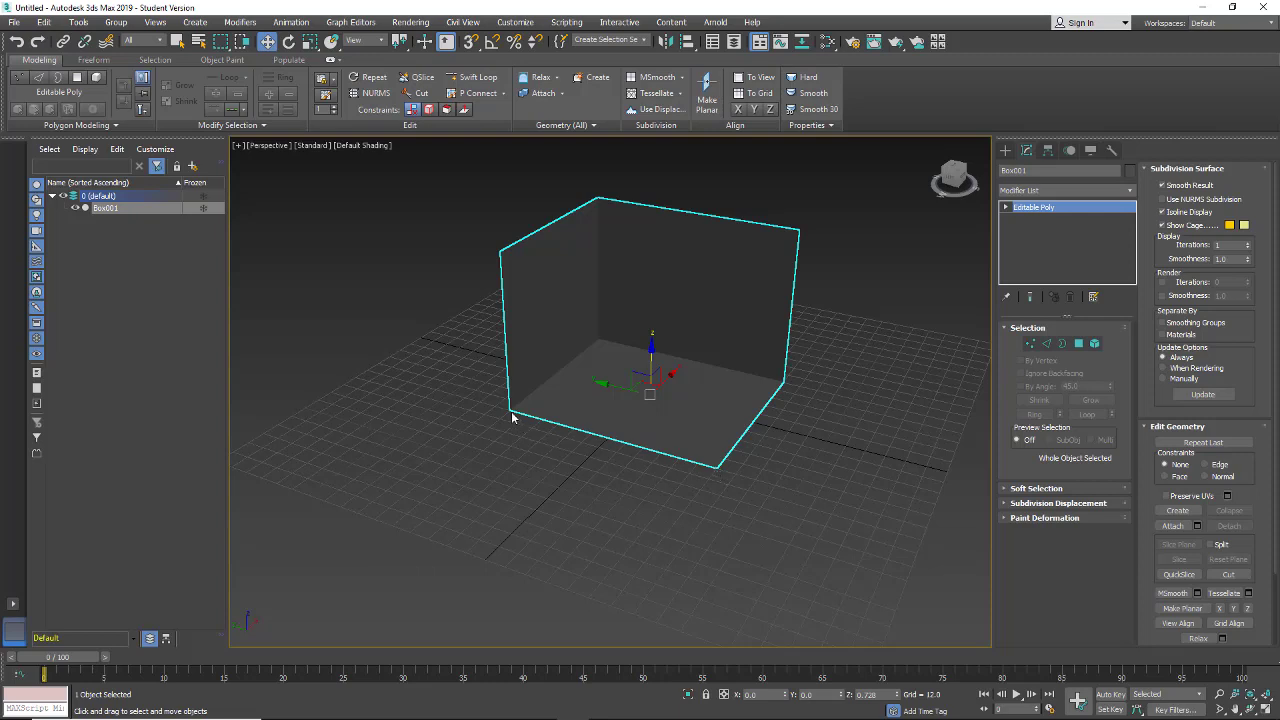
mouse_move(533, 270)
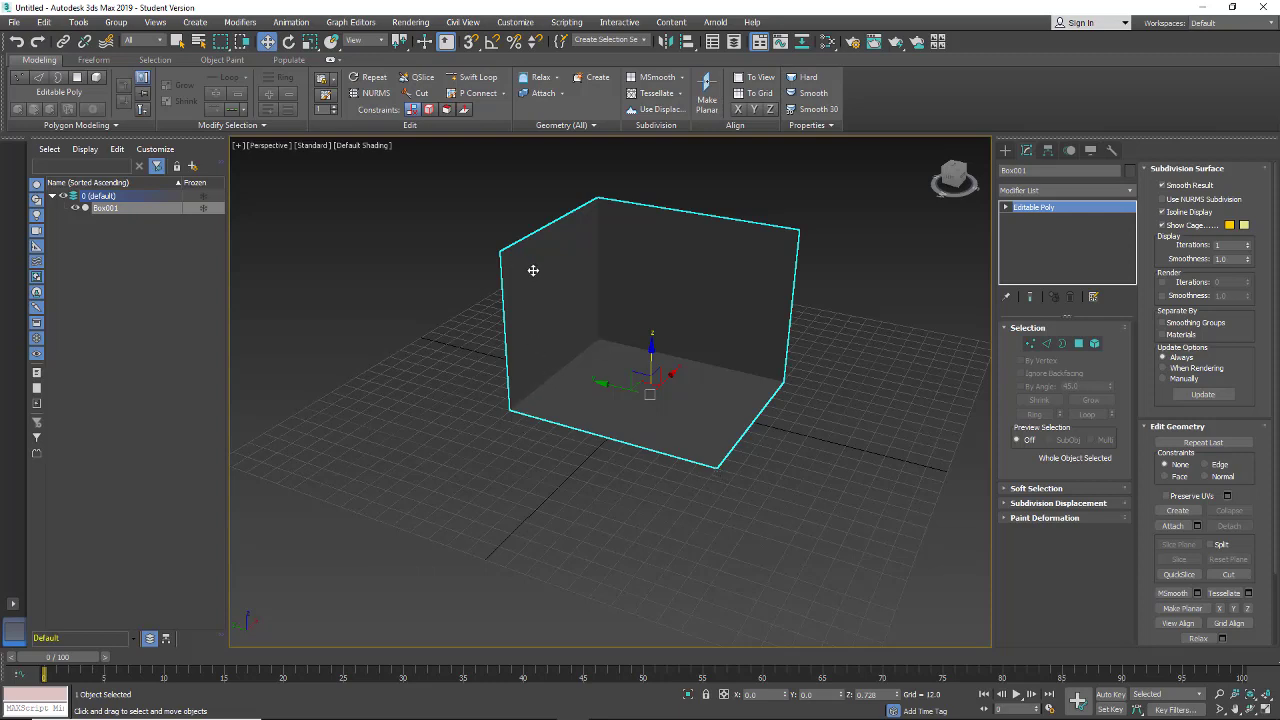
mouse_move(693, 317)
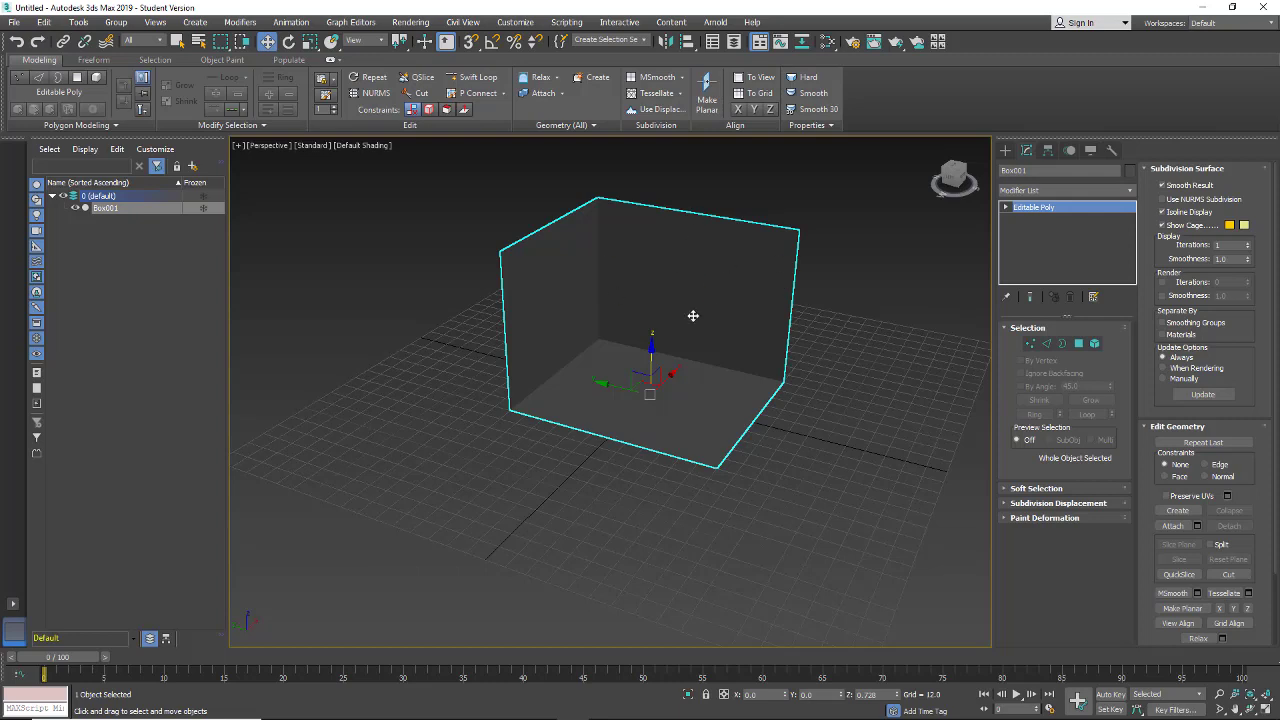
mouse_move(740, 394)
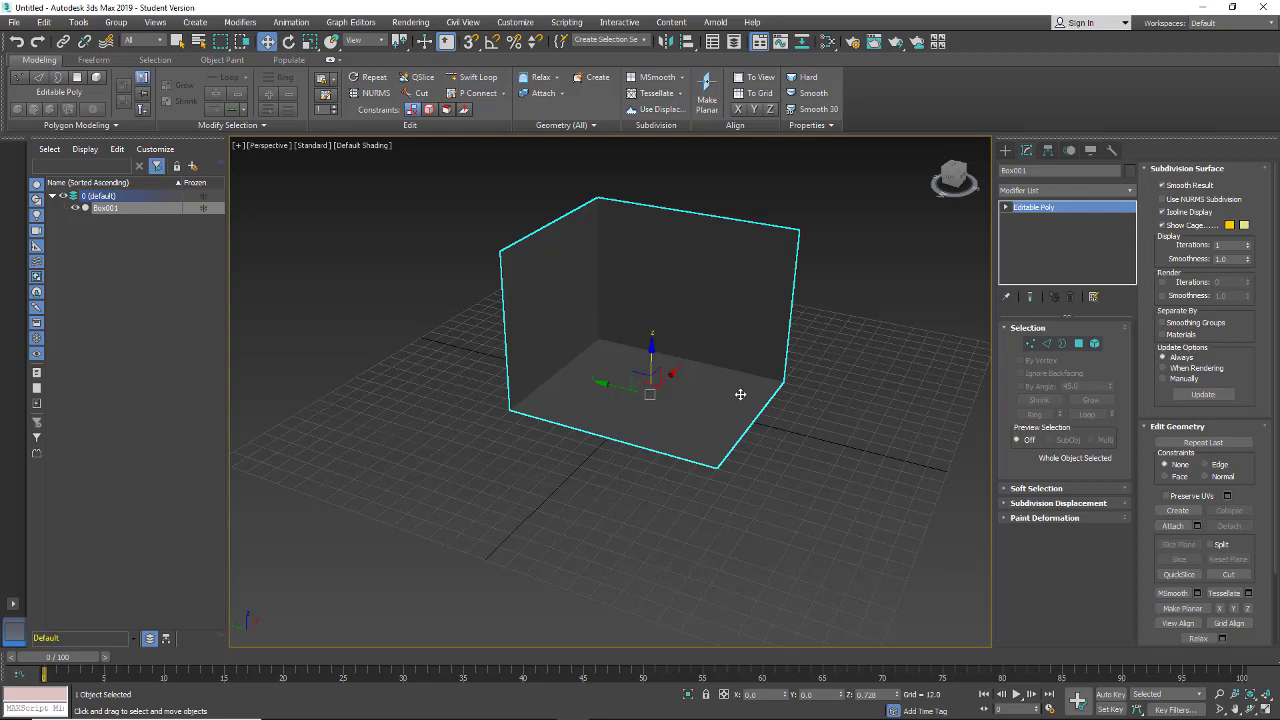
mouse_move(856, 274)
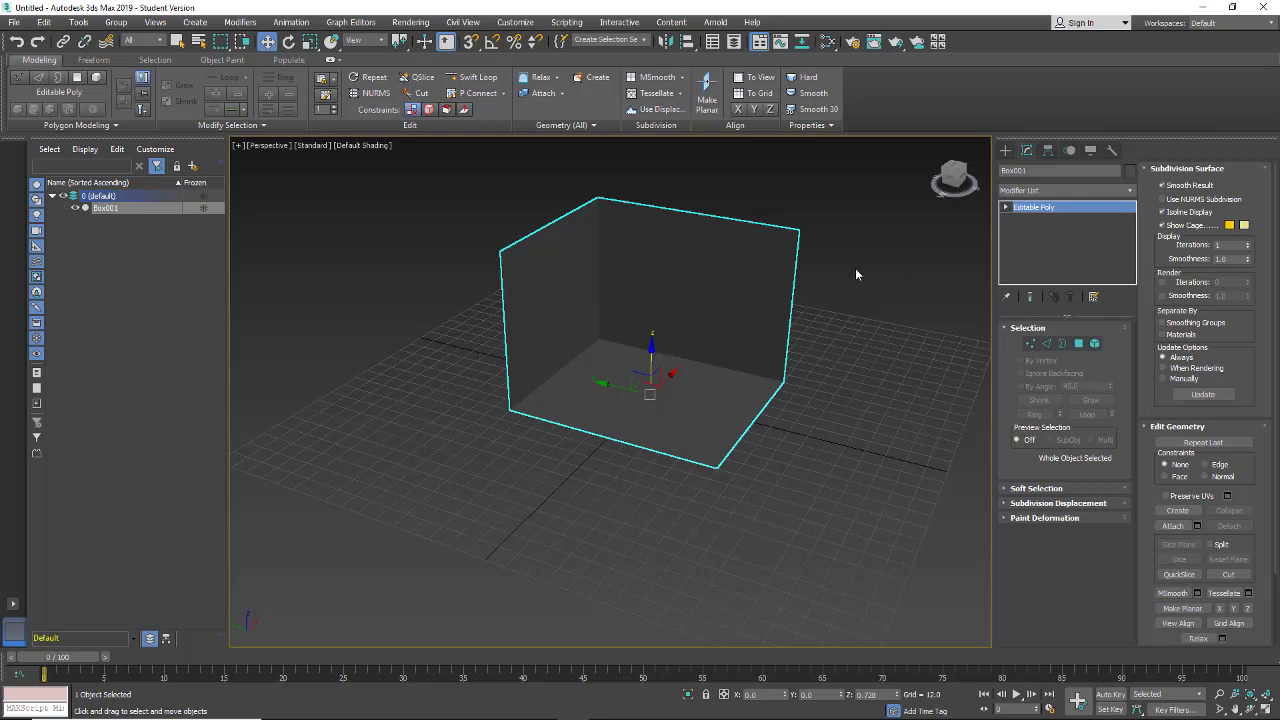
mouse_move(658, 251)
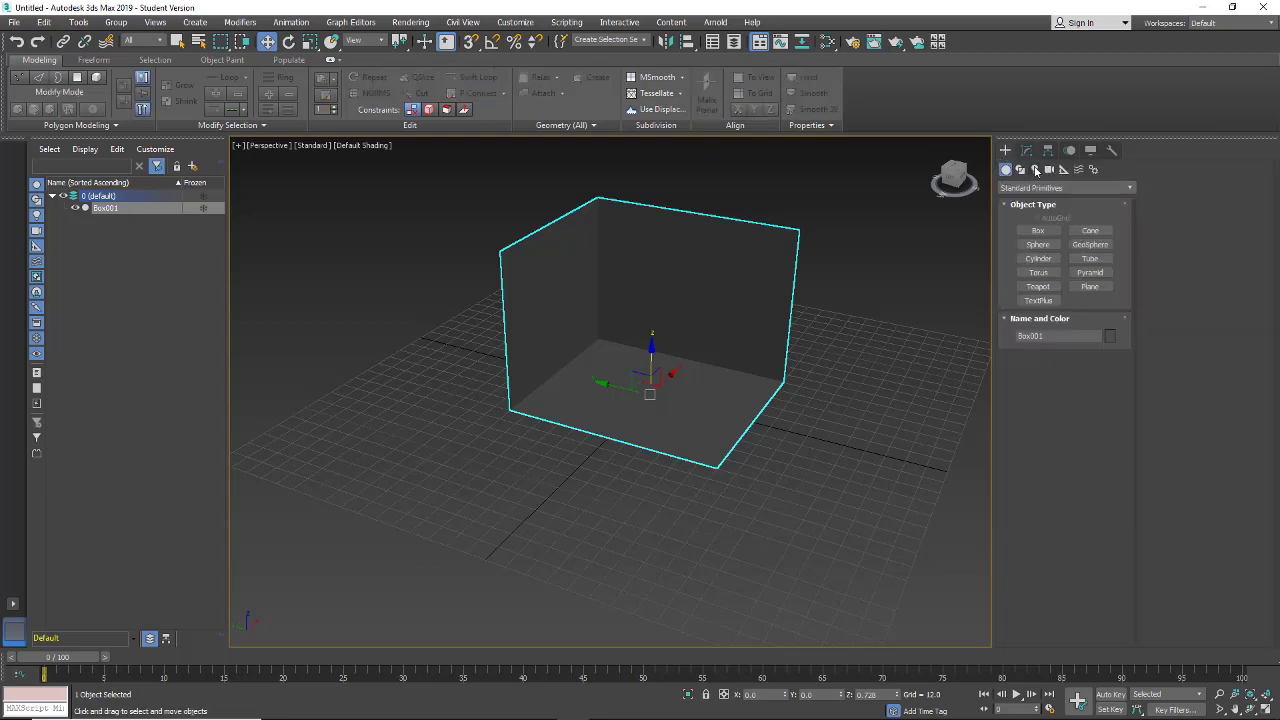
Step: Switch Lights to Photometric and start a Target Light, bringing up the exposure control prompt
click(1035, 169)
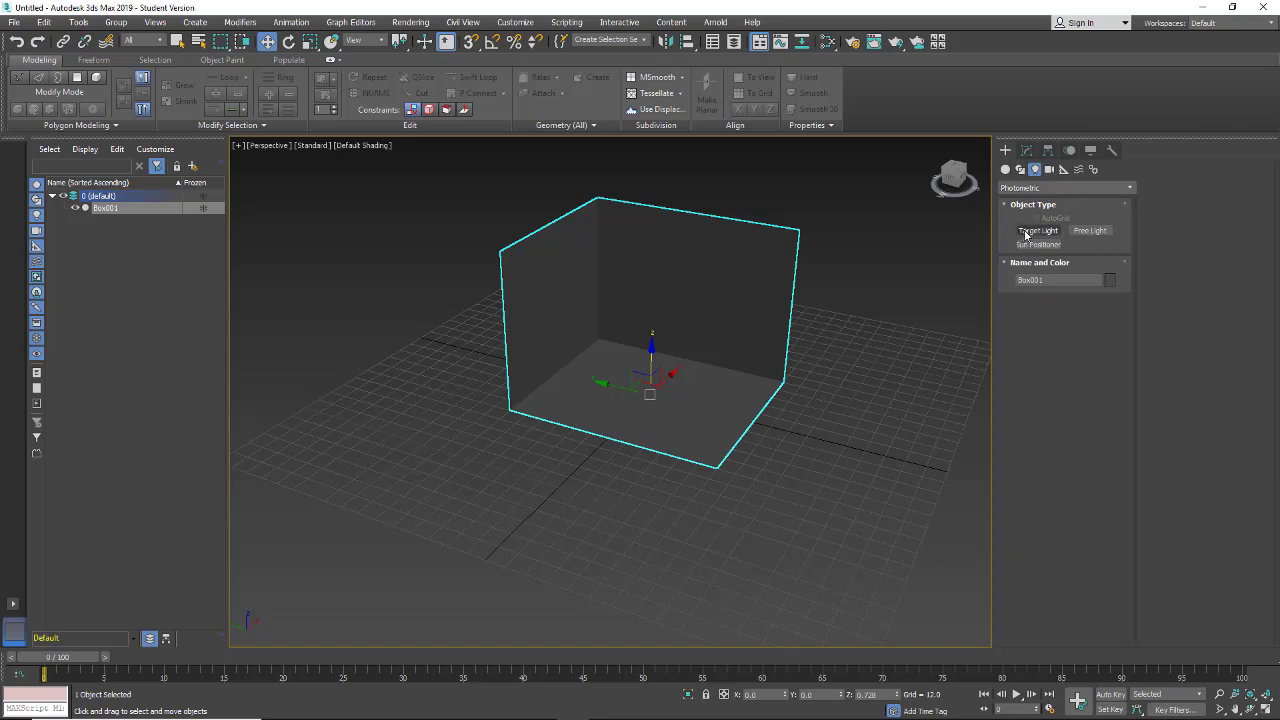
click(1037, 230)
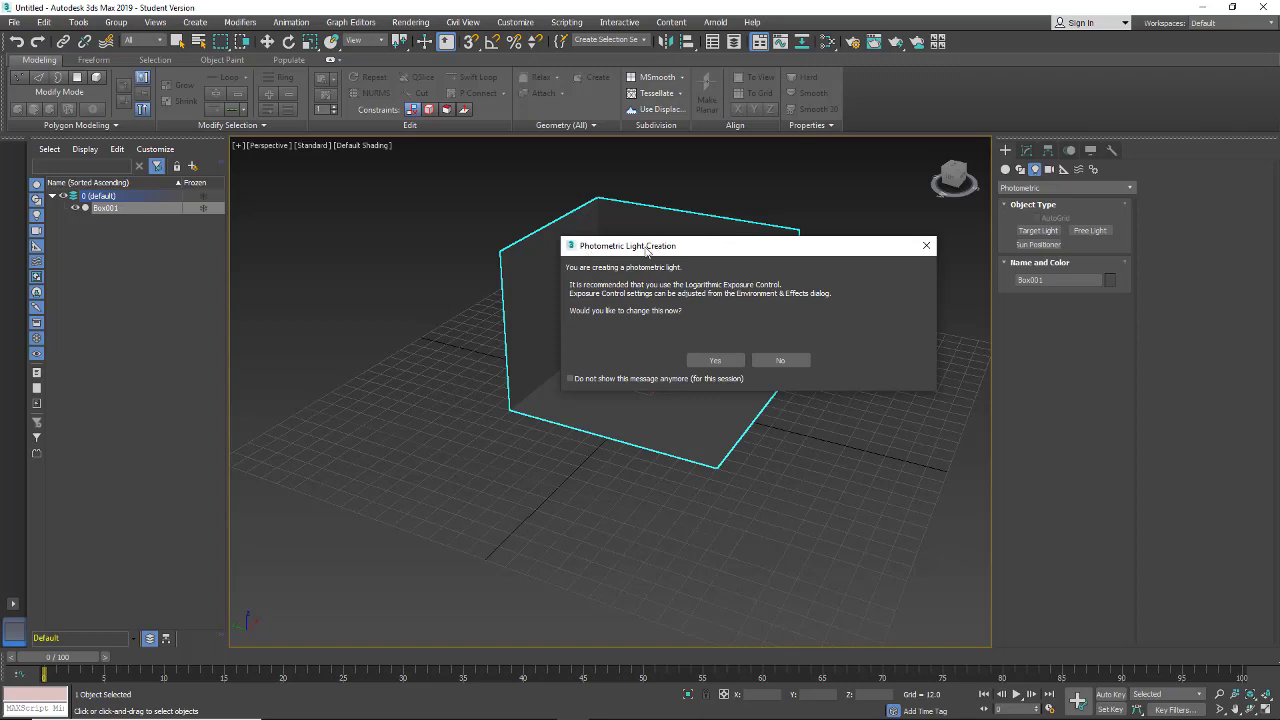
mouse_move(674, 293)
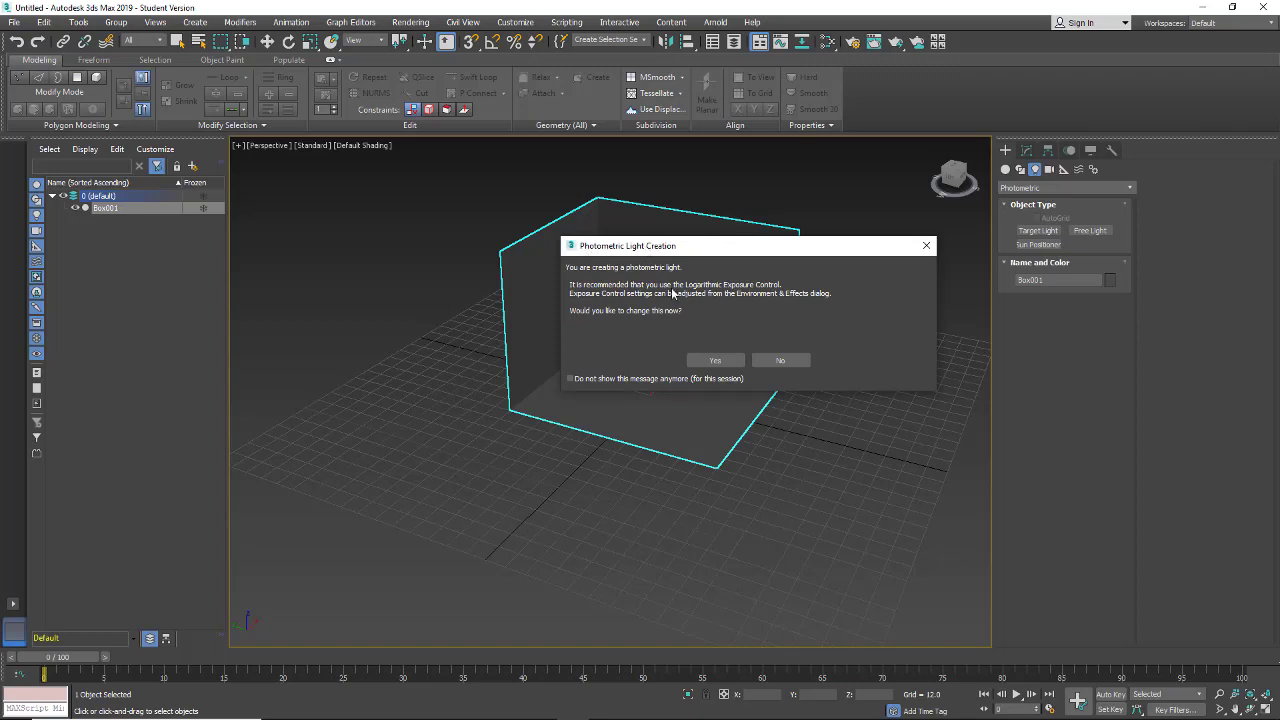
mouse_move(687, 292)
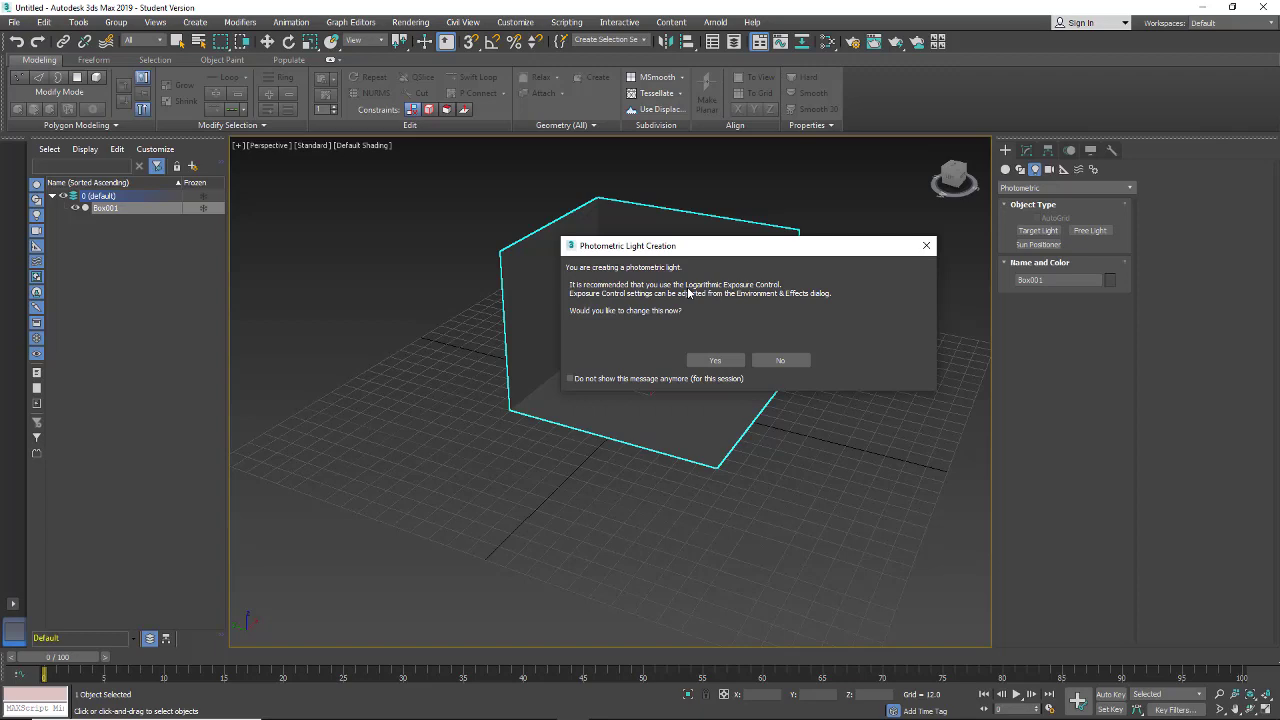
mouse_move(770, 290)
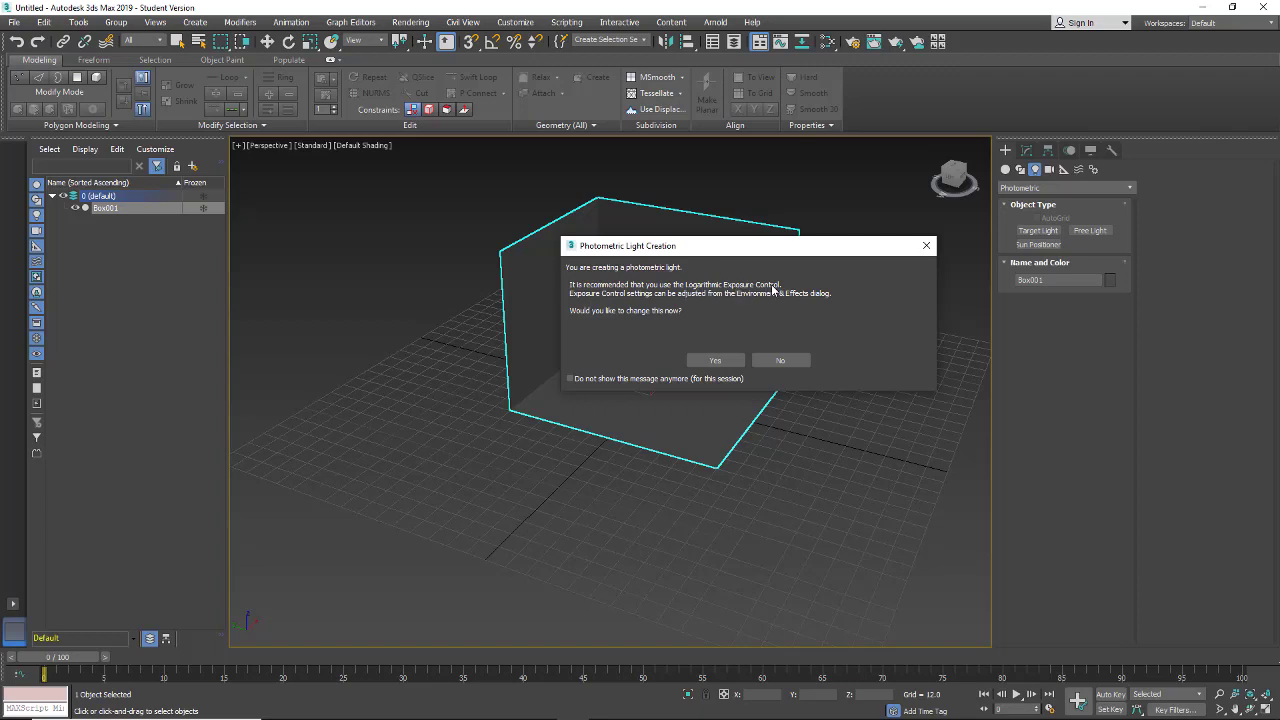
mouse_move(615, 353)
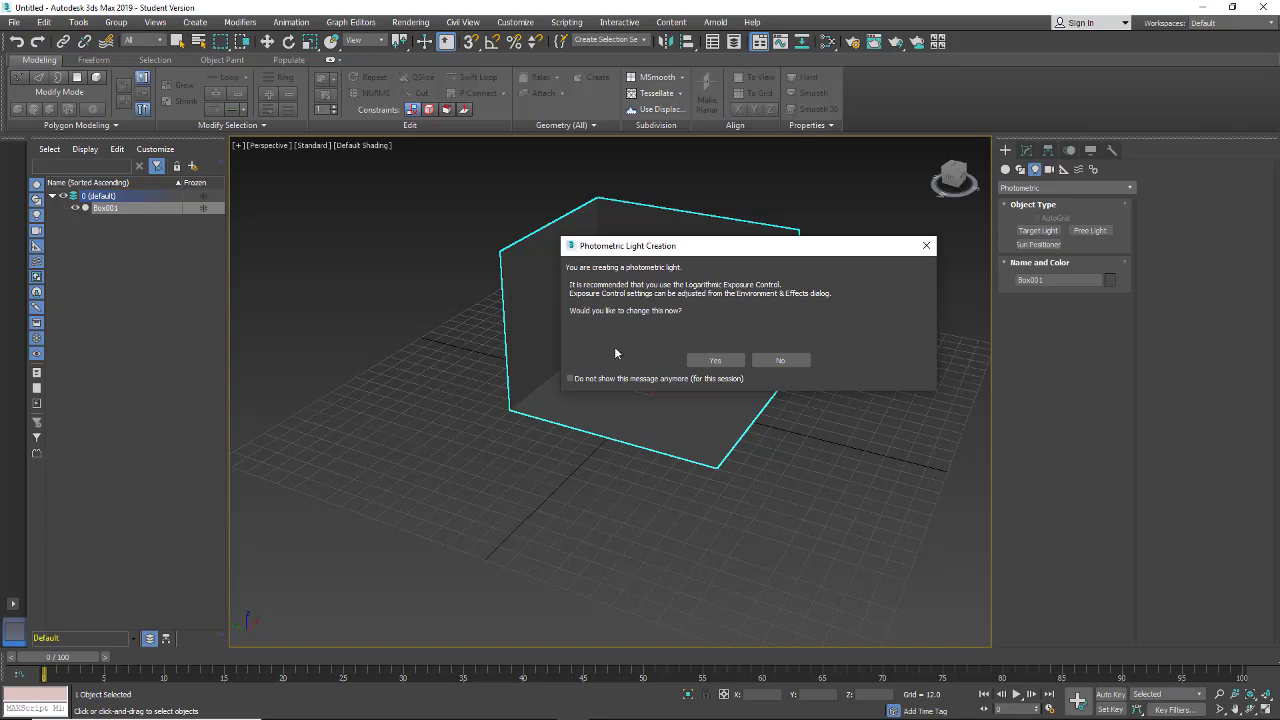
mouse_move(780, 360)
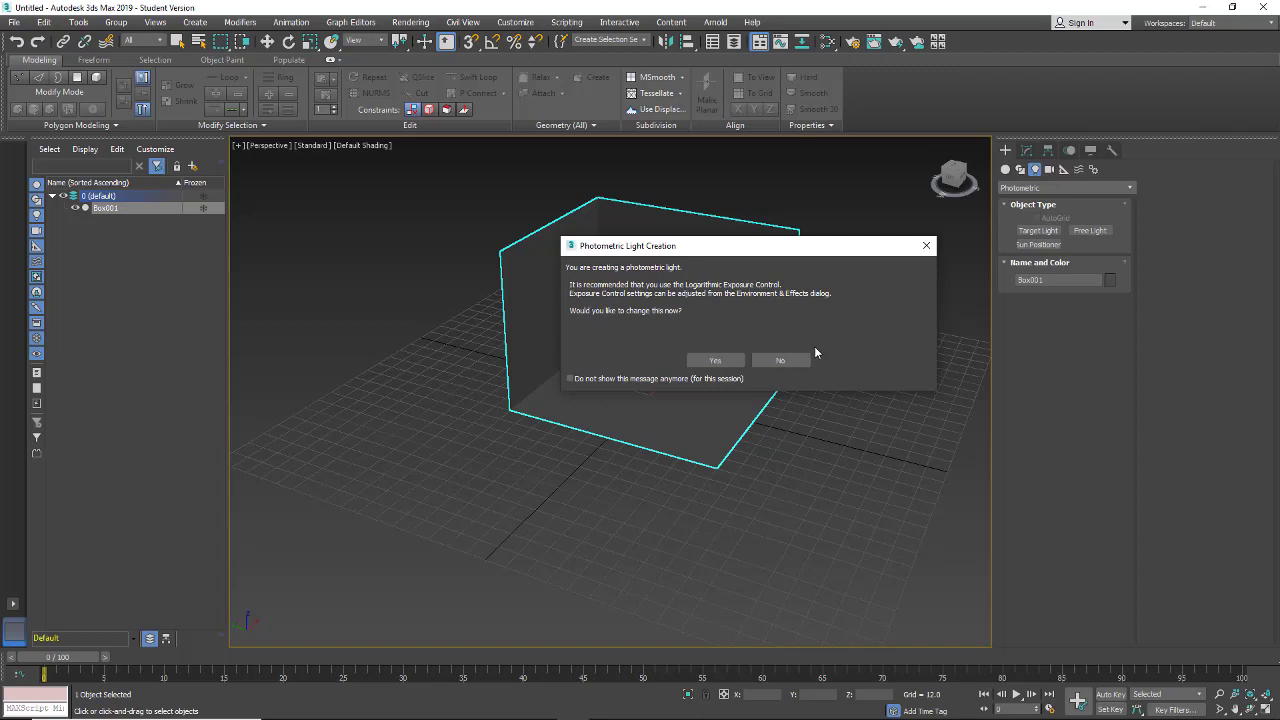
mouse_move(728, 312)
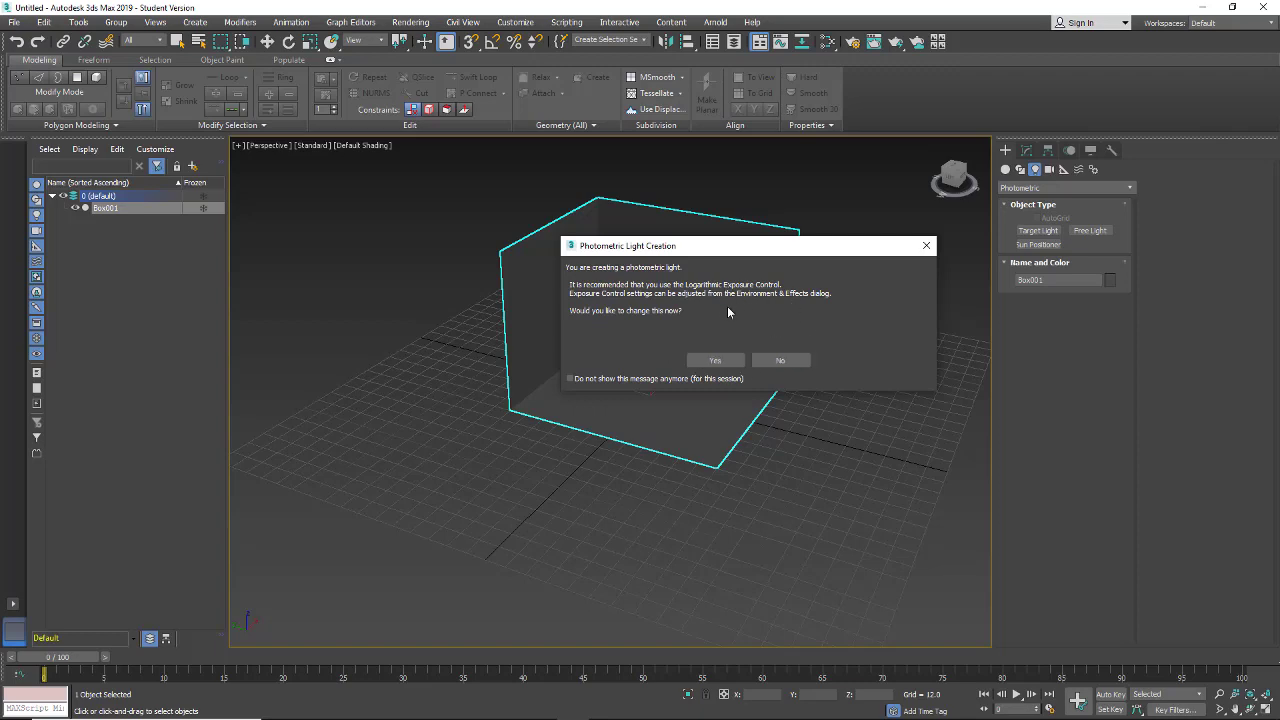
mouse_move(778, 299)
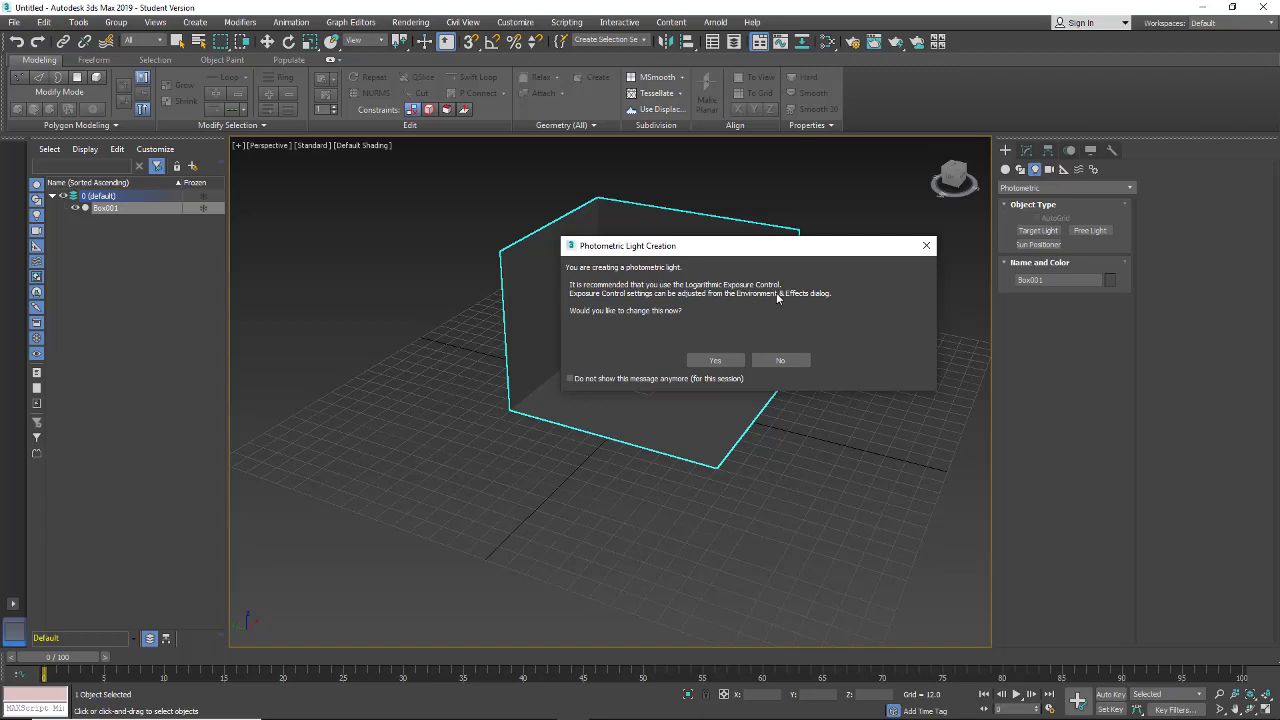
mouse_move(807, 302)
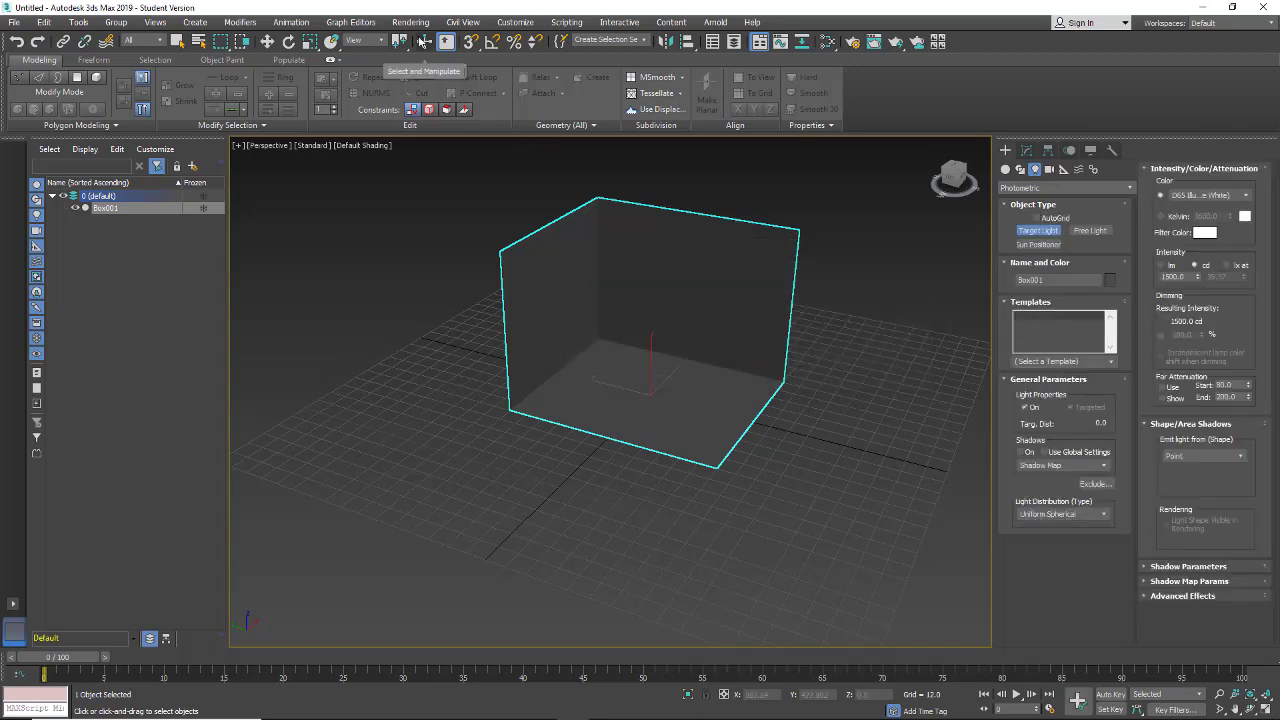
click(410, 22)
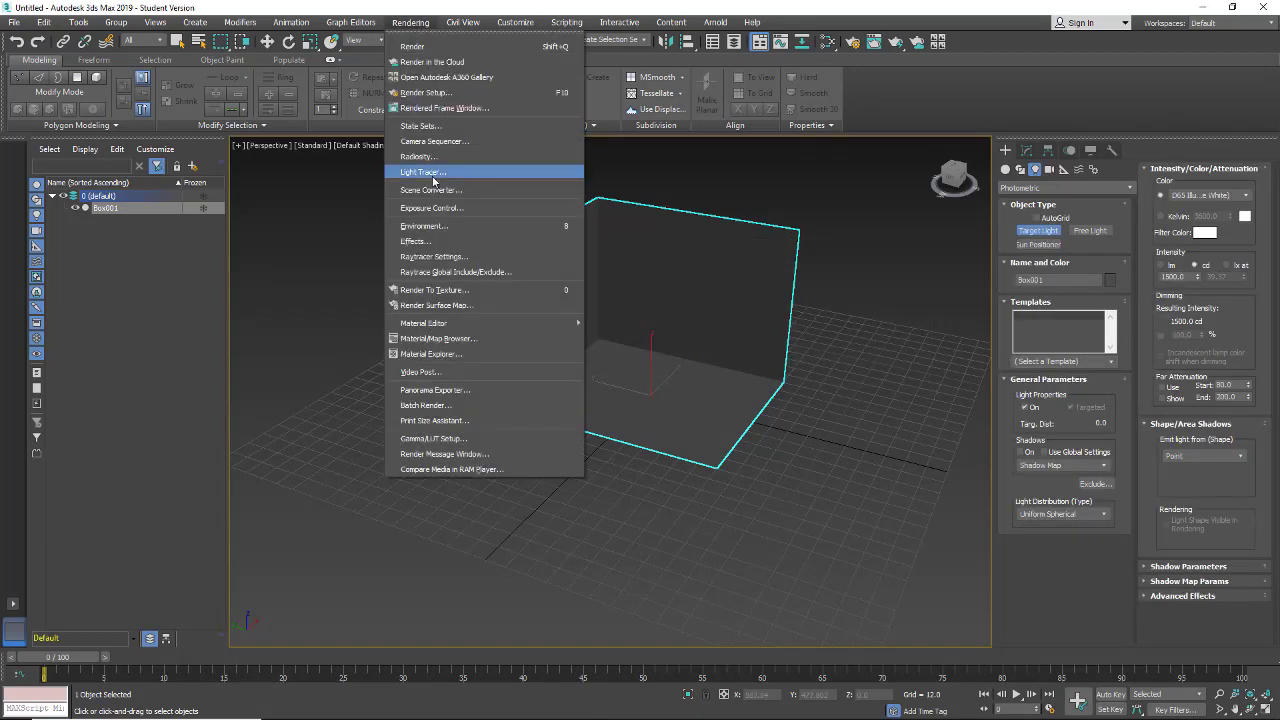
mouse_move(423, 225)
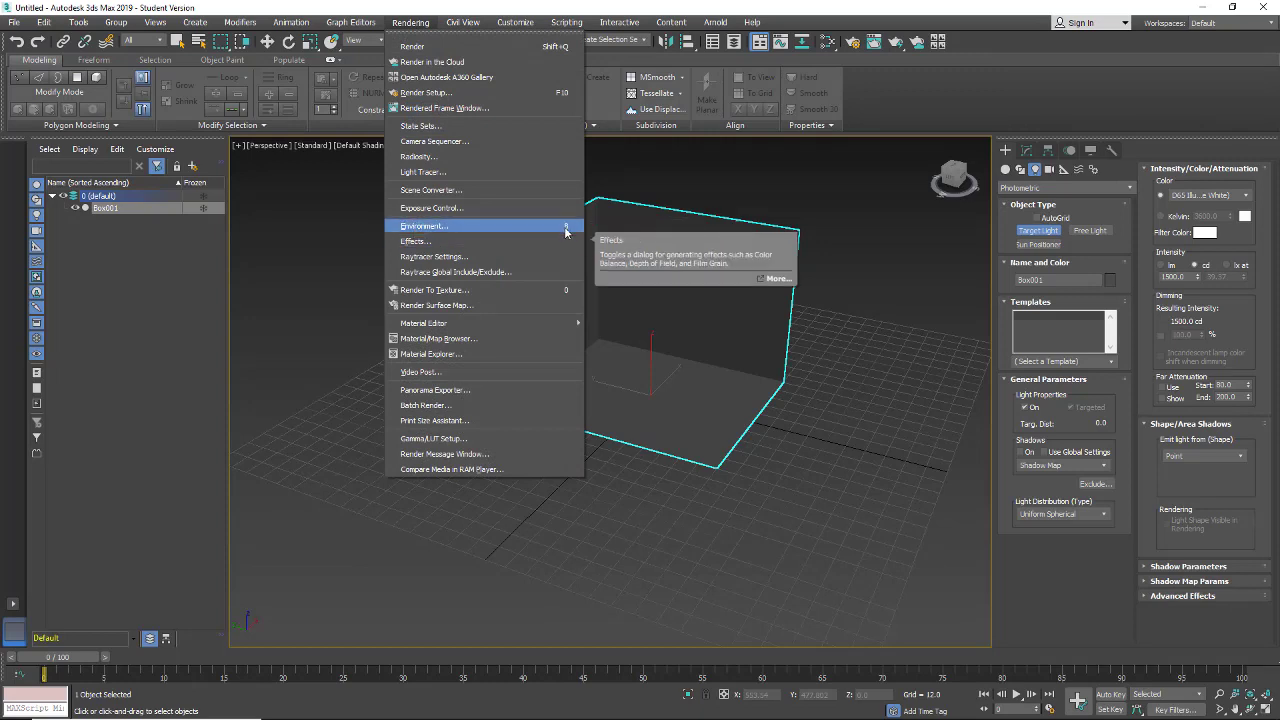
mouse_move(424, 225)
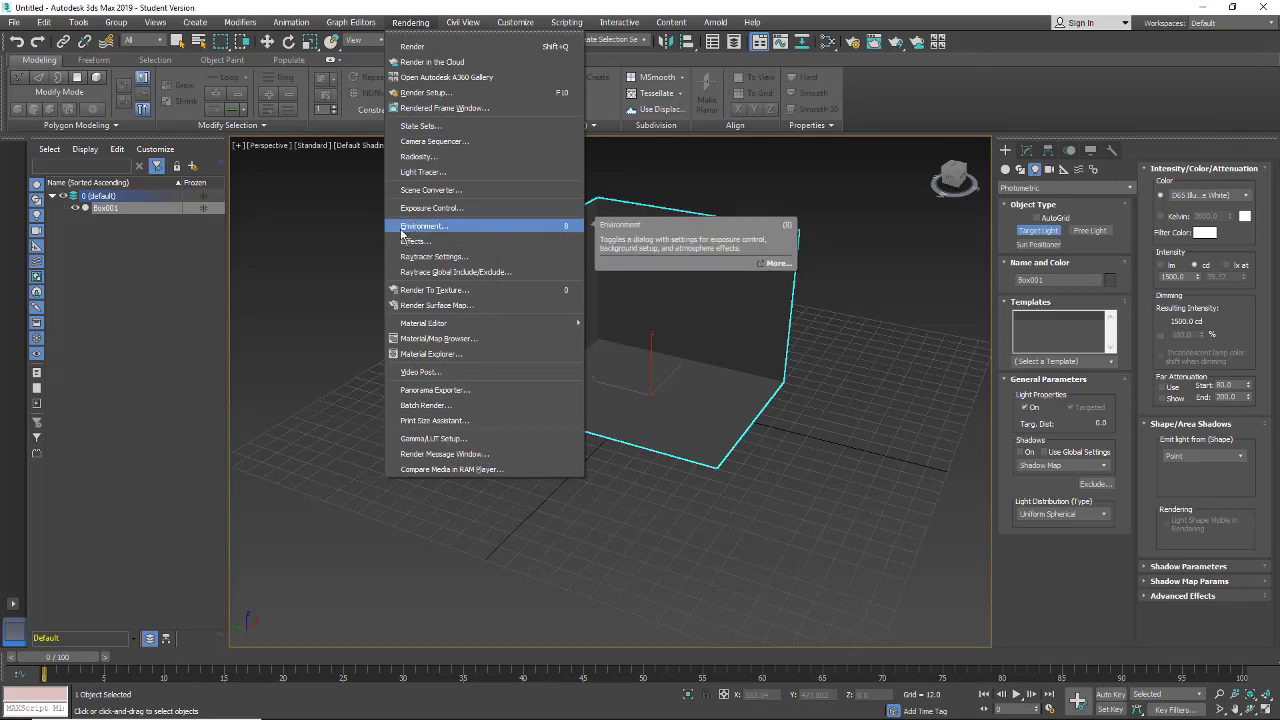
mouse_move(415, 241)
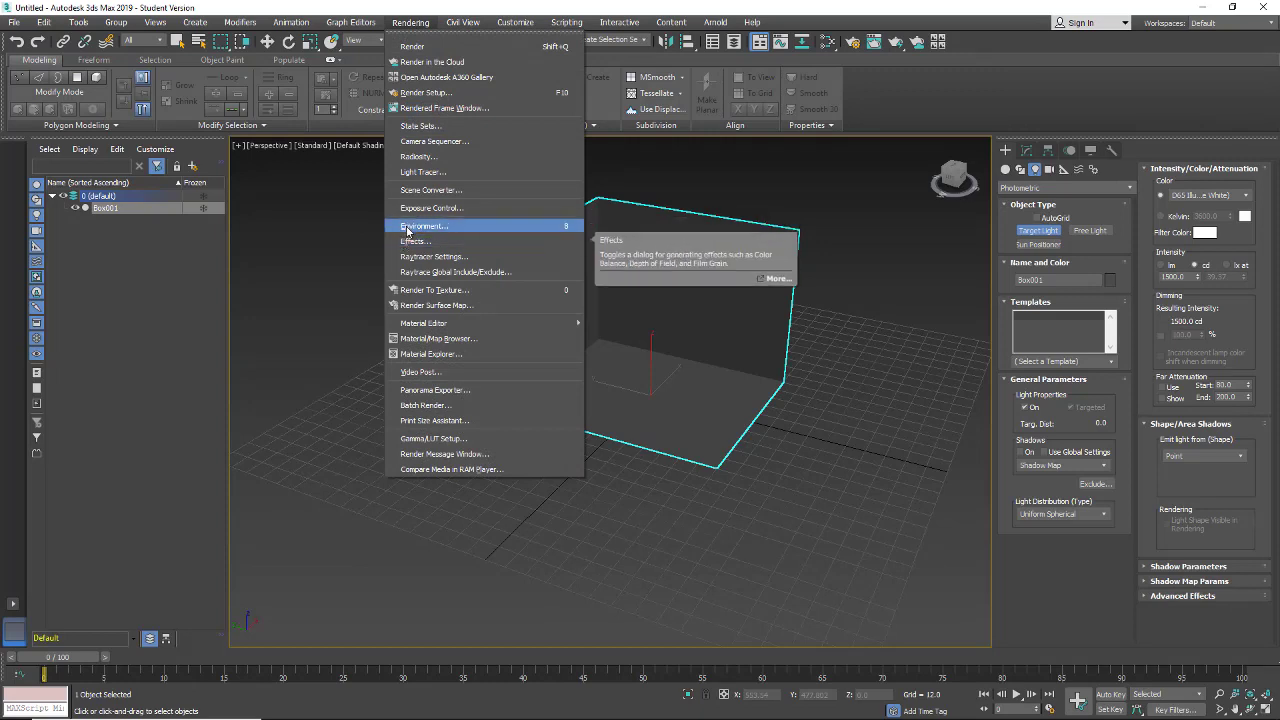
mouse_move(425, 208)
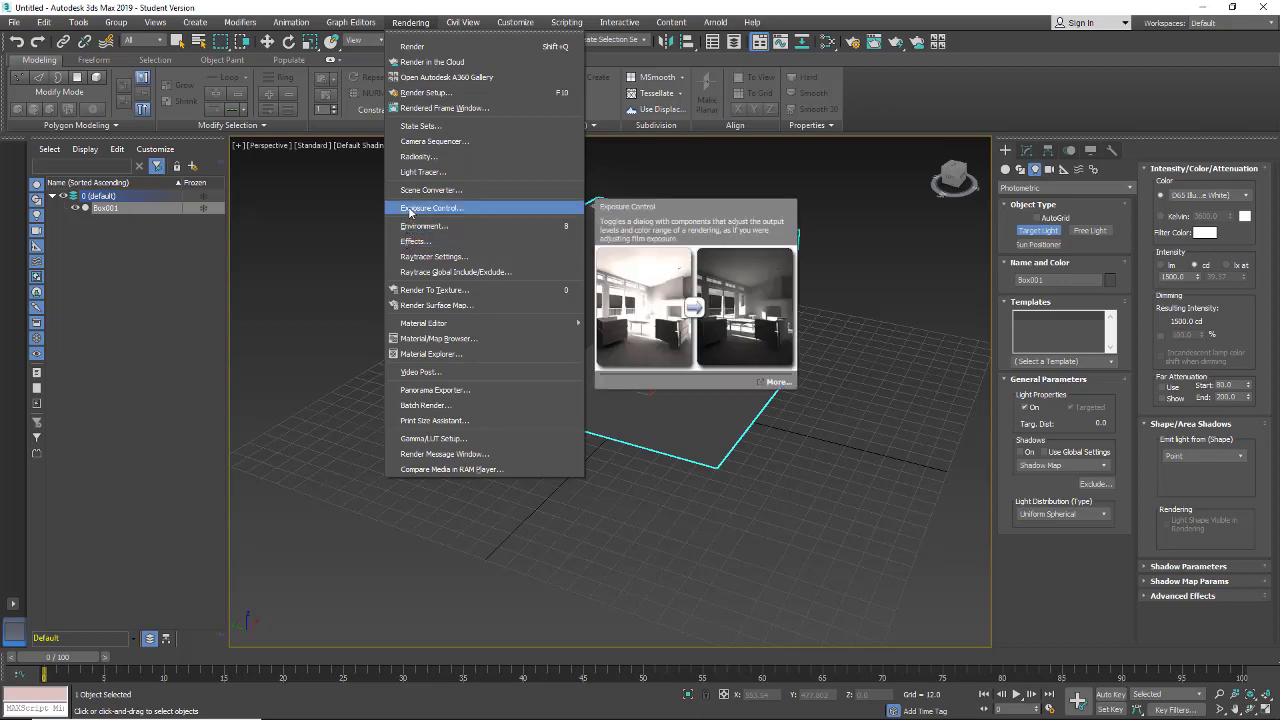
click(430, 208)
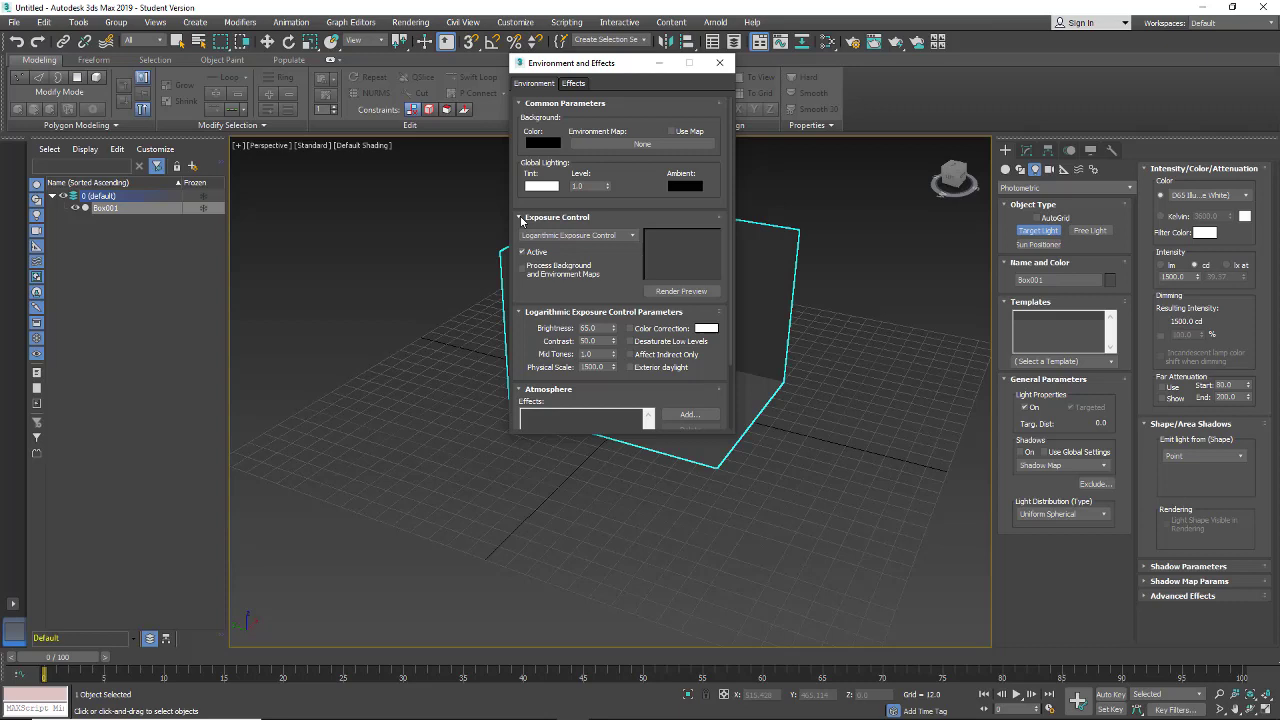
mouse_move(527, 240)
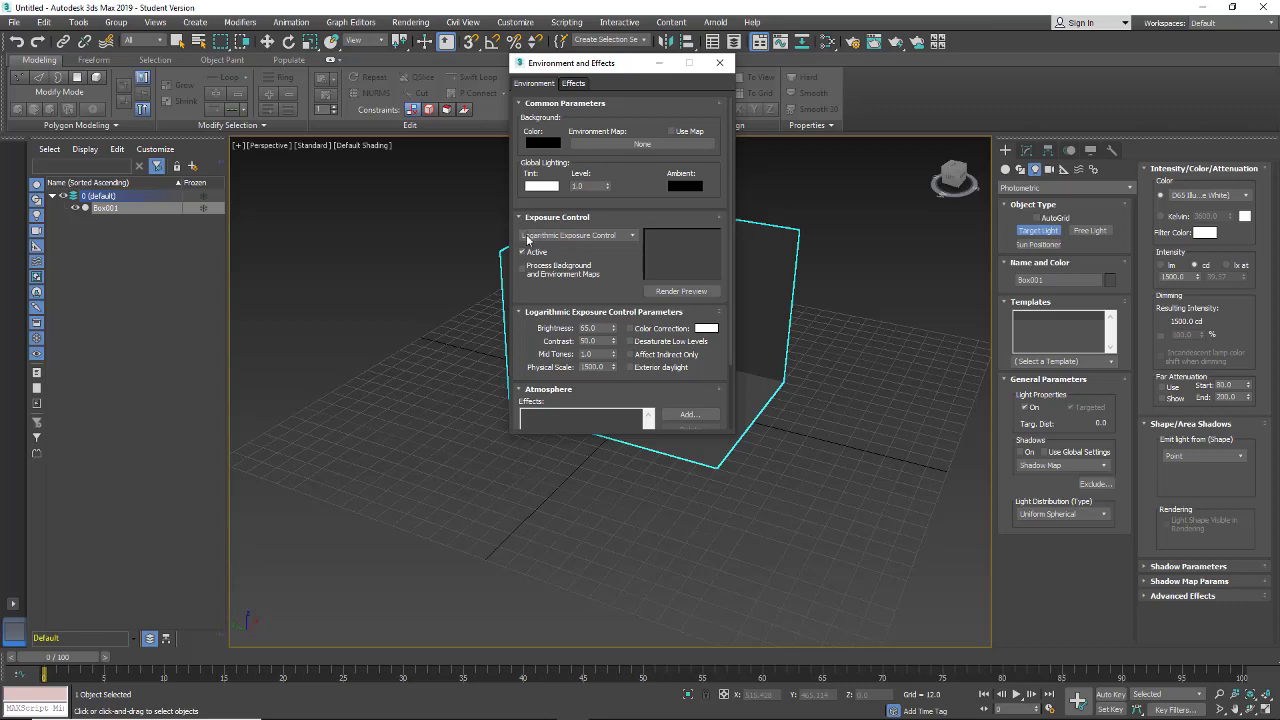
mouse_move(612, 240)
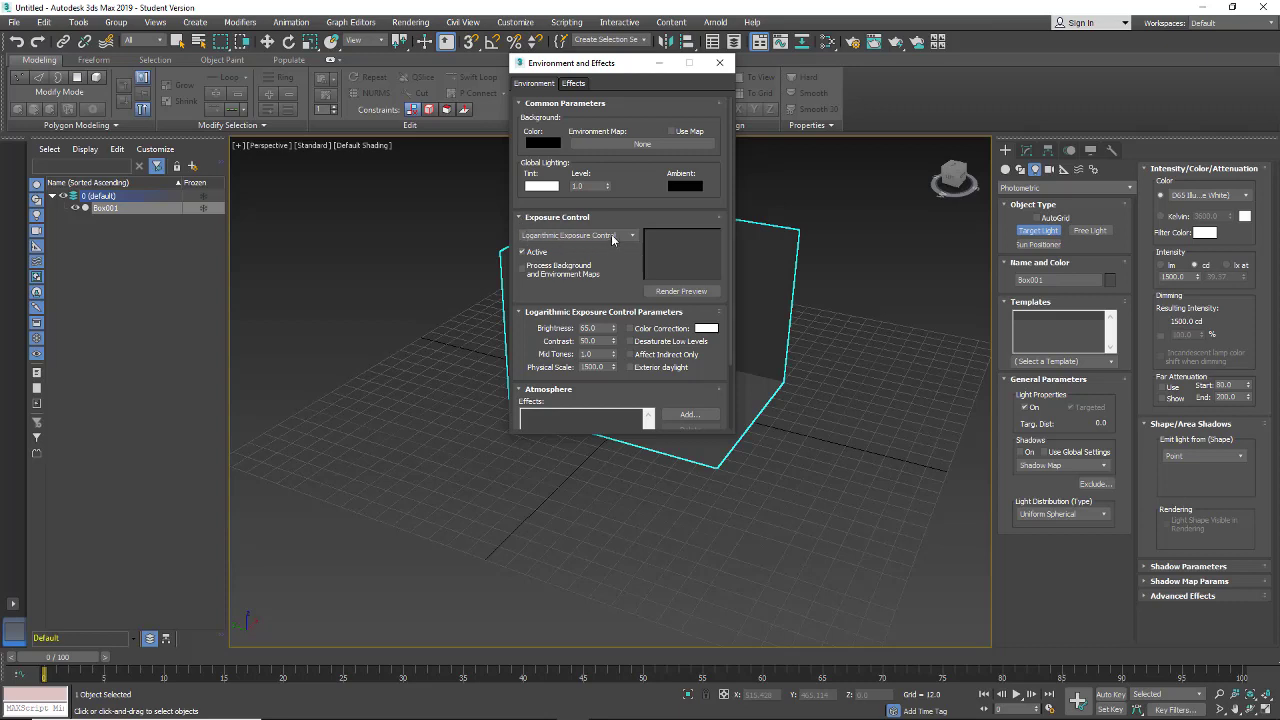
click(719, 62)
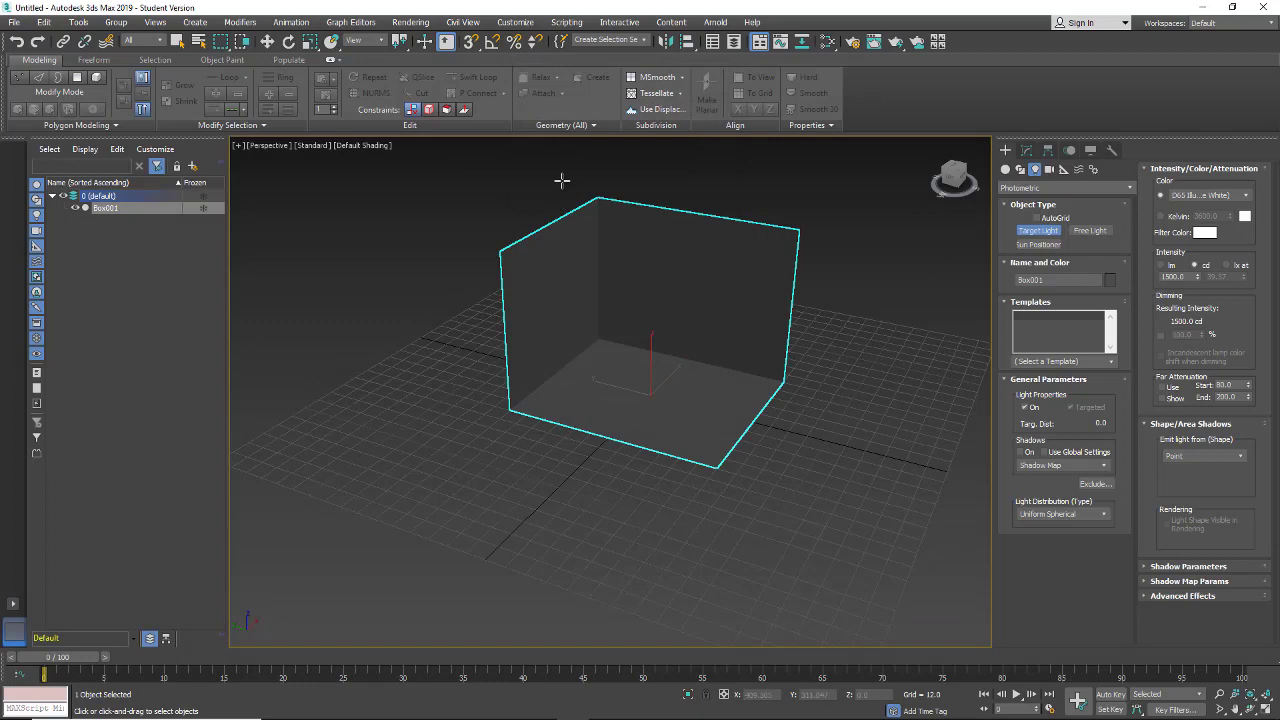
click(410, 22)
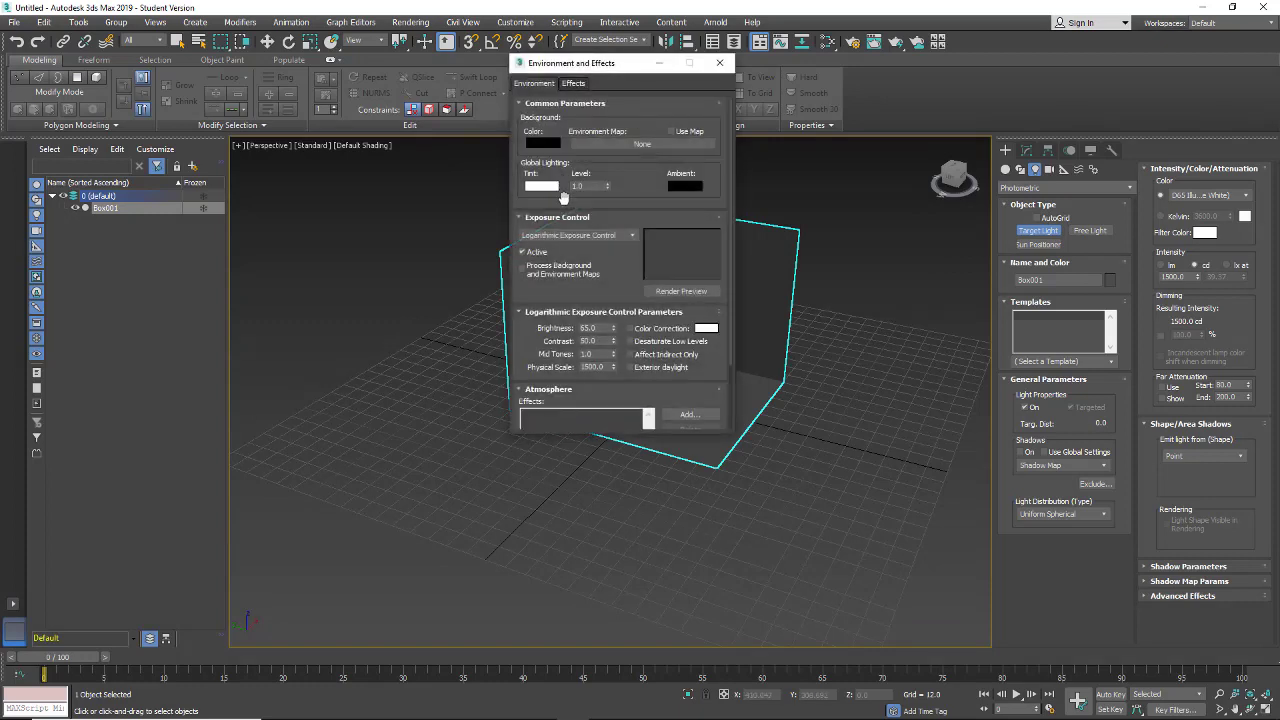
mouse_move(712, 110)
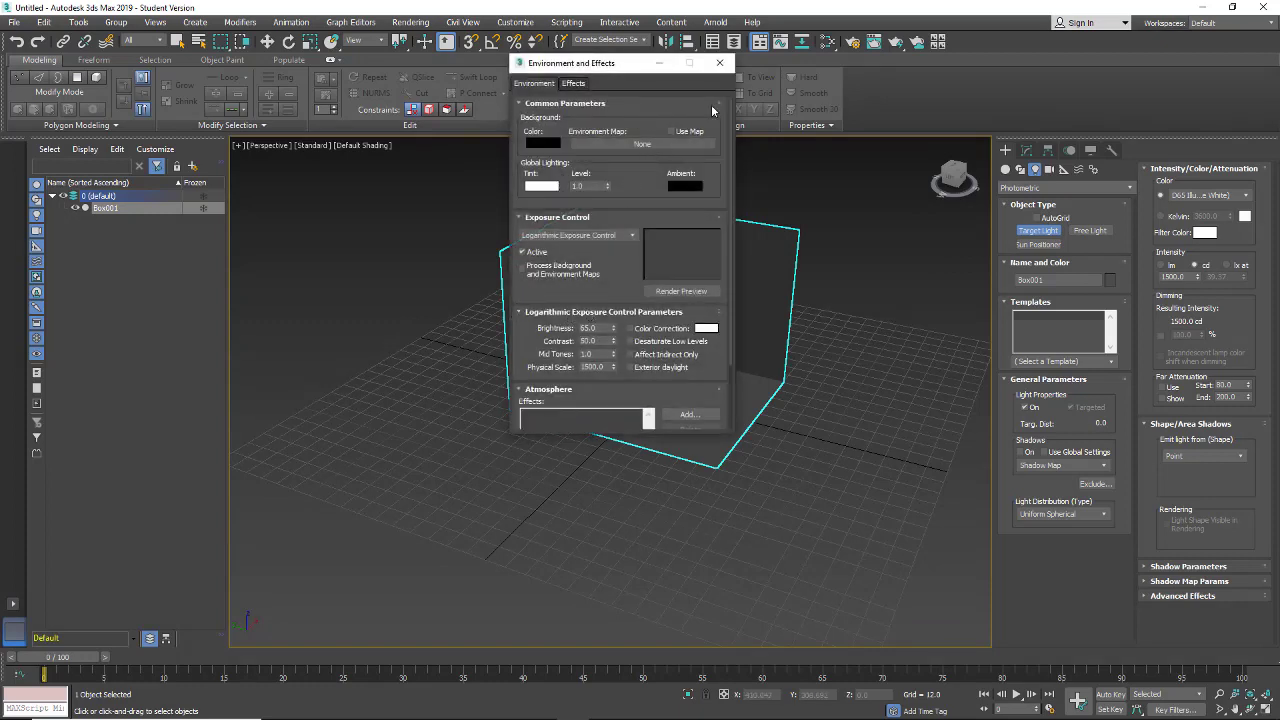
click(410, 22)
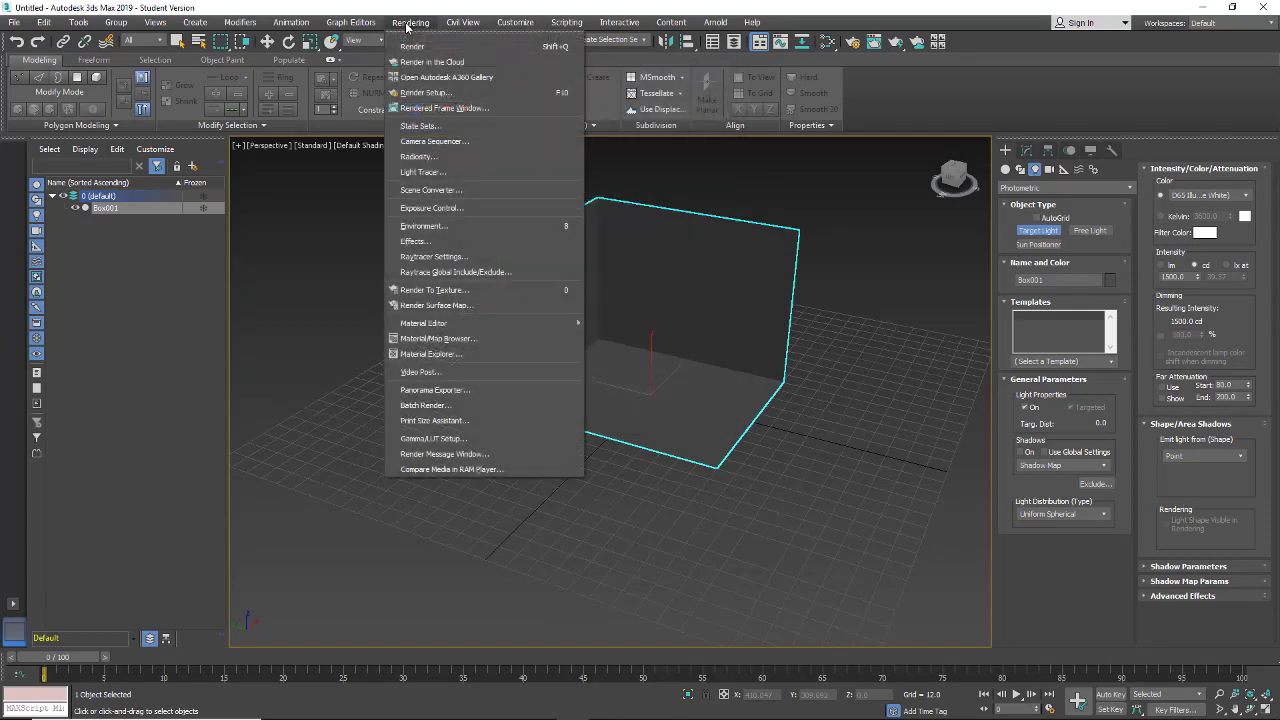
mouse_move(423, 225)
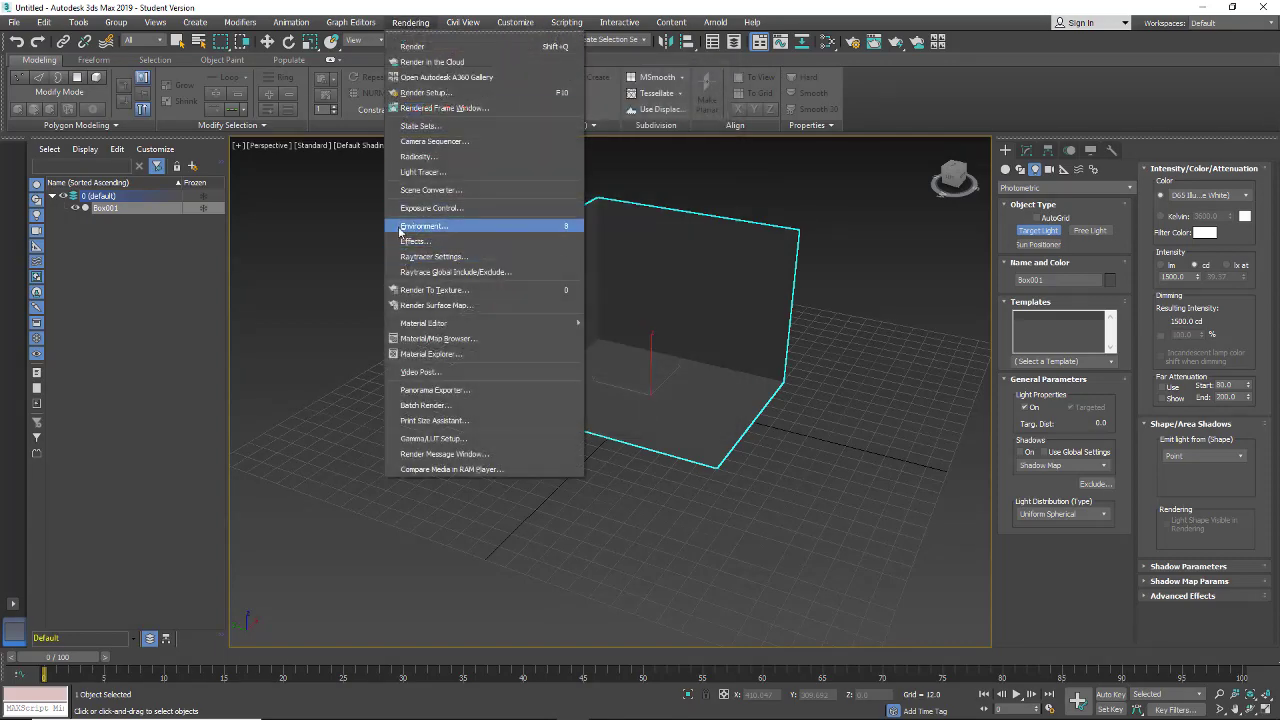
click(423, 225)
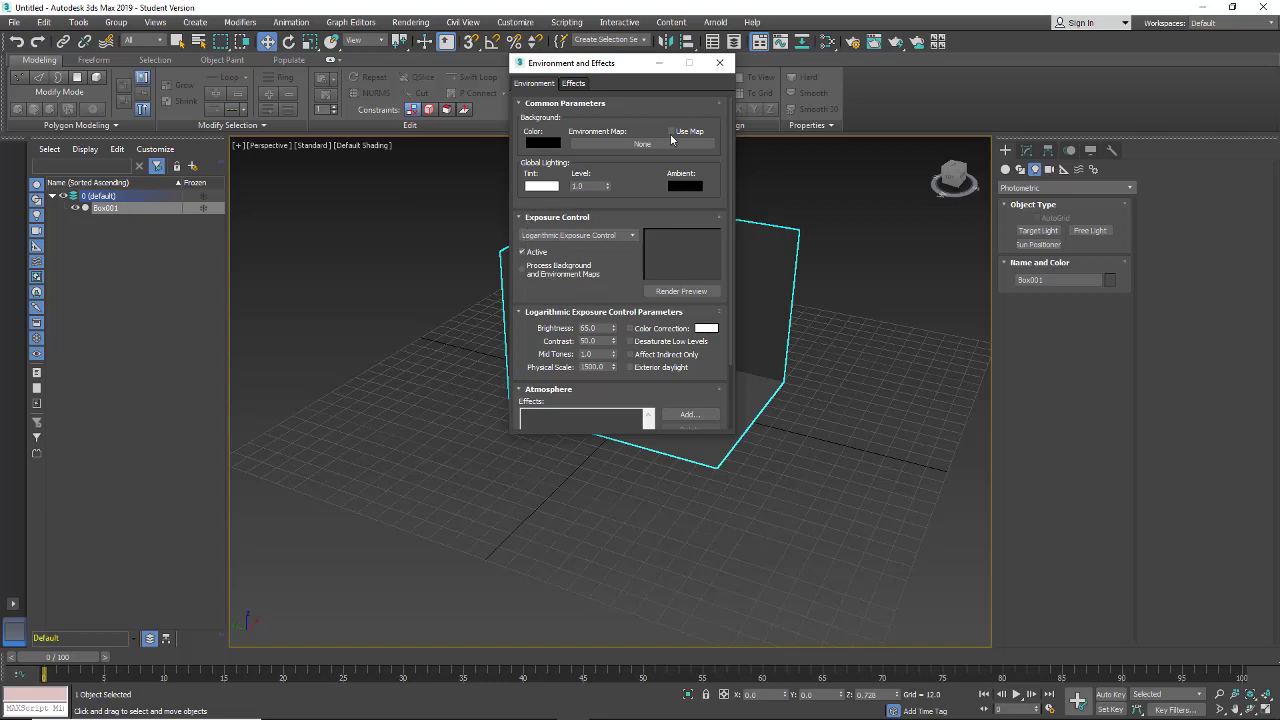
click(718, 62)
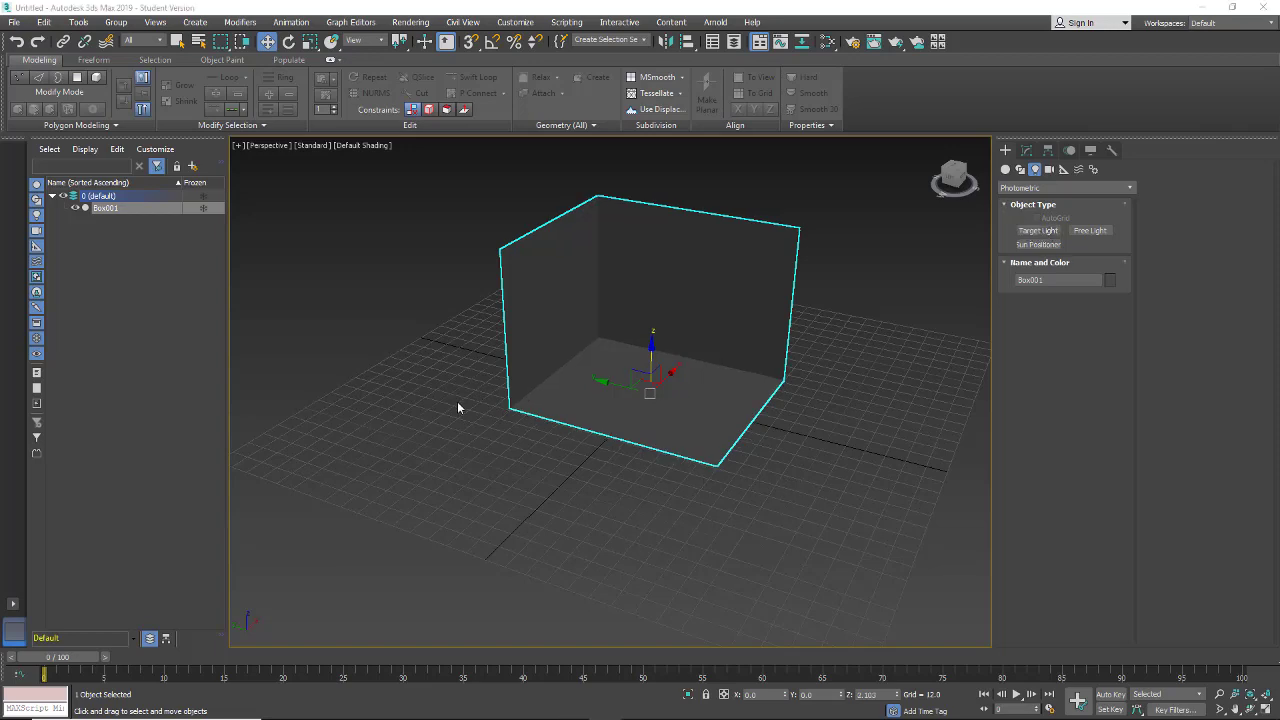
mouse_move(920, 336)
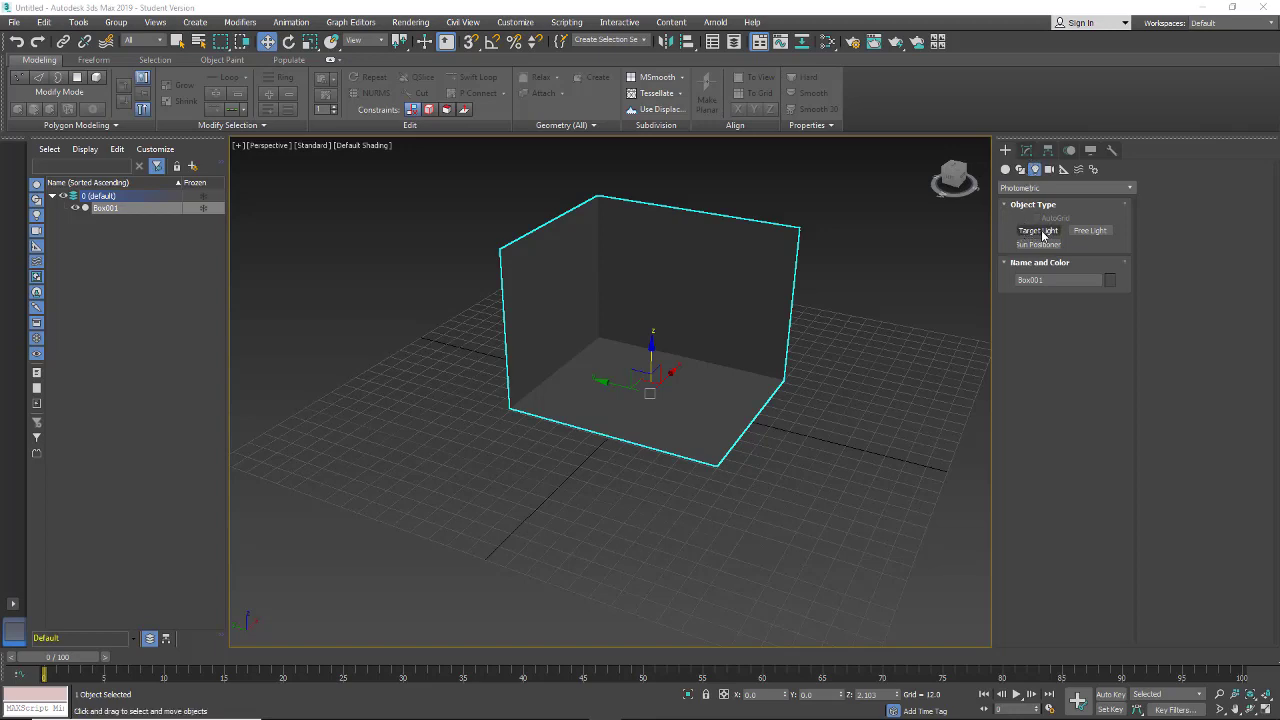
Step: Create a target photometric light from top to floor in the Left view, then return to Perspective
click(1037, 230)
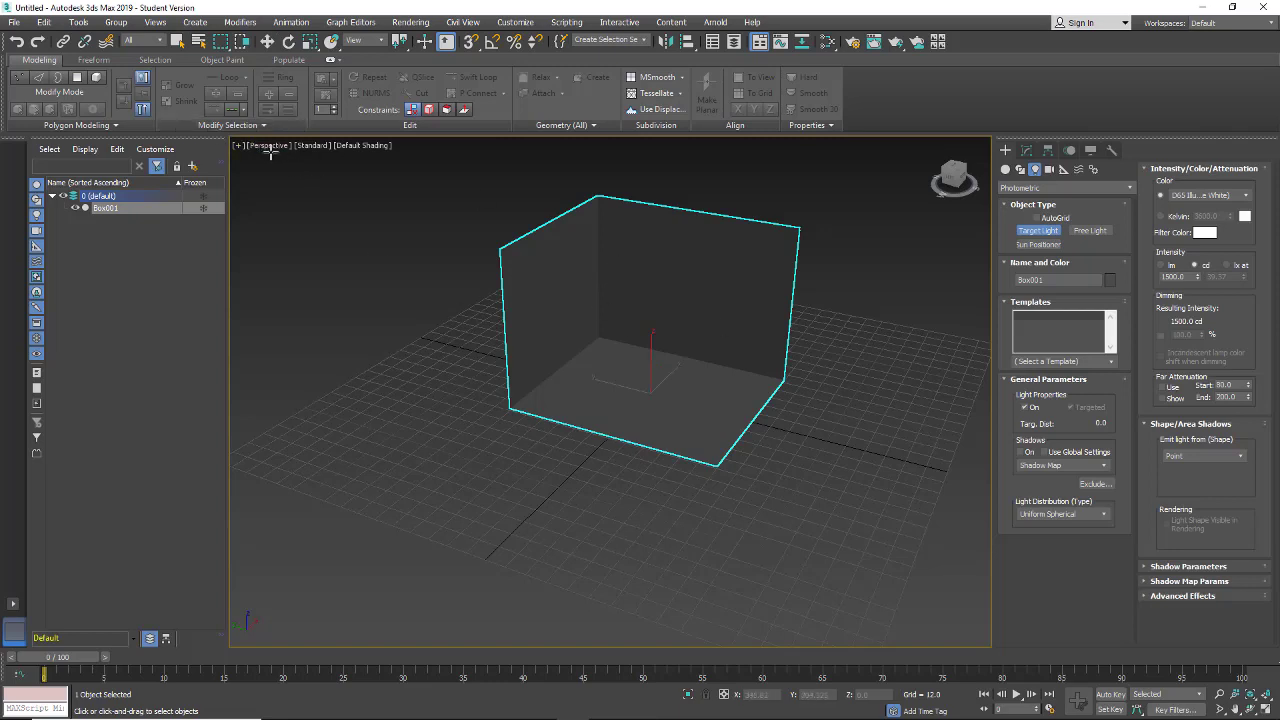
click(269, 145)
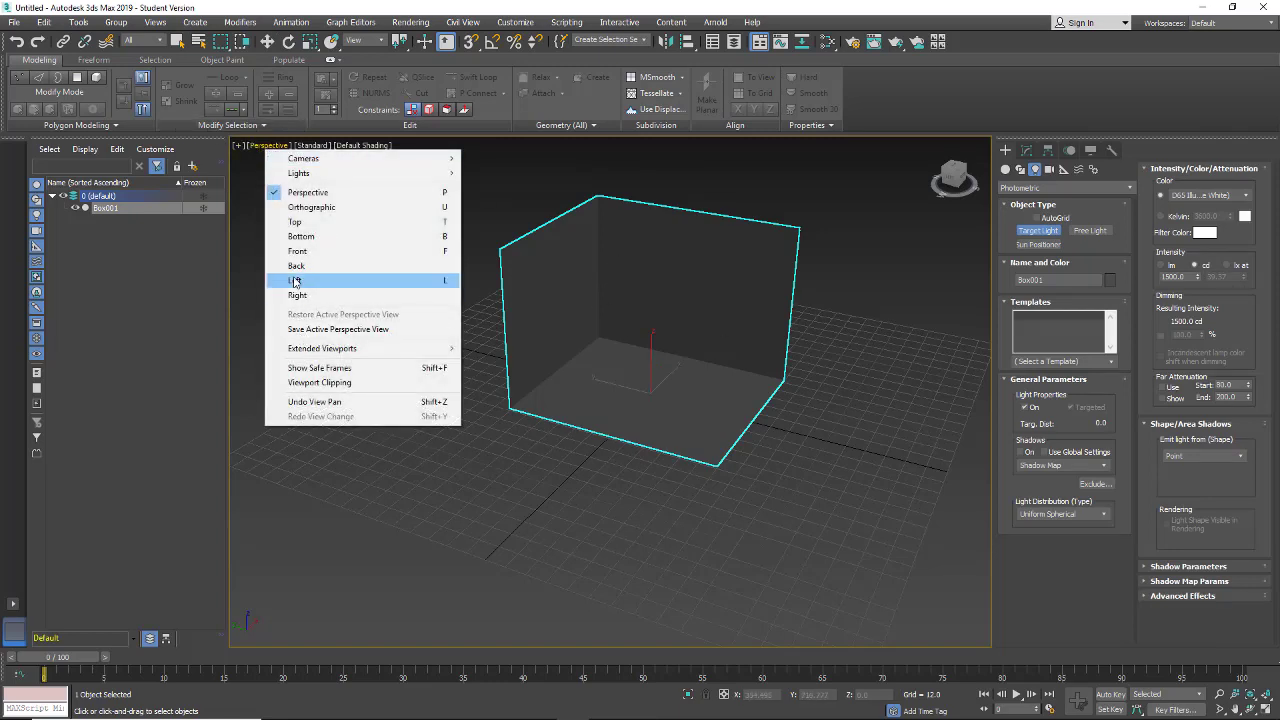
click(295, 280)
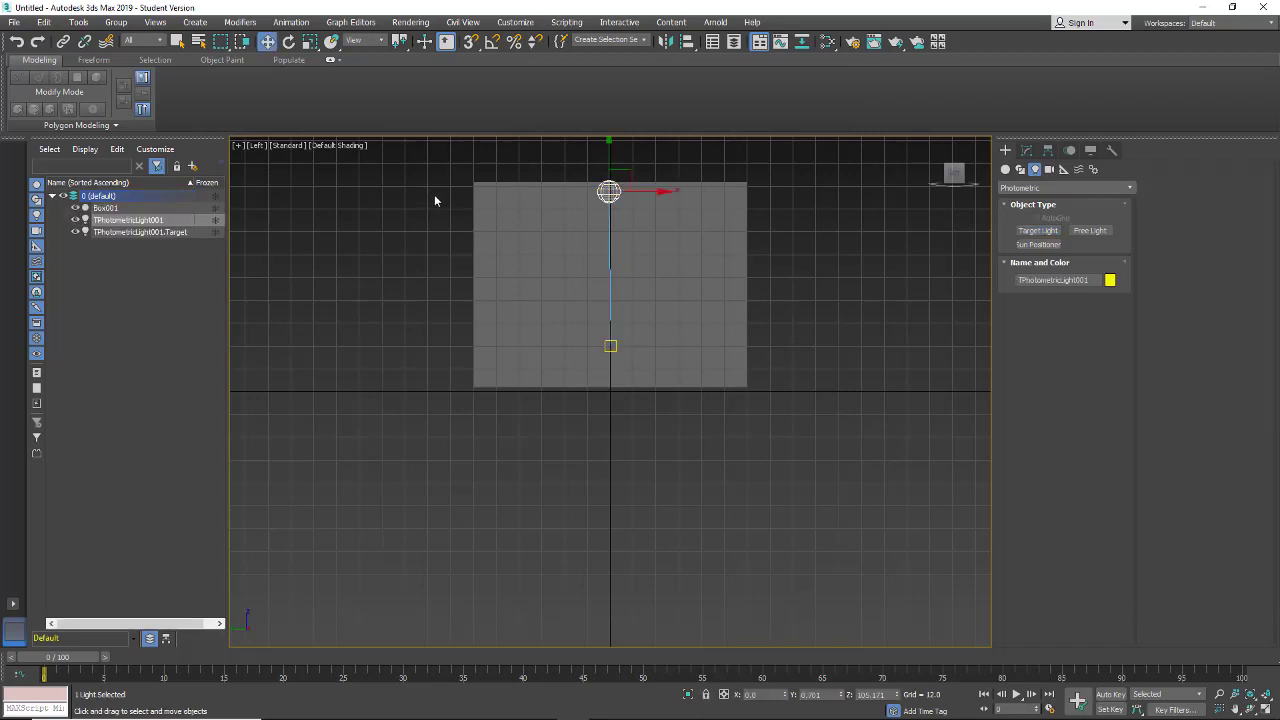
click(257, 145)
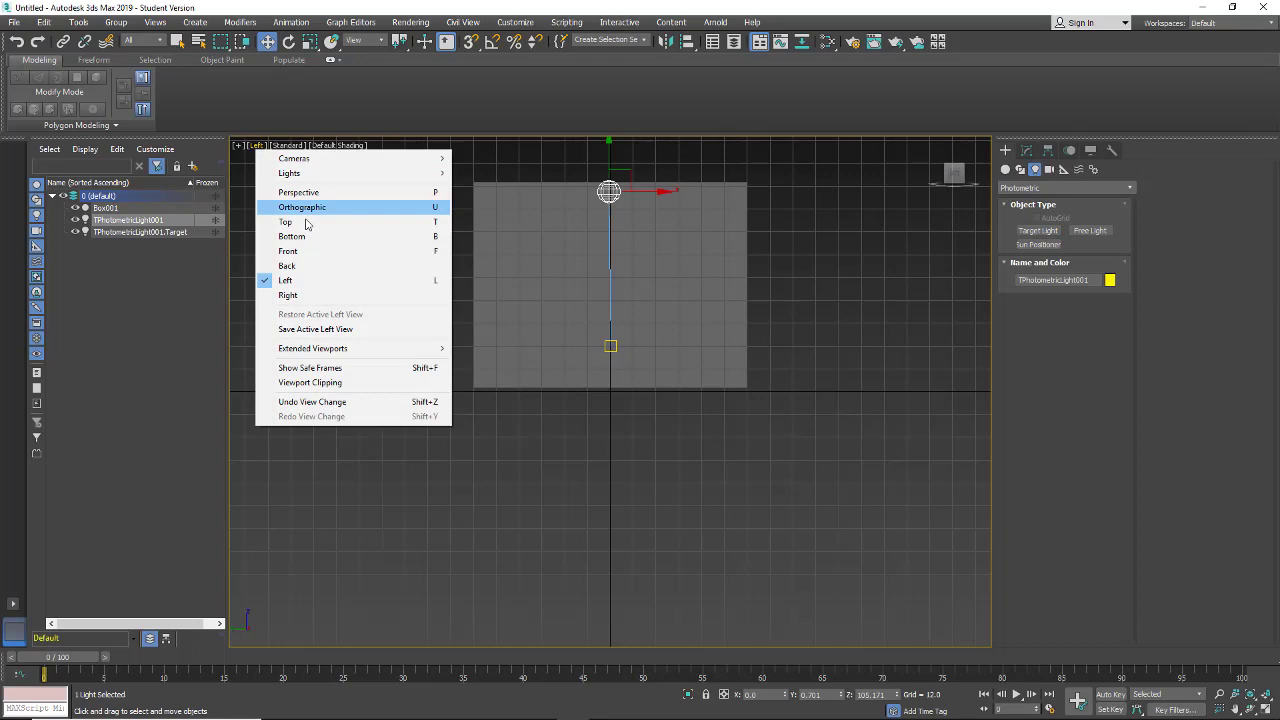
click(298, 192)
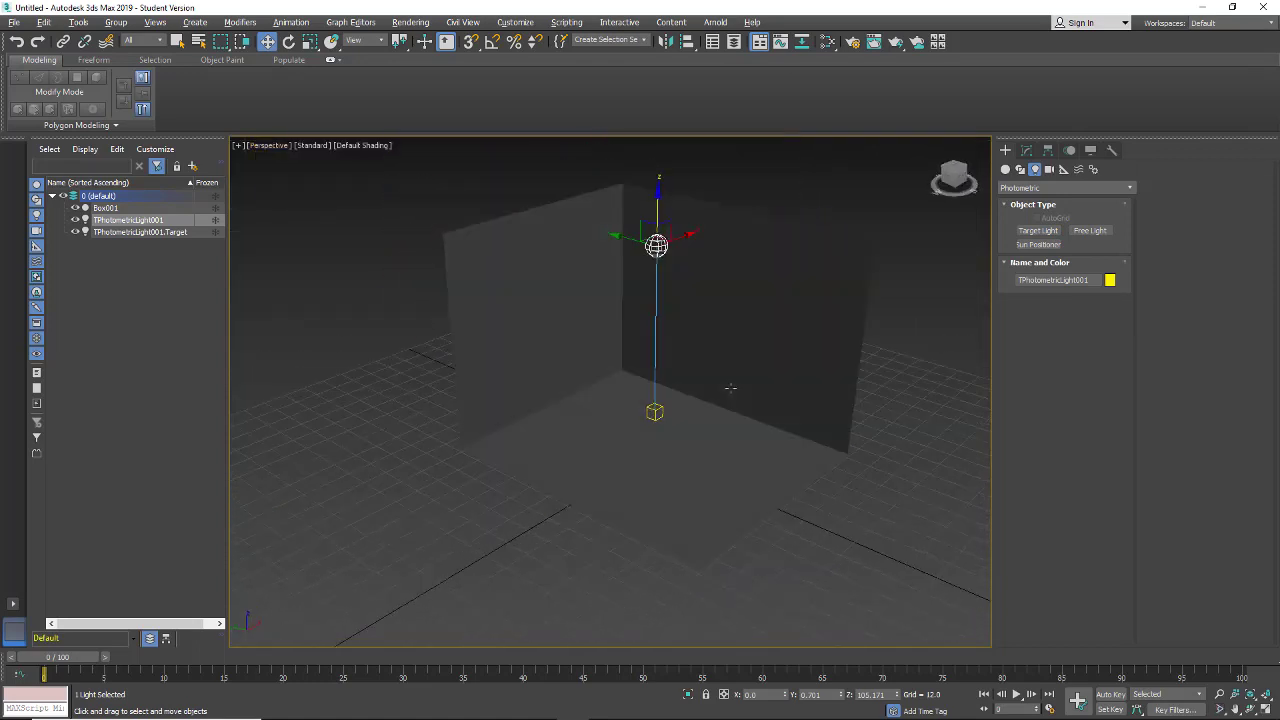
Step: Move TPhotometricLight001 toward the centre of the box
click(655, 410)
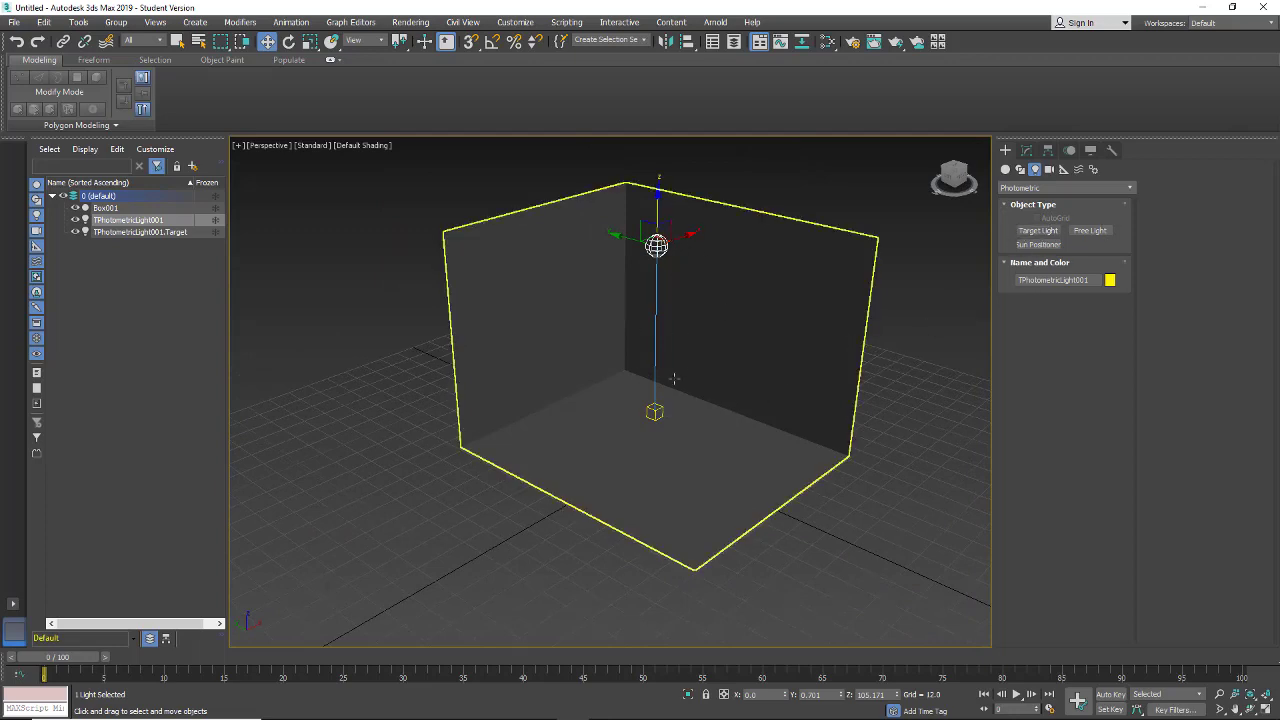
click(1027, 150)
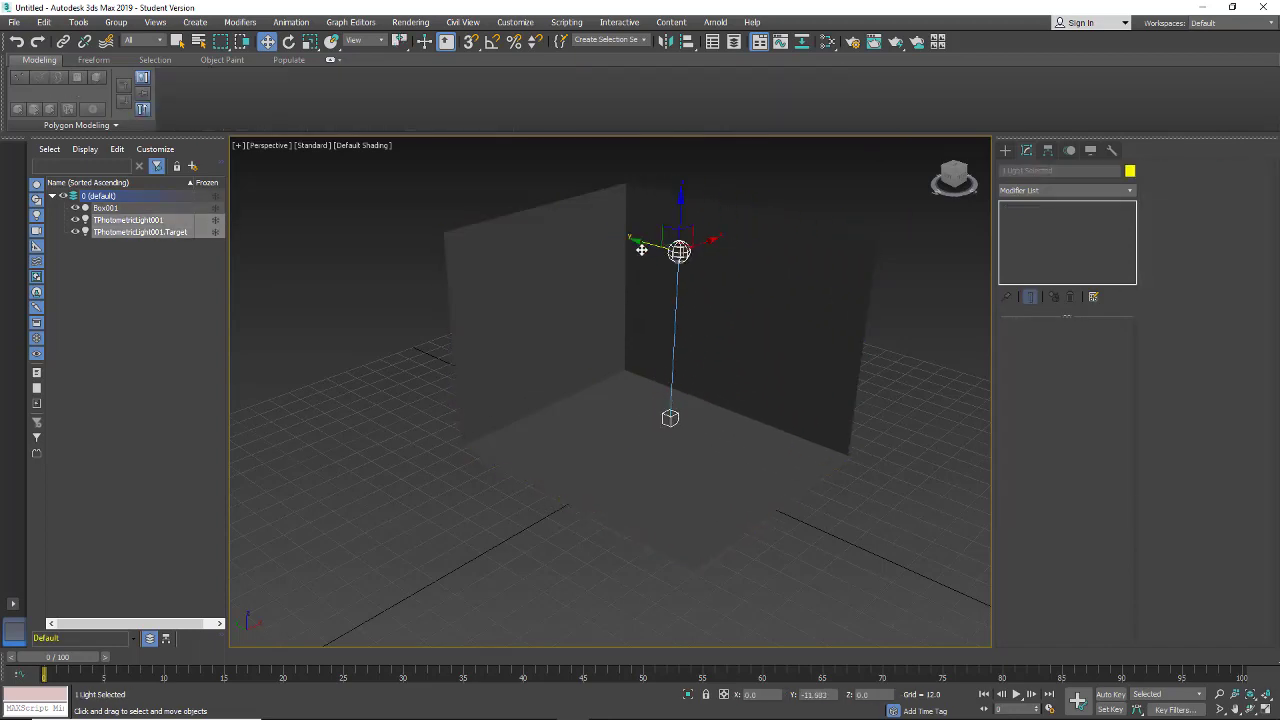
drag(678, 250, 685, 242)
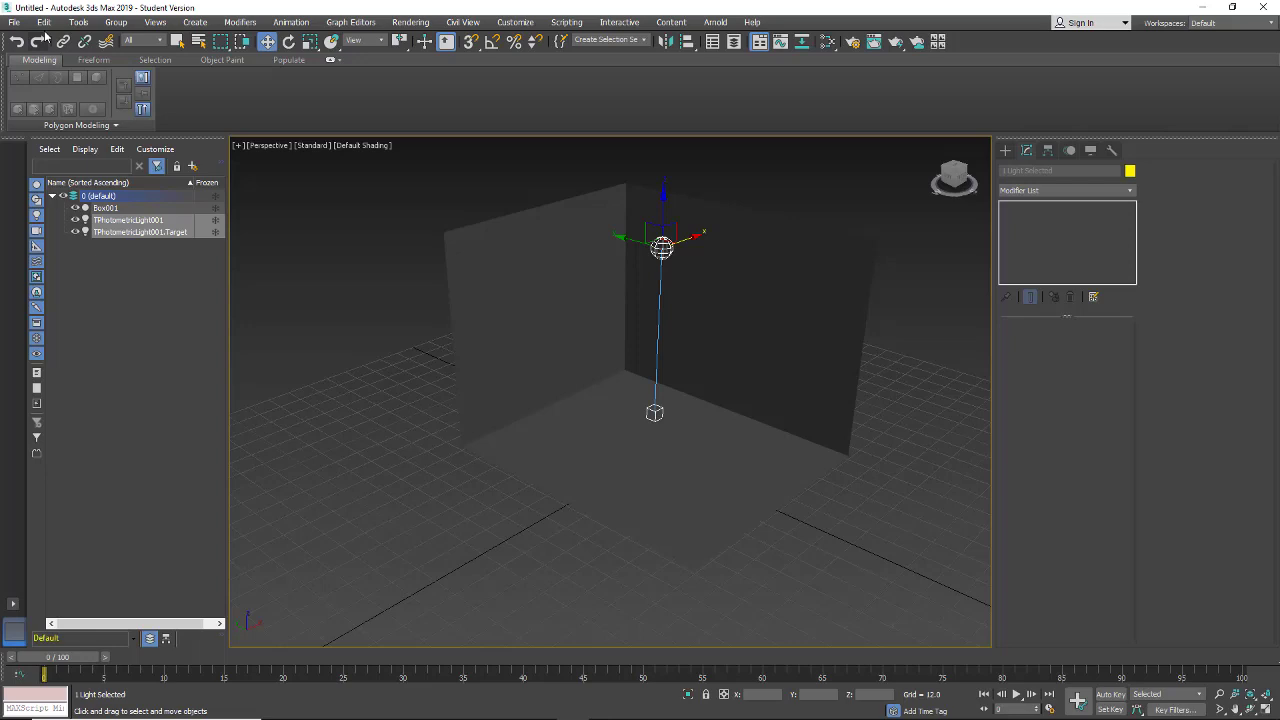
Step: In the Light Lister, change TPhotometricLight001's shadows from Area Shadows to Ray Traced Shadows
click(78, 22)
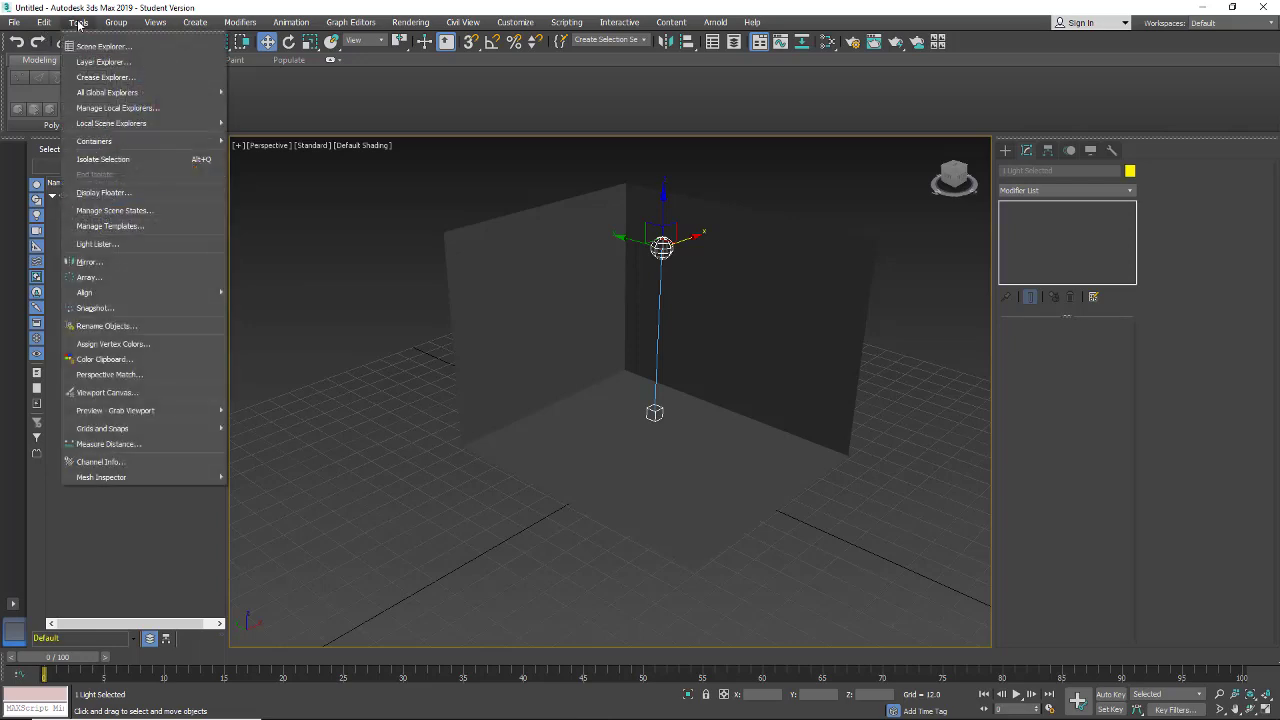
mouse_move(97, 244)
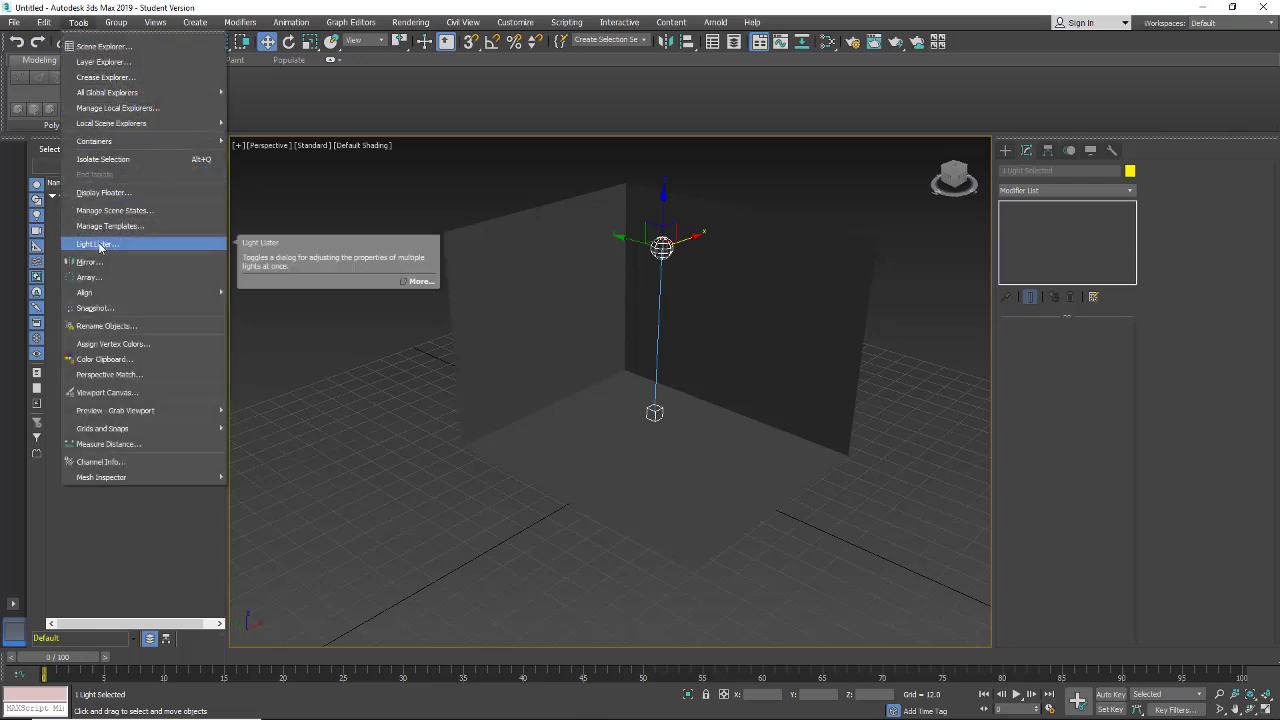
click(97, 243)
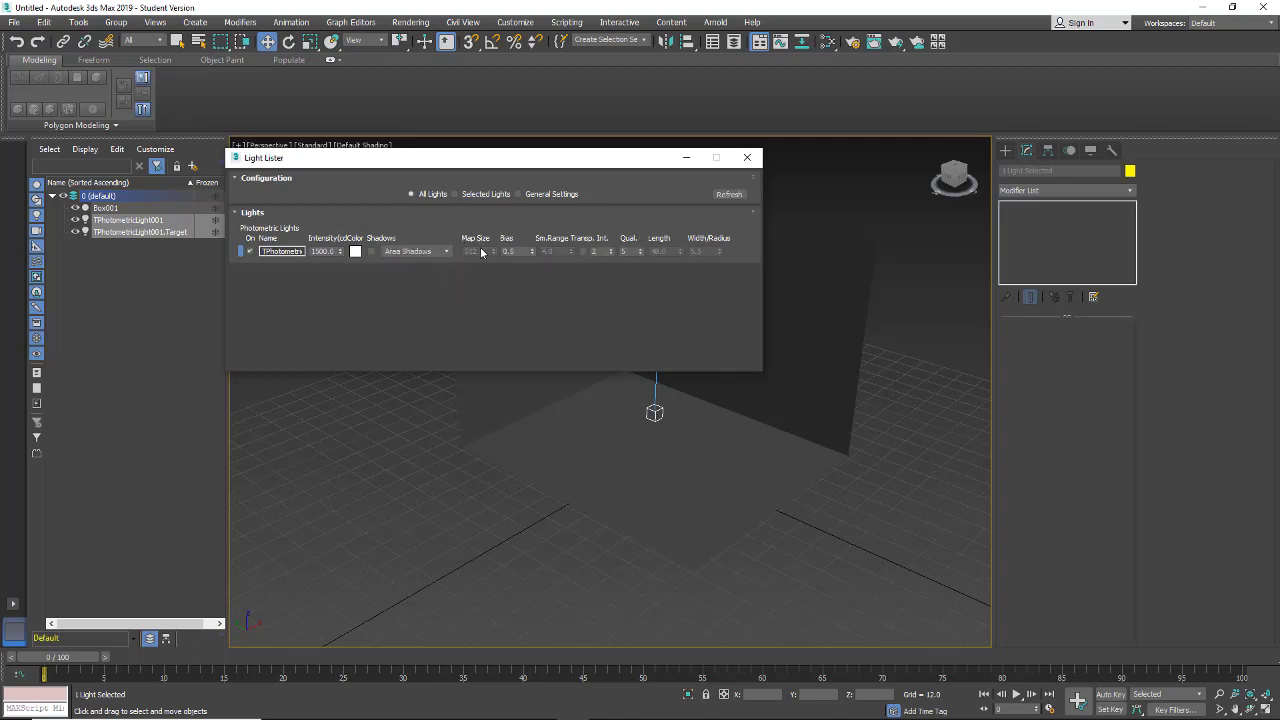
click(445, 251)
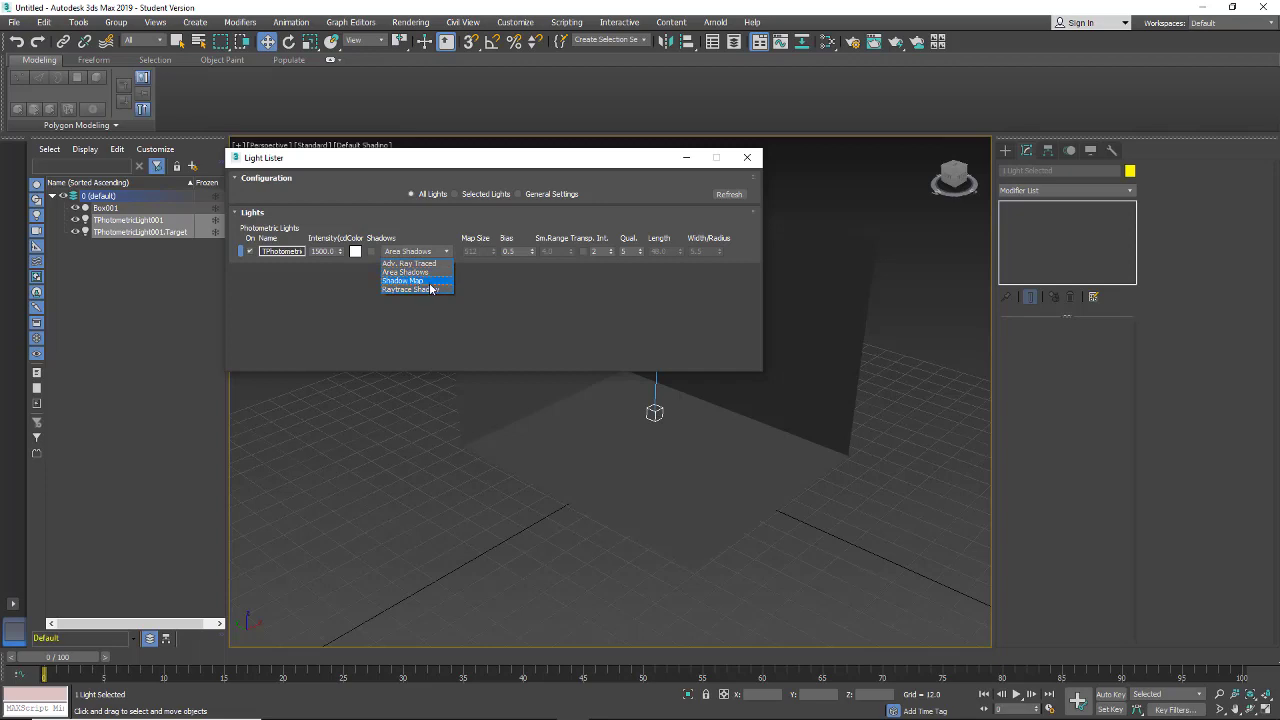
click(746, 157)
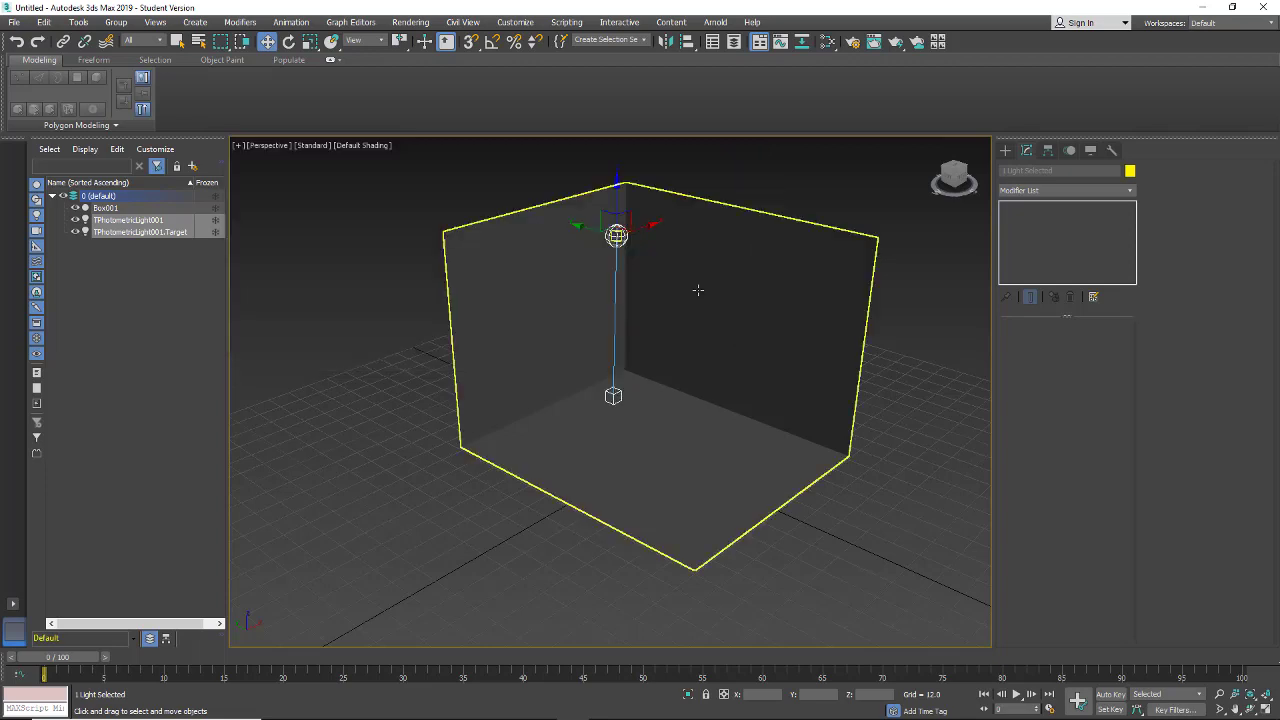
mouse_move(694, 319)
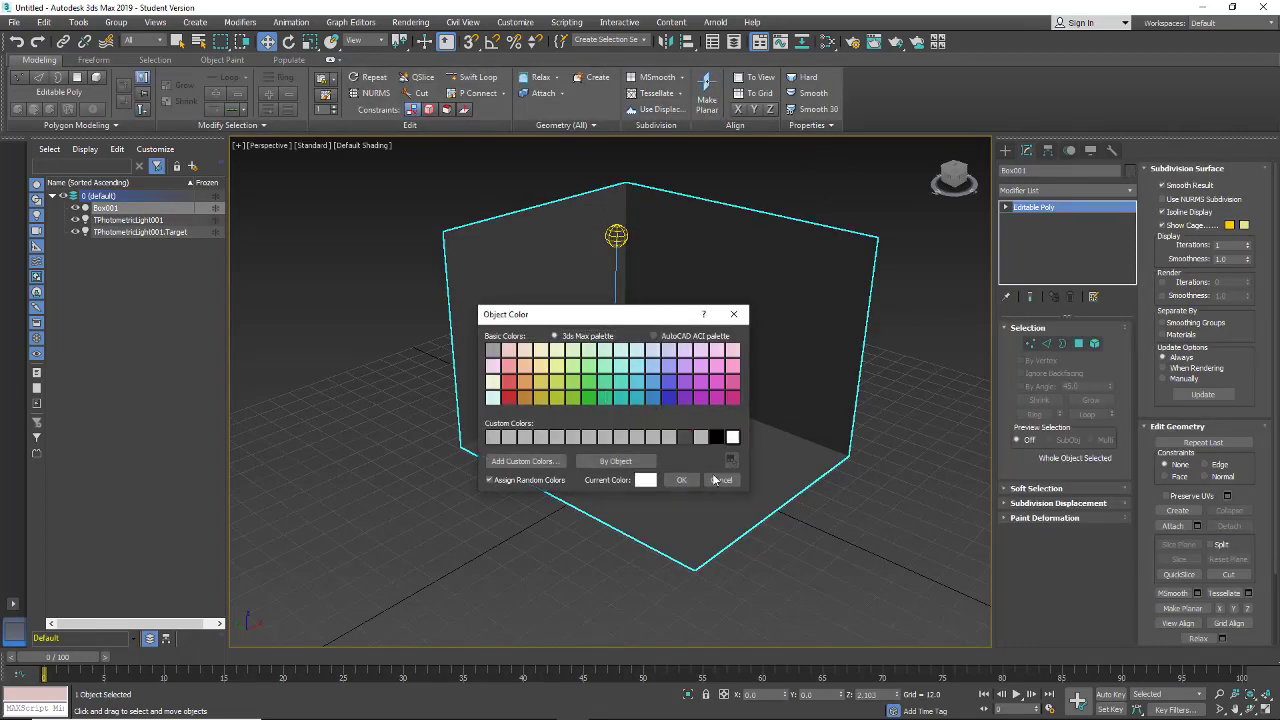
Step: Dismiss the colour picker and set the viewport to Illuminate with Scene Lights
click(722, 480)
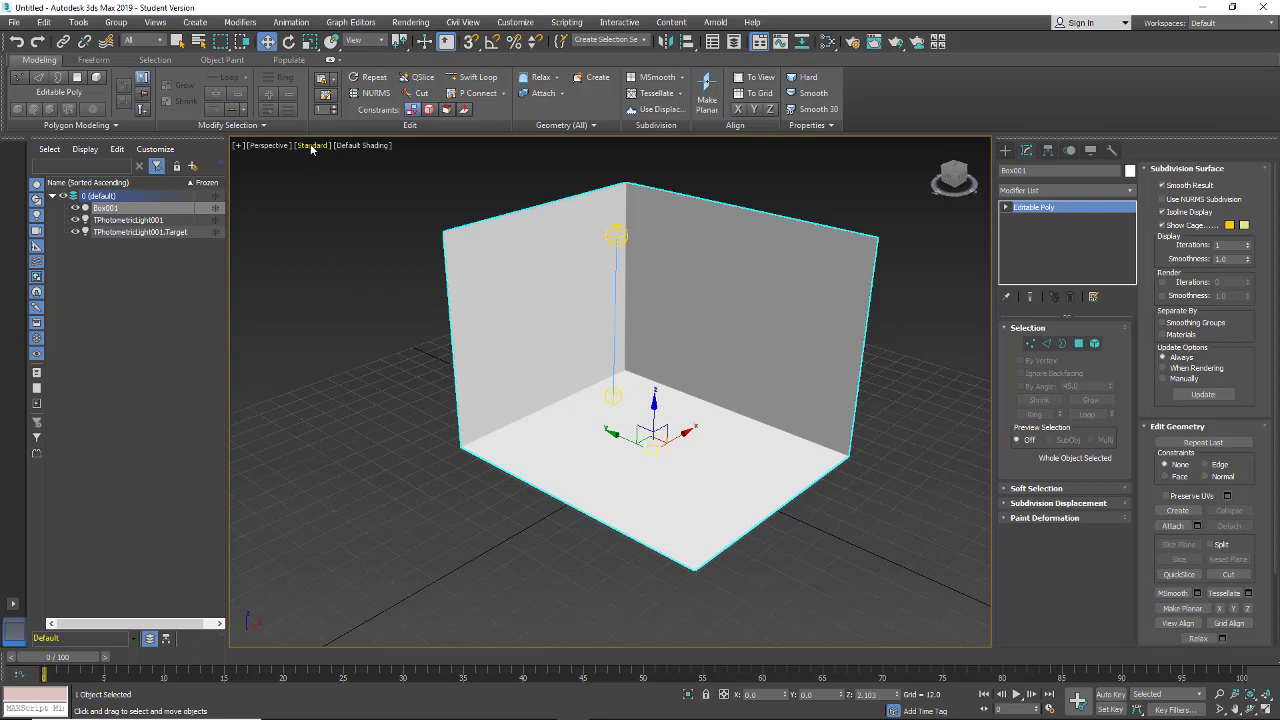
click(311, 145)
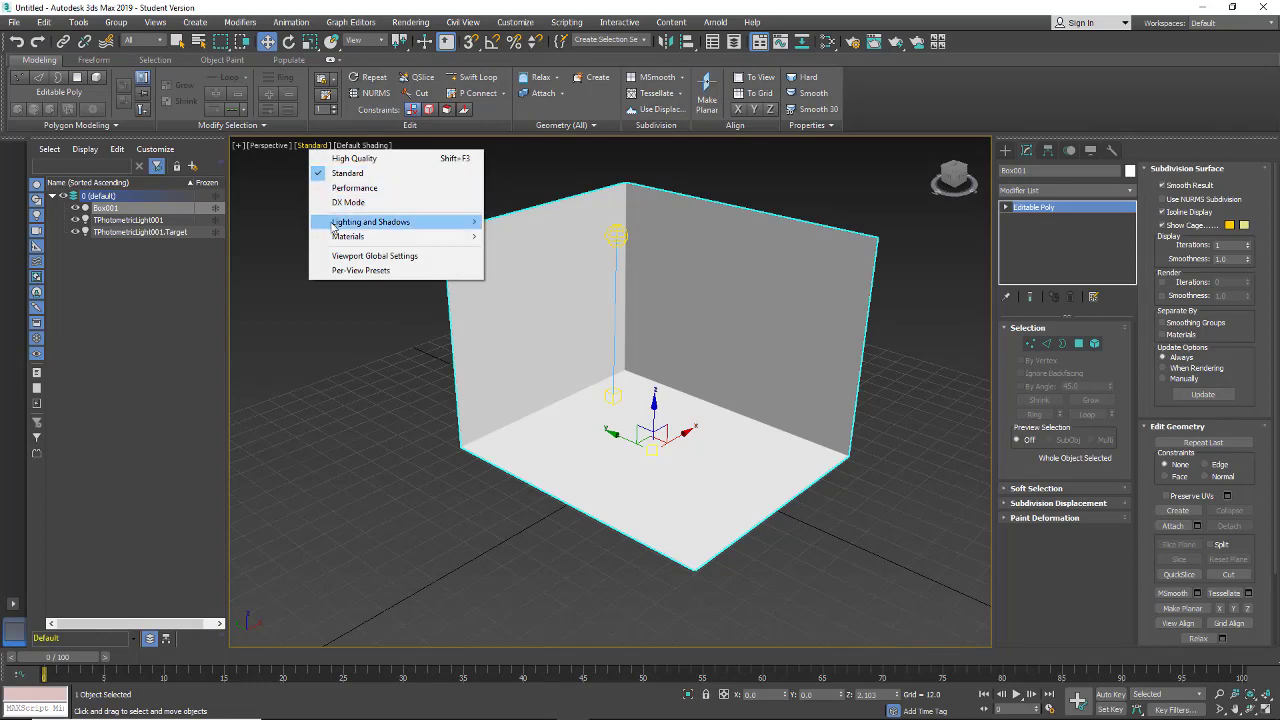
mouse_move(370, 221)
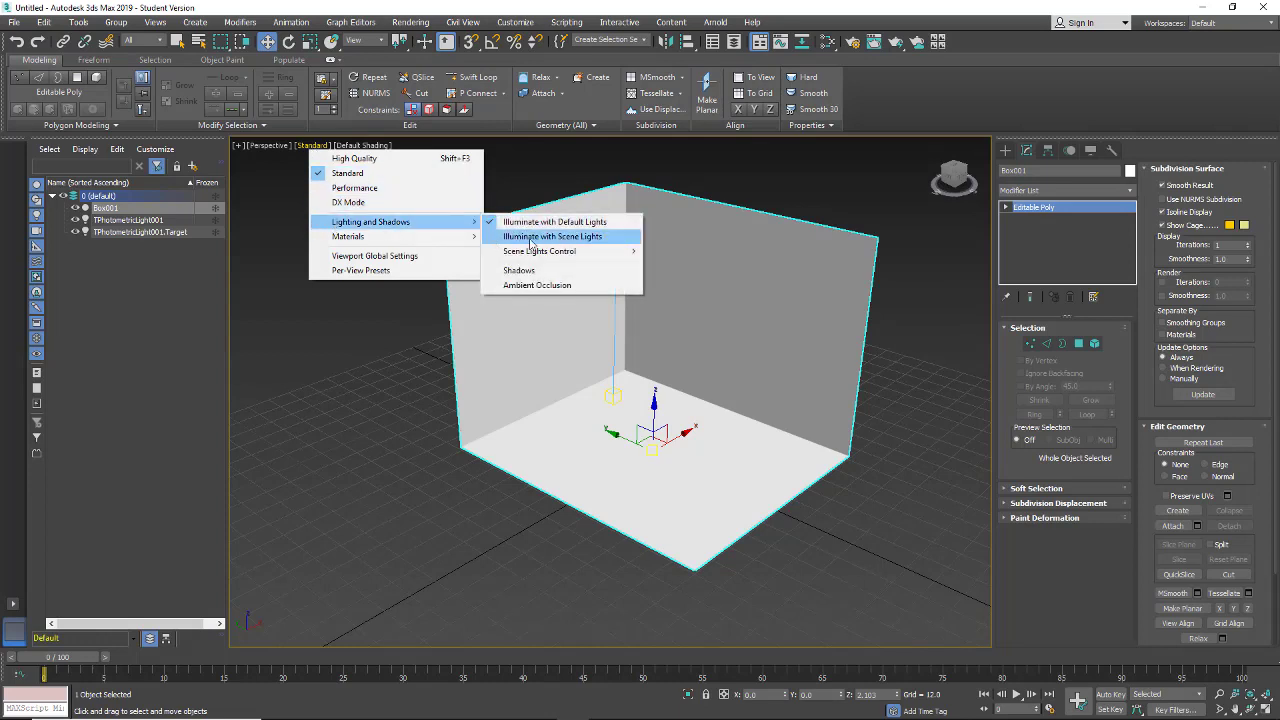
click(552, 236)
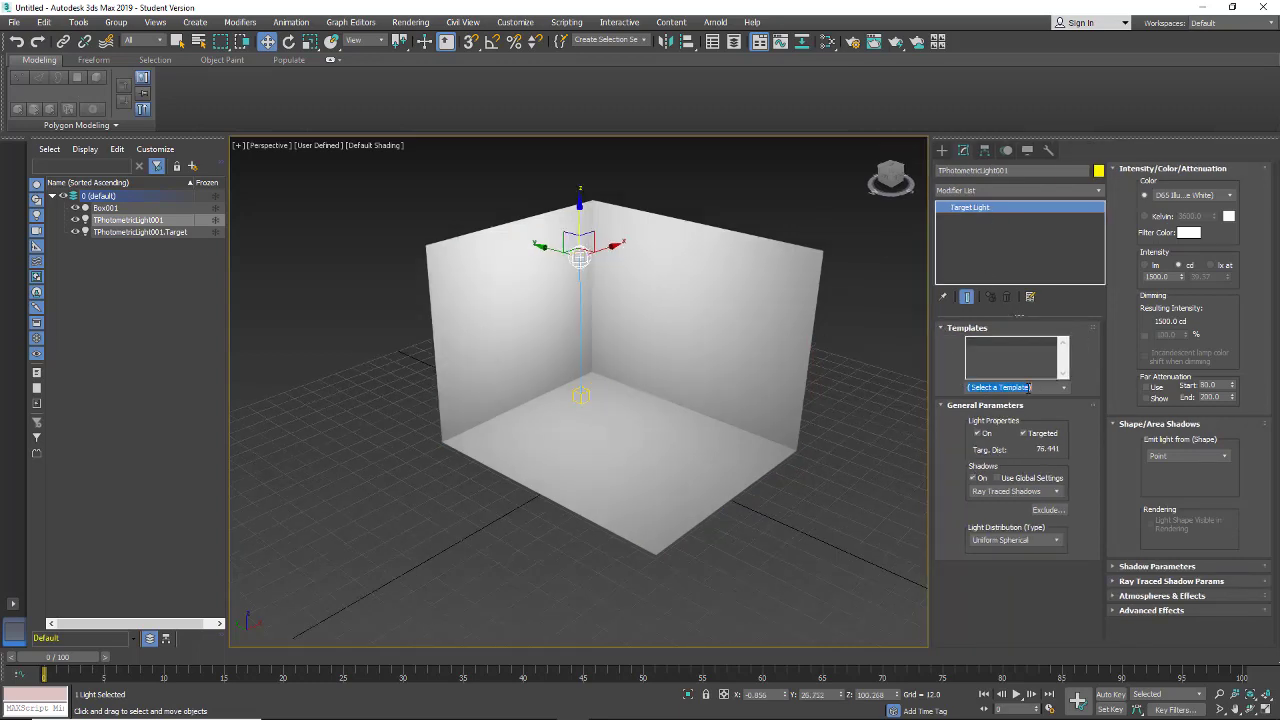
Step: Try 40W and 75W Bulb templates, settle on Halogen Spotlight, and widen falloff to 54
click(1015, 387)
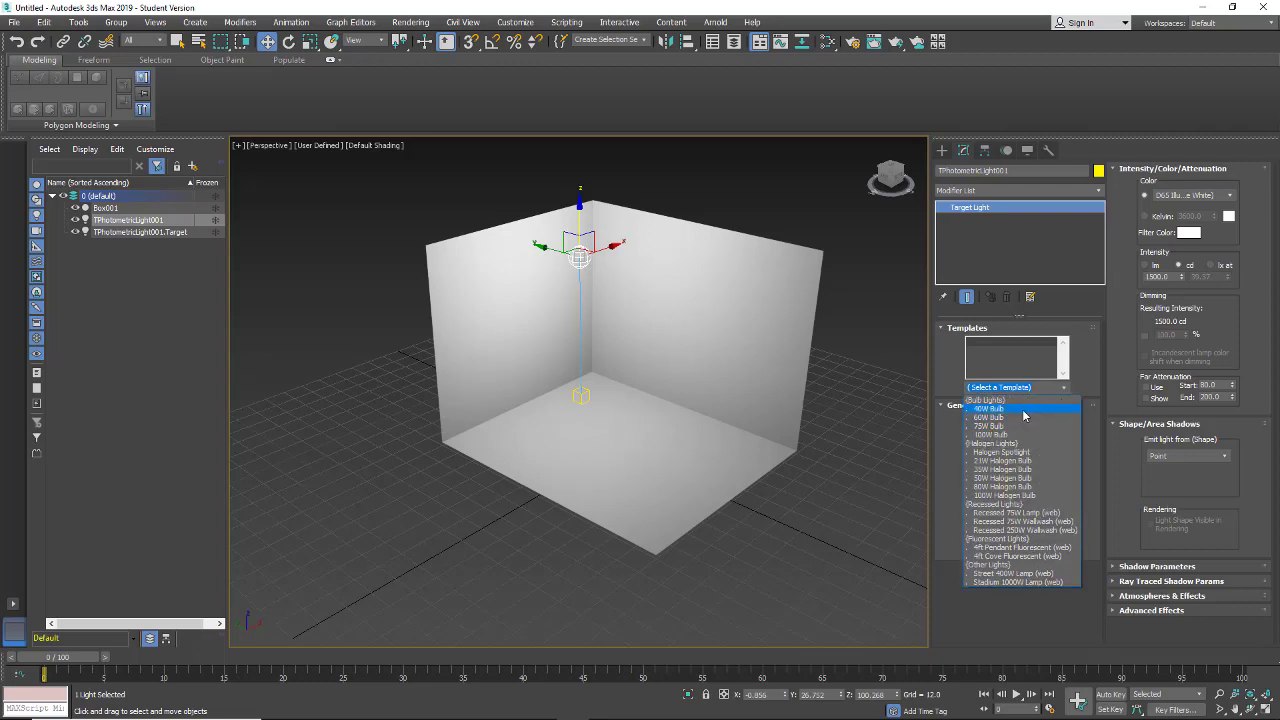
click(988, 408)
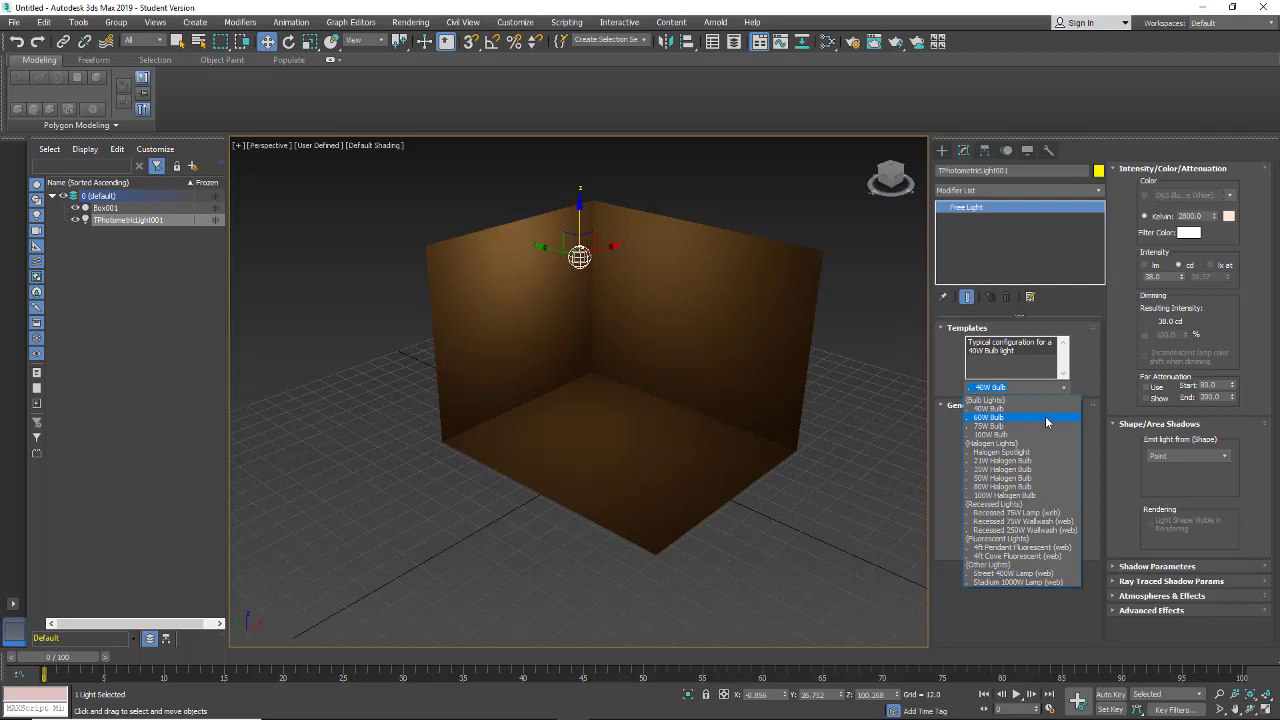
click(989, 425)
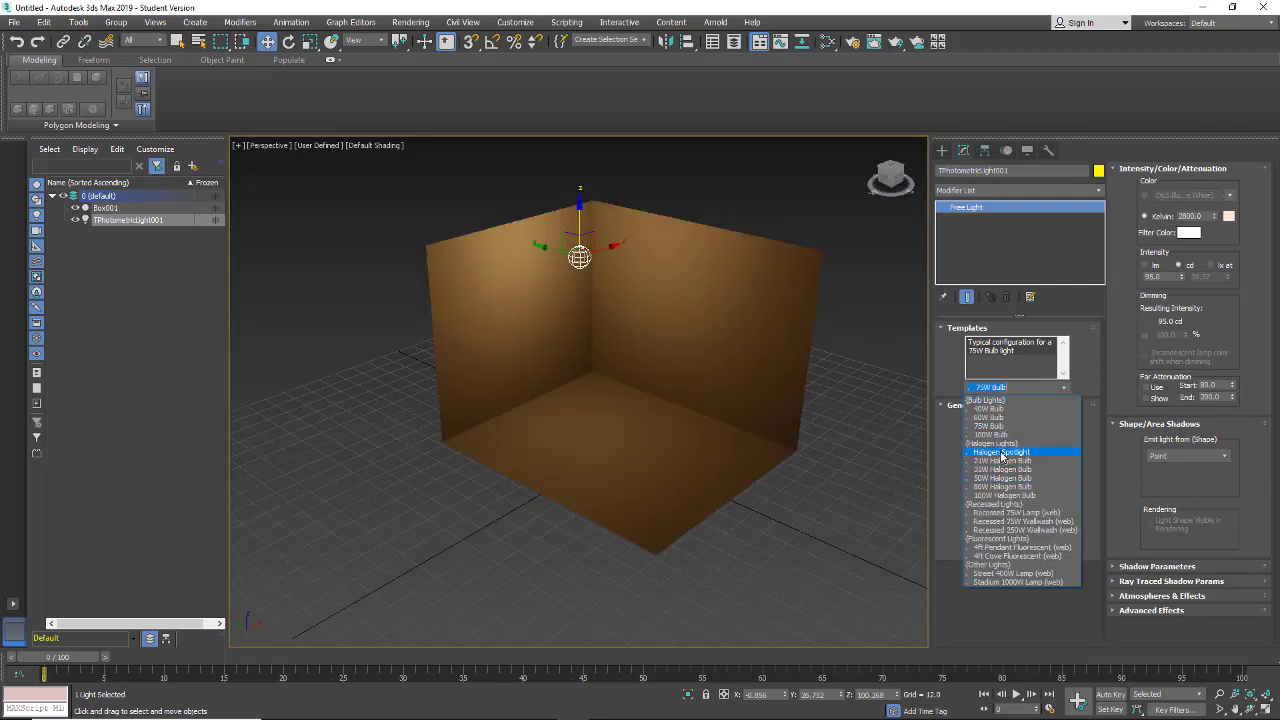
click(1000, 452)
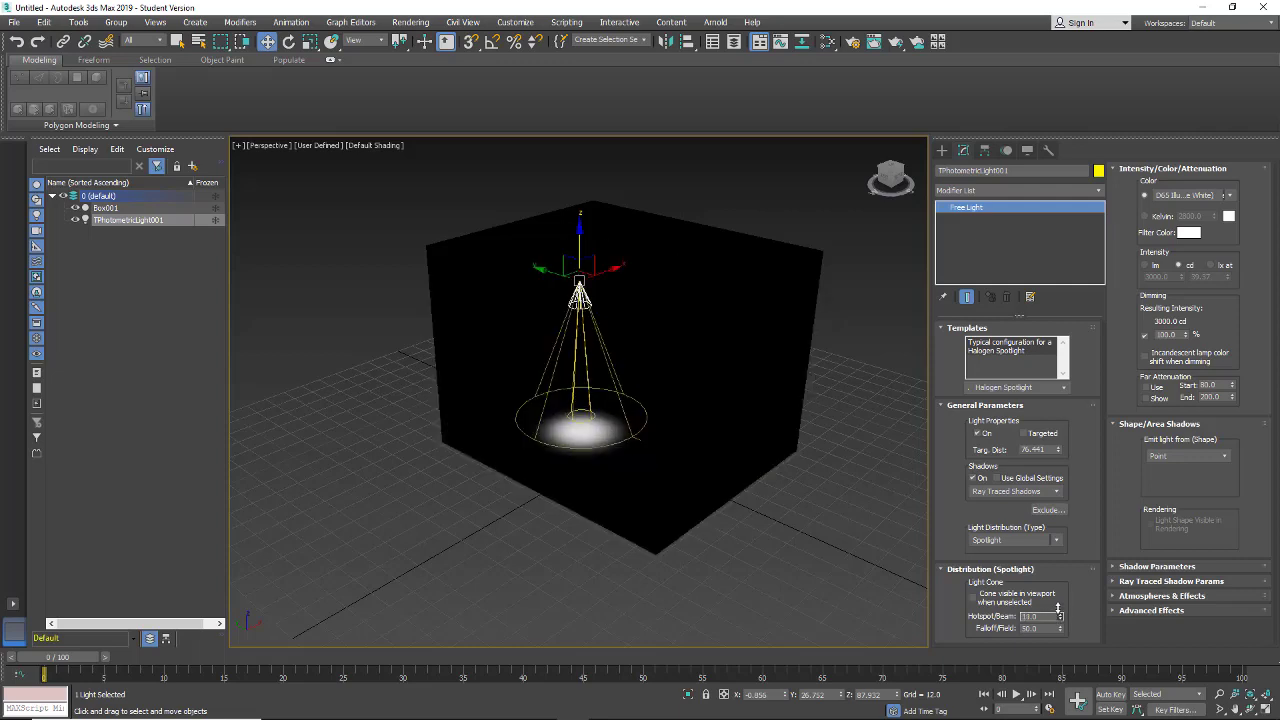
drag(1030, 628, 1030, 615)
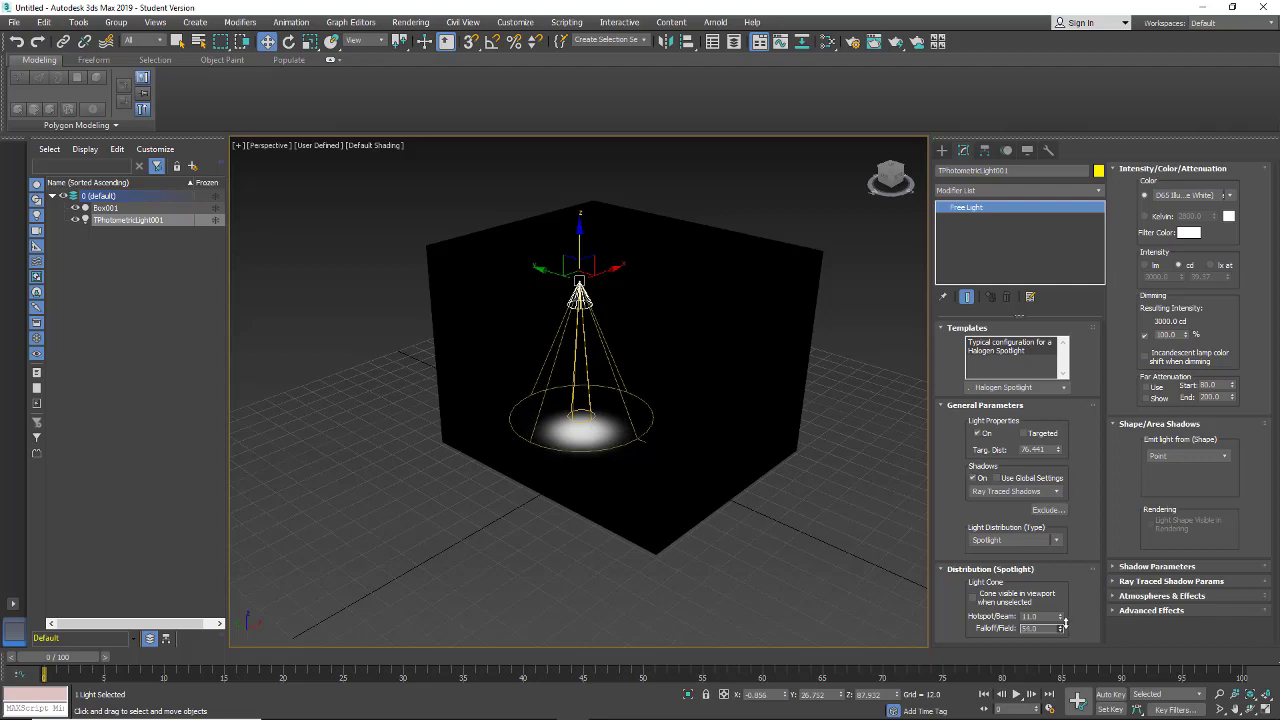
click(1063, 387)
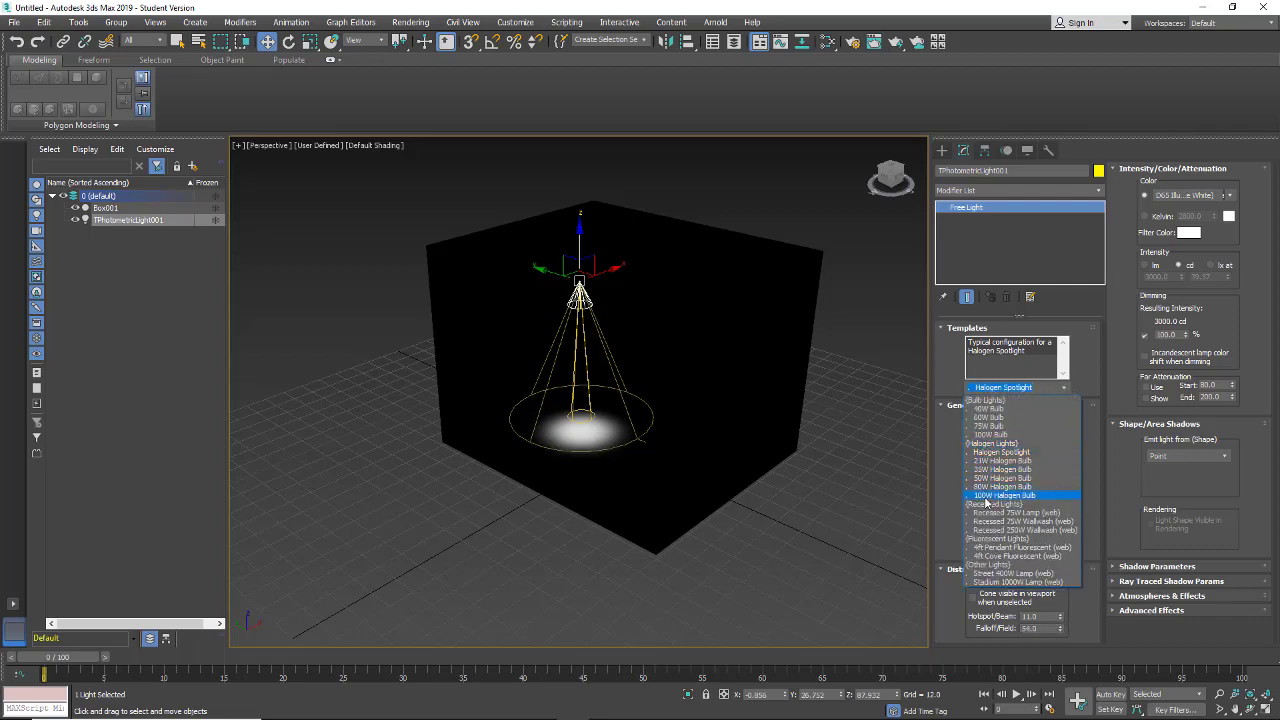
click(1015, 547)
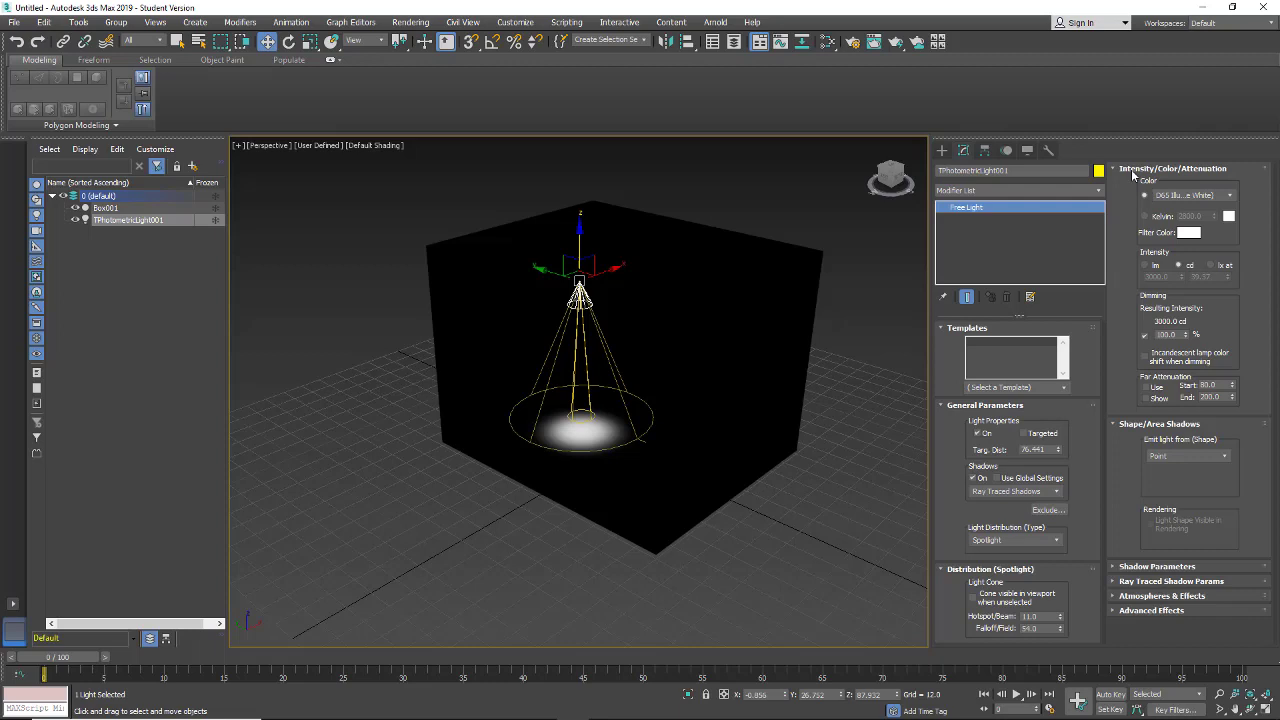
mouse_move(1160, 185)
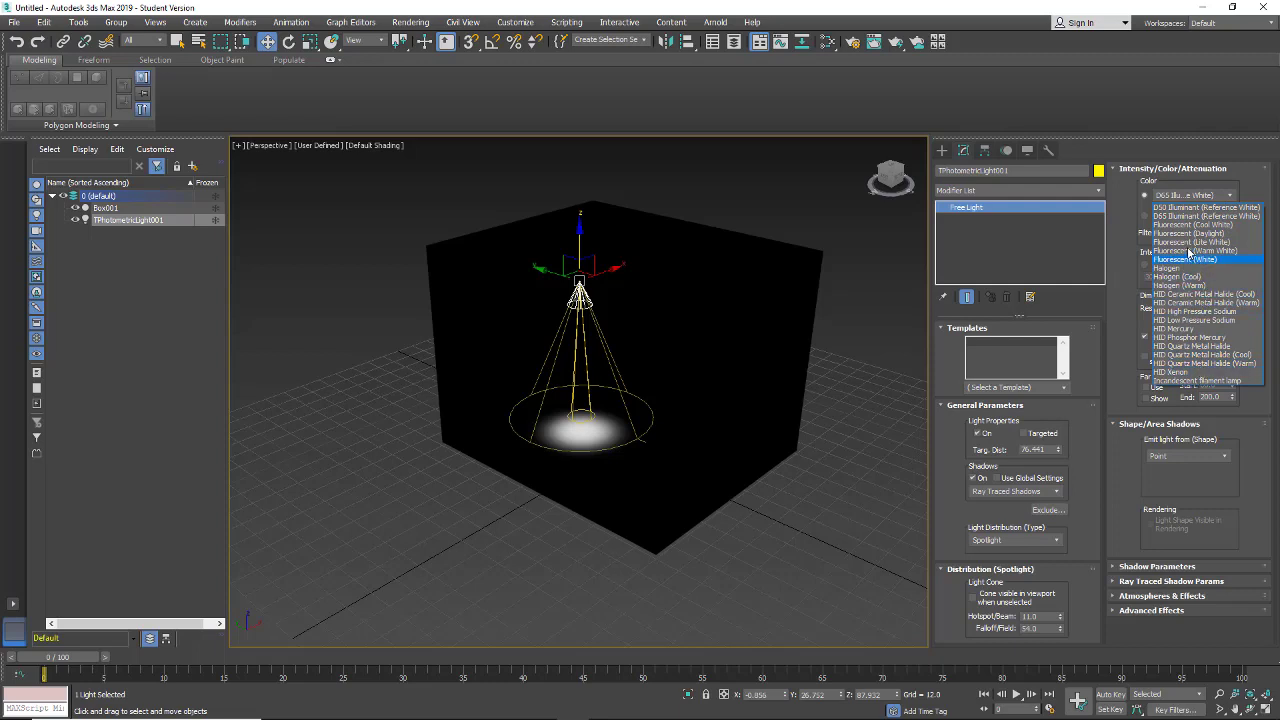
Step: Try the fluorescent white, cool halogen and HID Quartz Metal Halide colour presets
click(1185, 276)
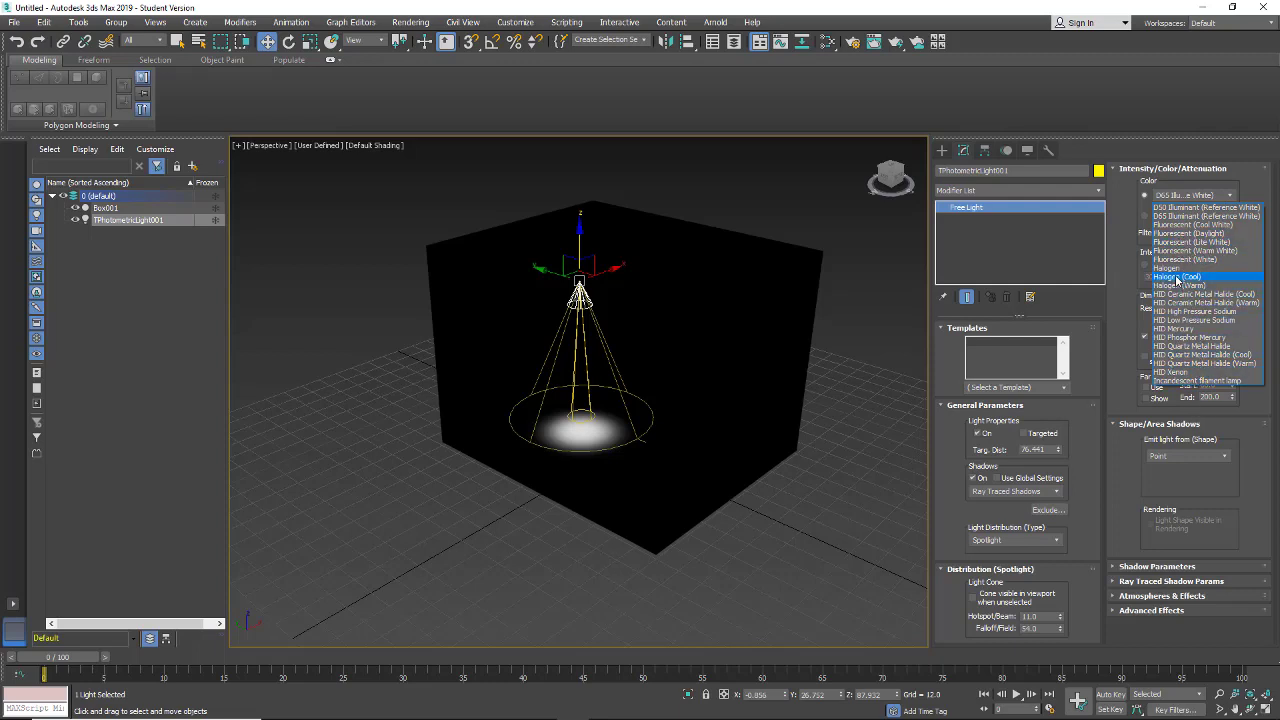
click(1183, 276)
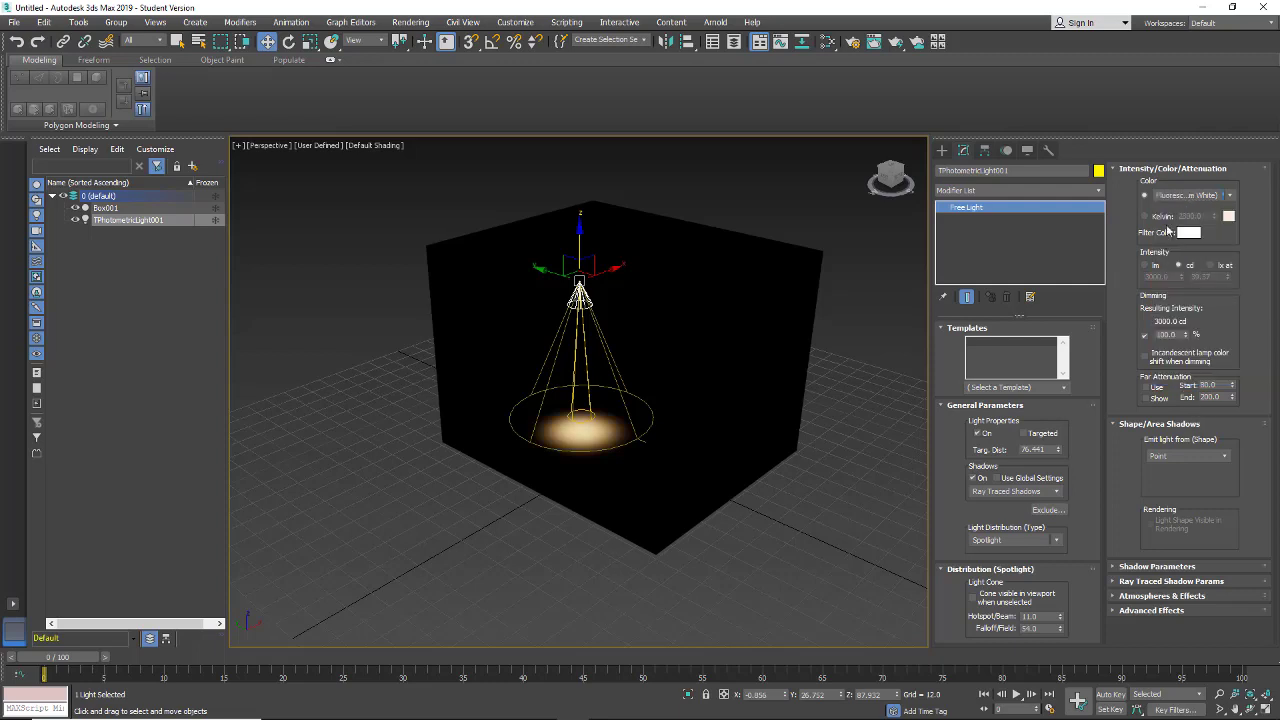
click(1228, 194)
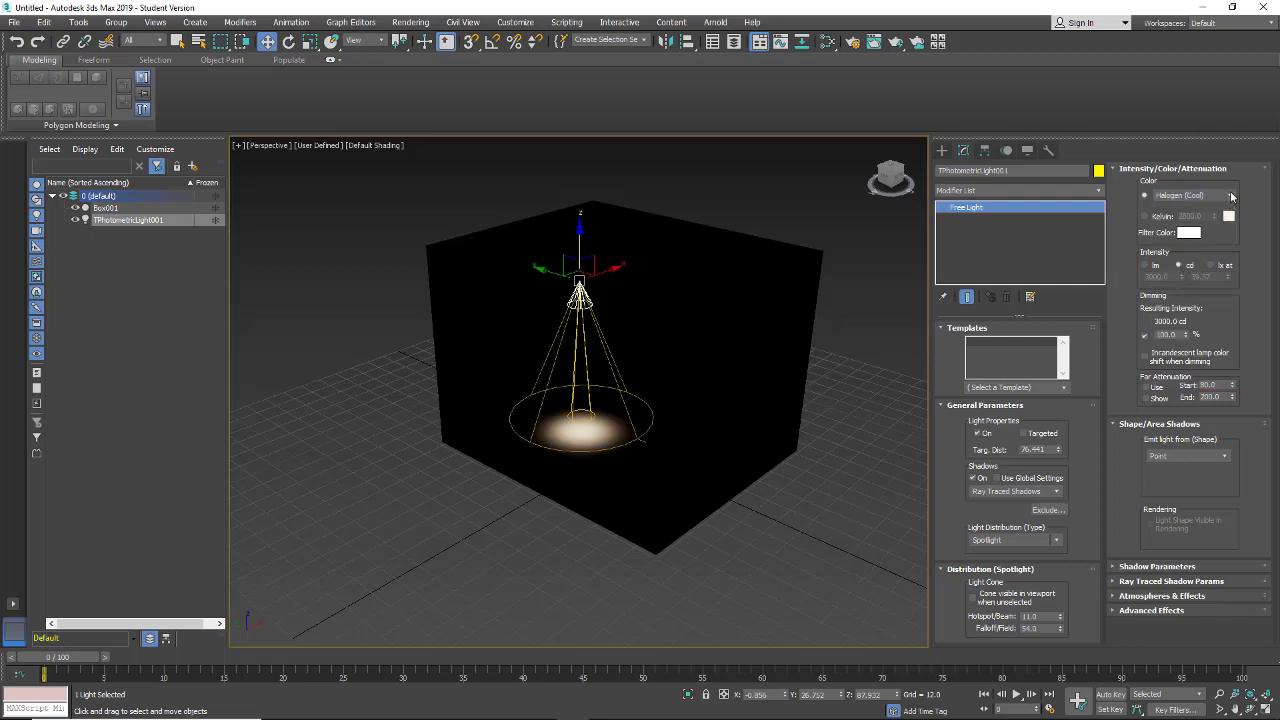
click(1231, 195)
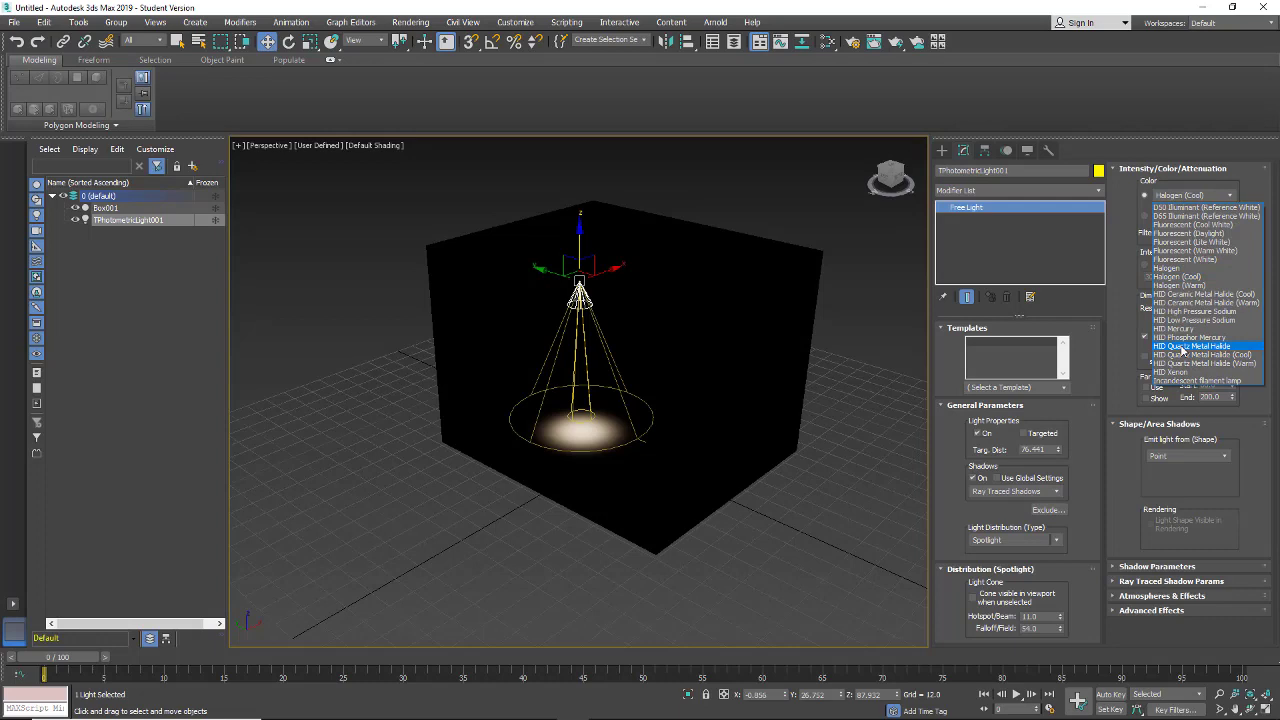
click(1191, 345)
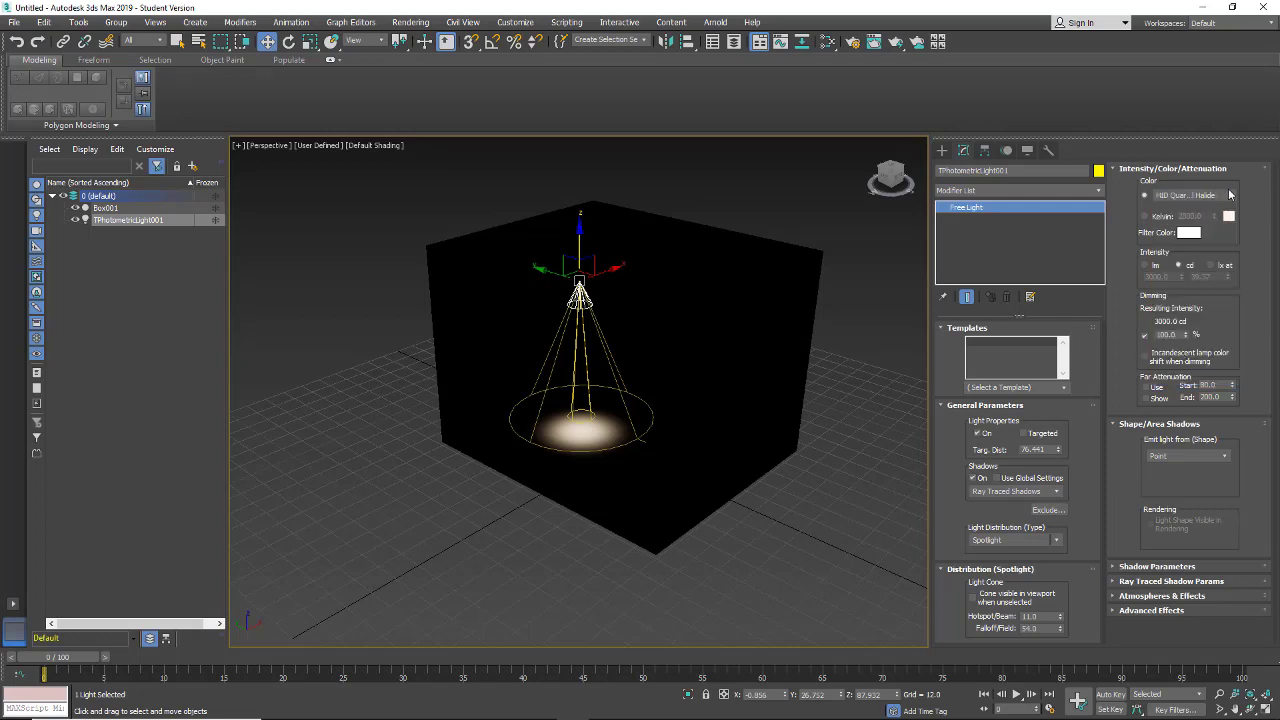
Step: Set the light colour by Kelvin temperature to 6500 K
click(1185, 195)
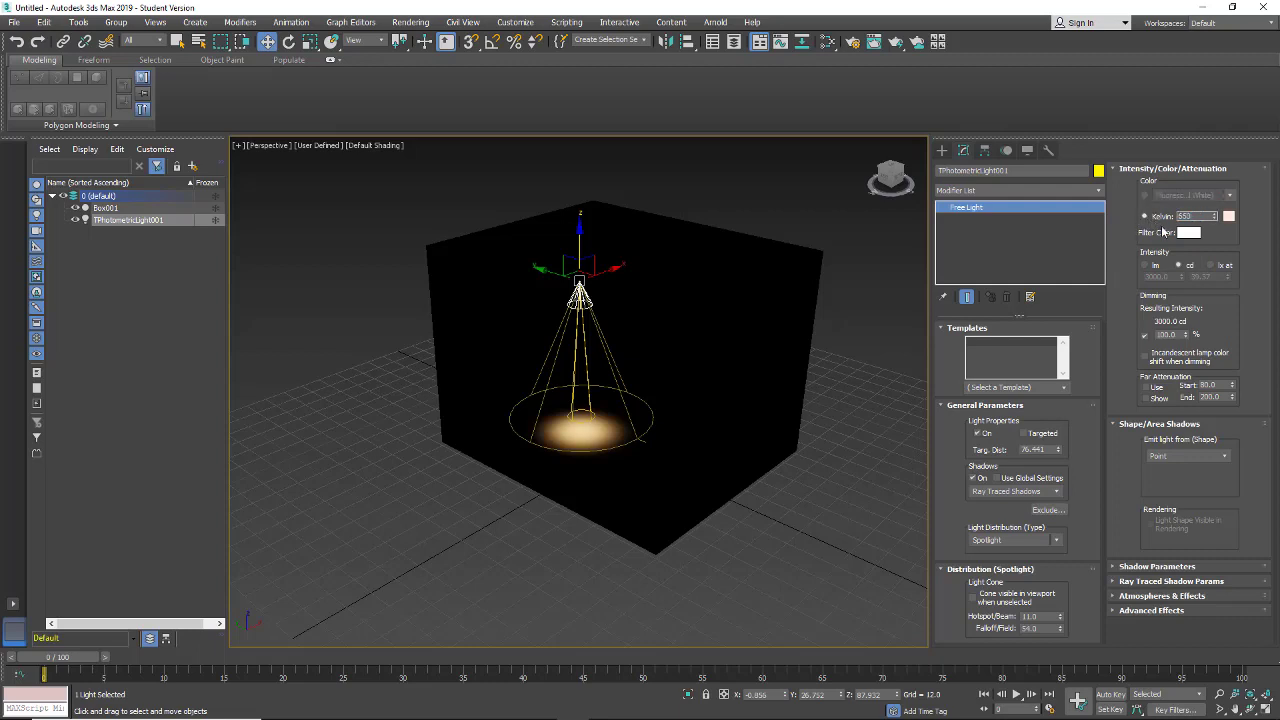
click(1229, 214)
text(6500)
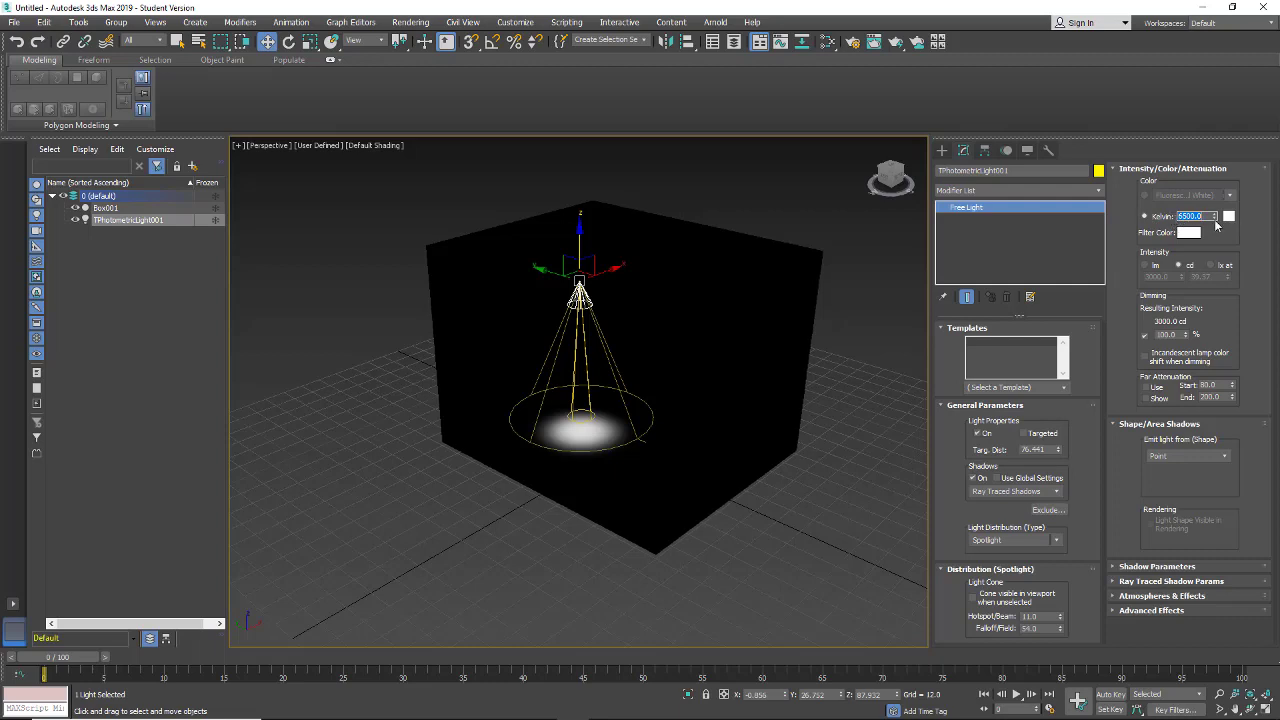
drag(1213, 213, 1213, 230)
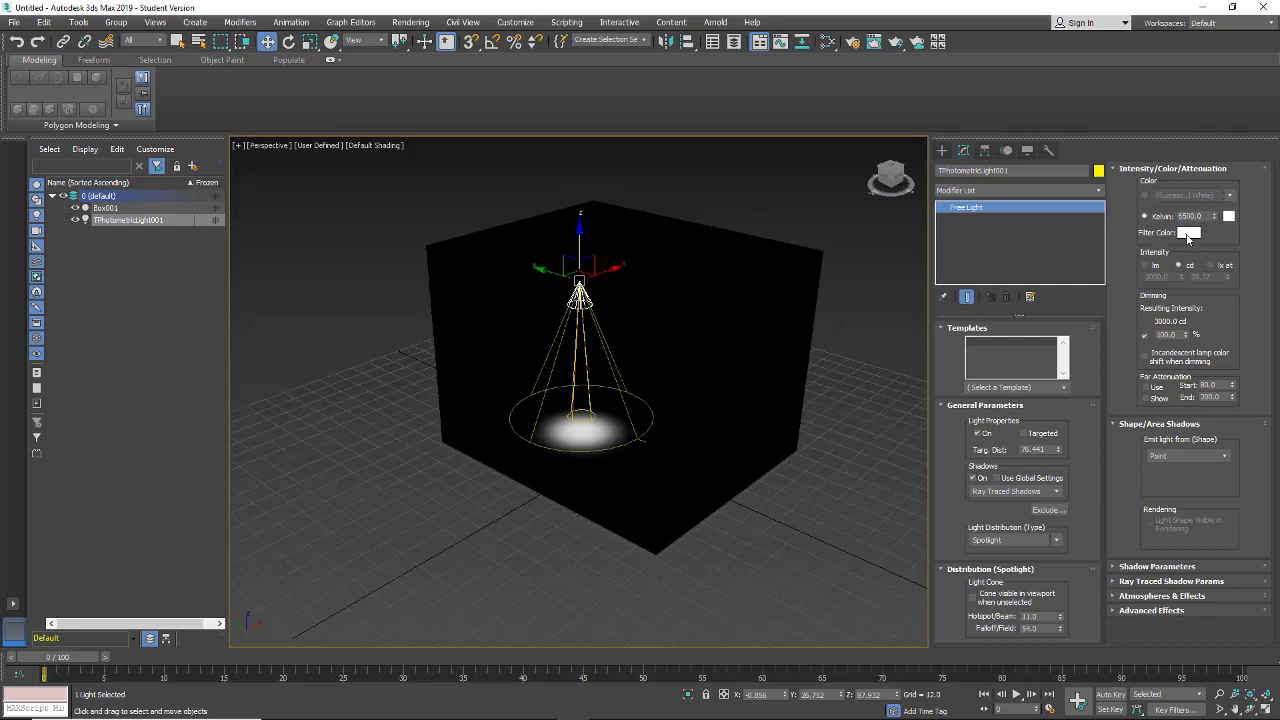
click(1188, 232)
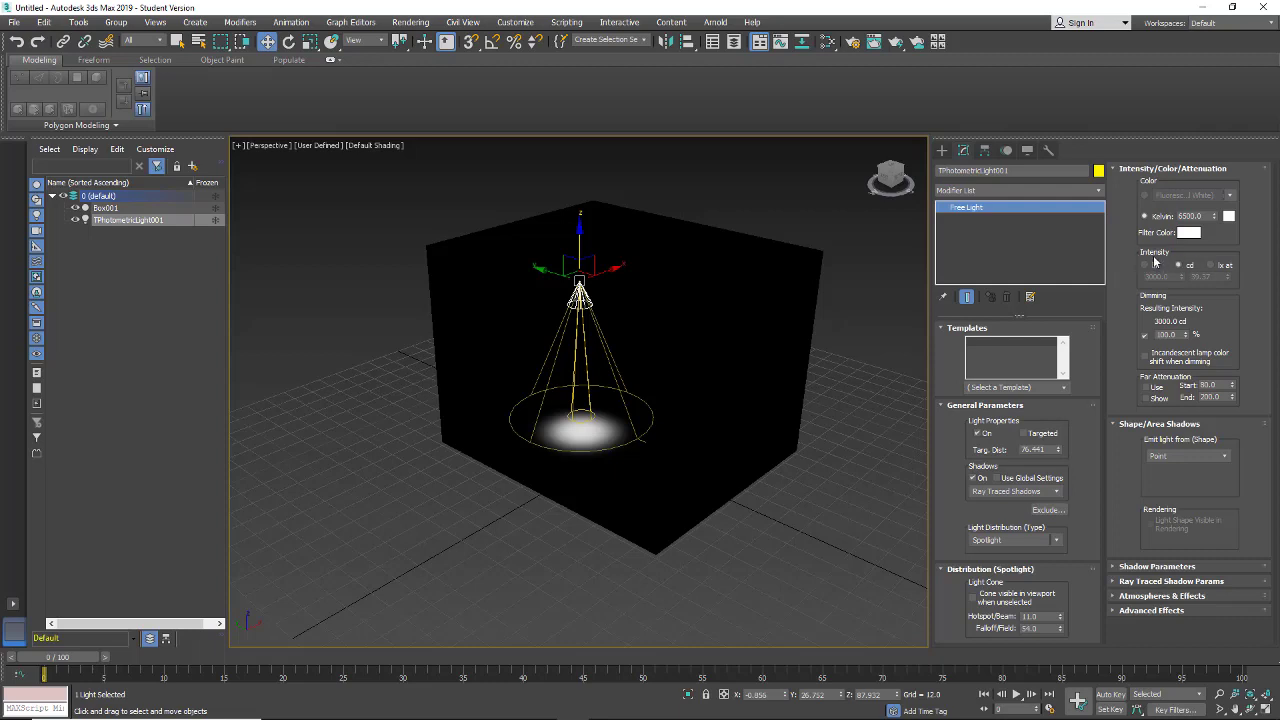
click(1146, 265)
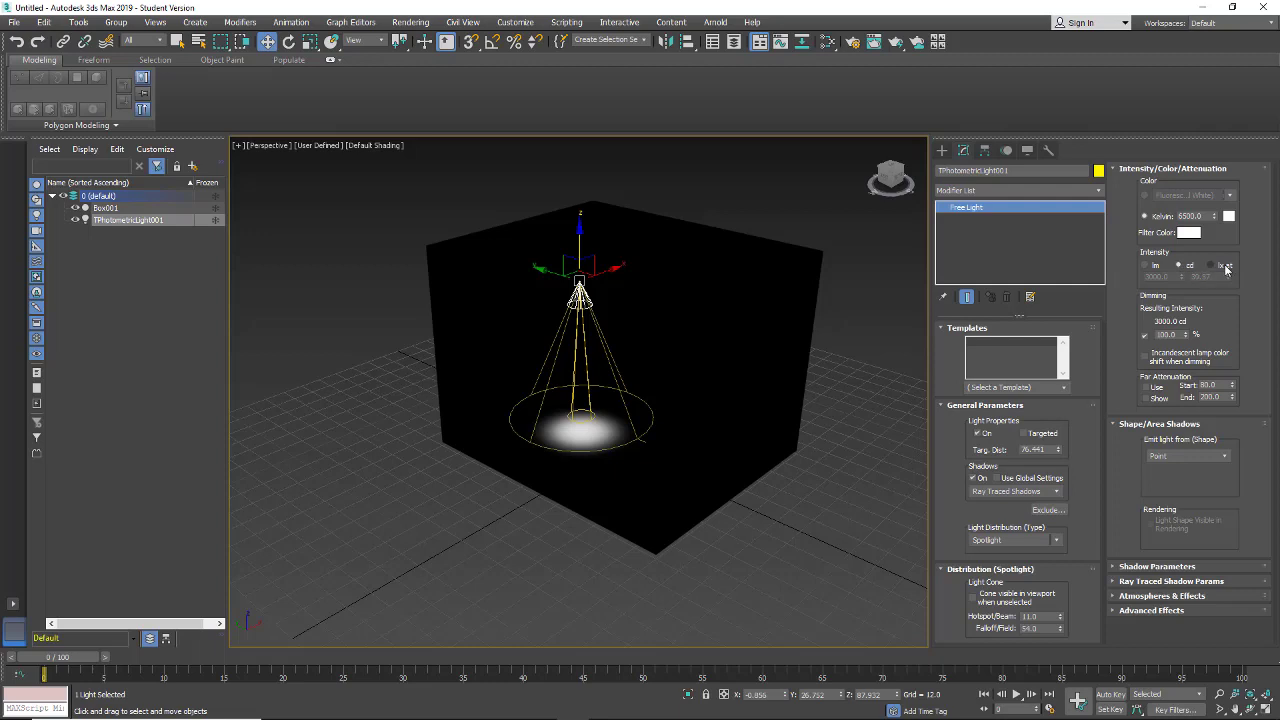
click(1146, 265)
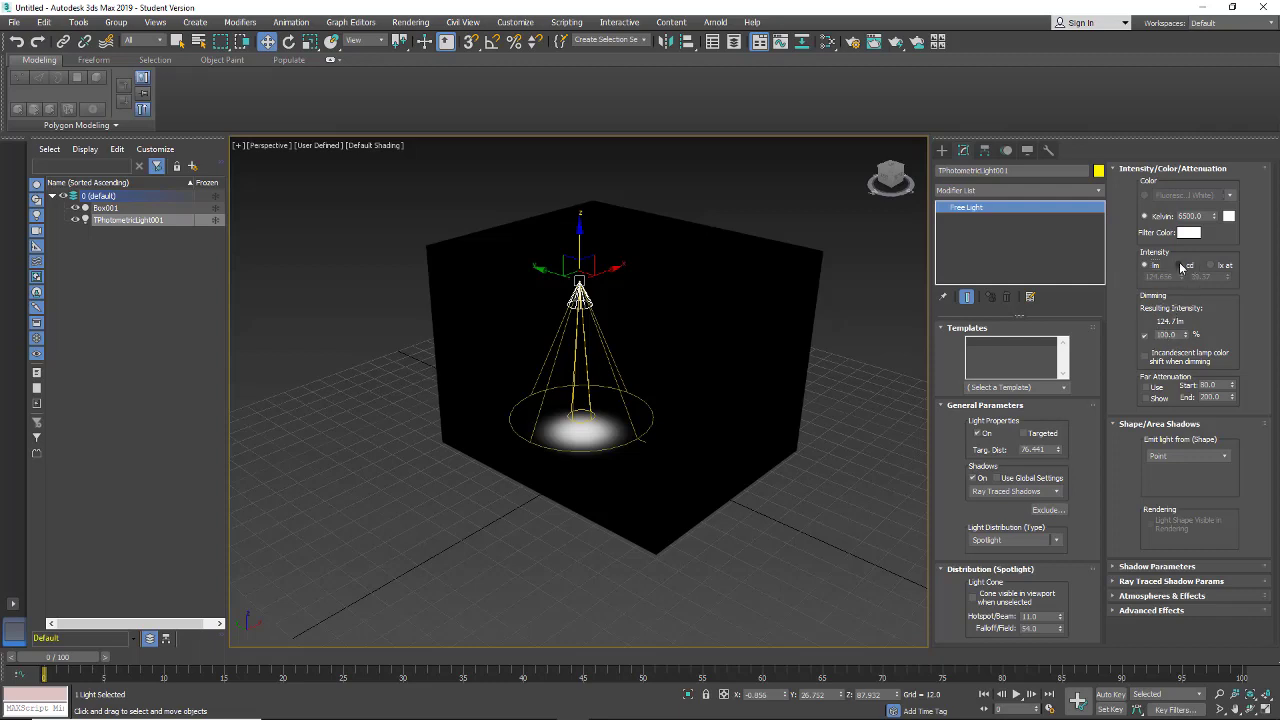
click(1178, 265)
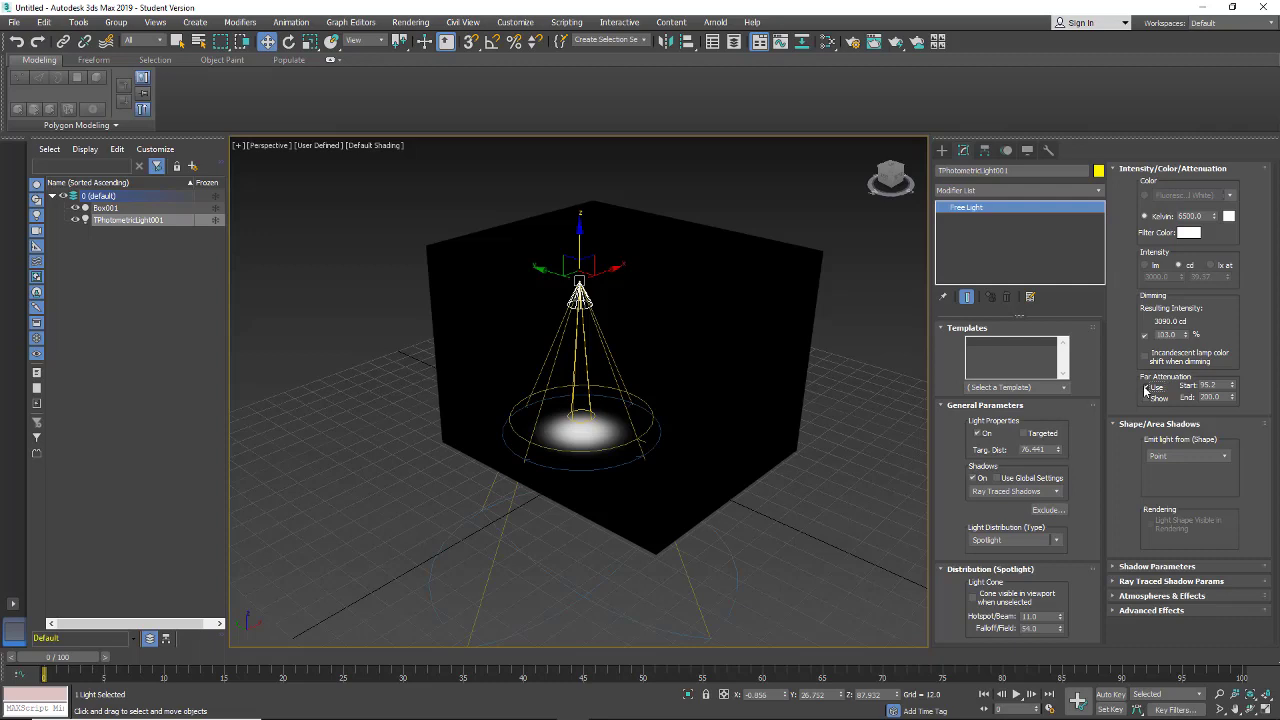
Step: Enable Far Attenuation on TPhotometricLight001
click(1147, 386)
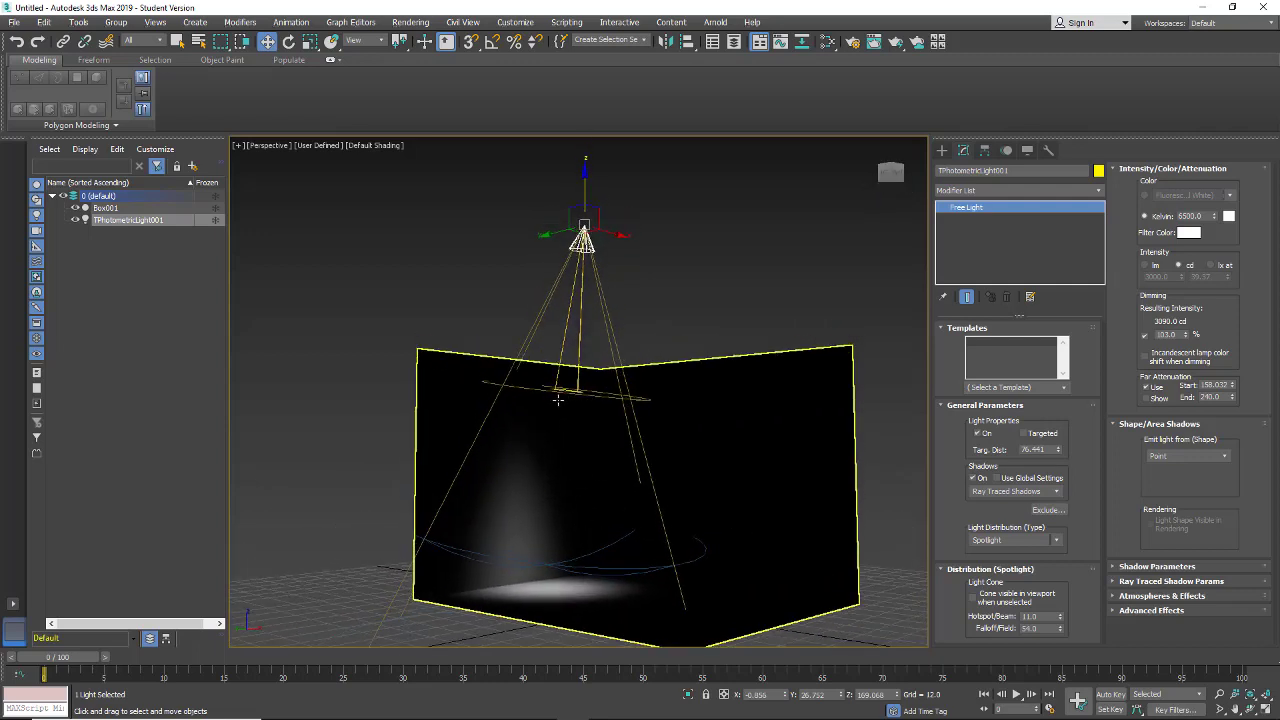
mouse_move(771, 458)
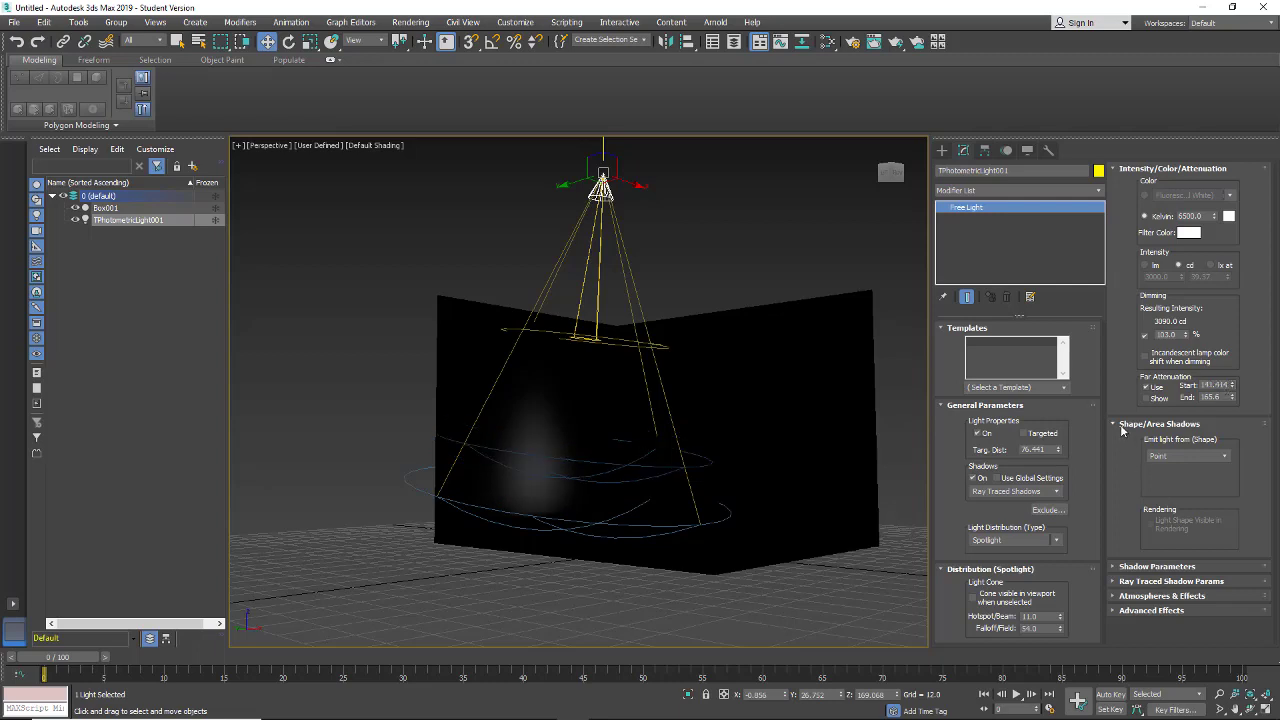
mouse_move(1145, 430)
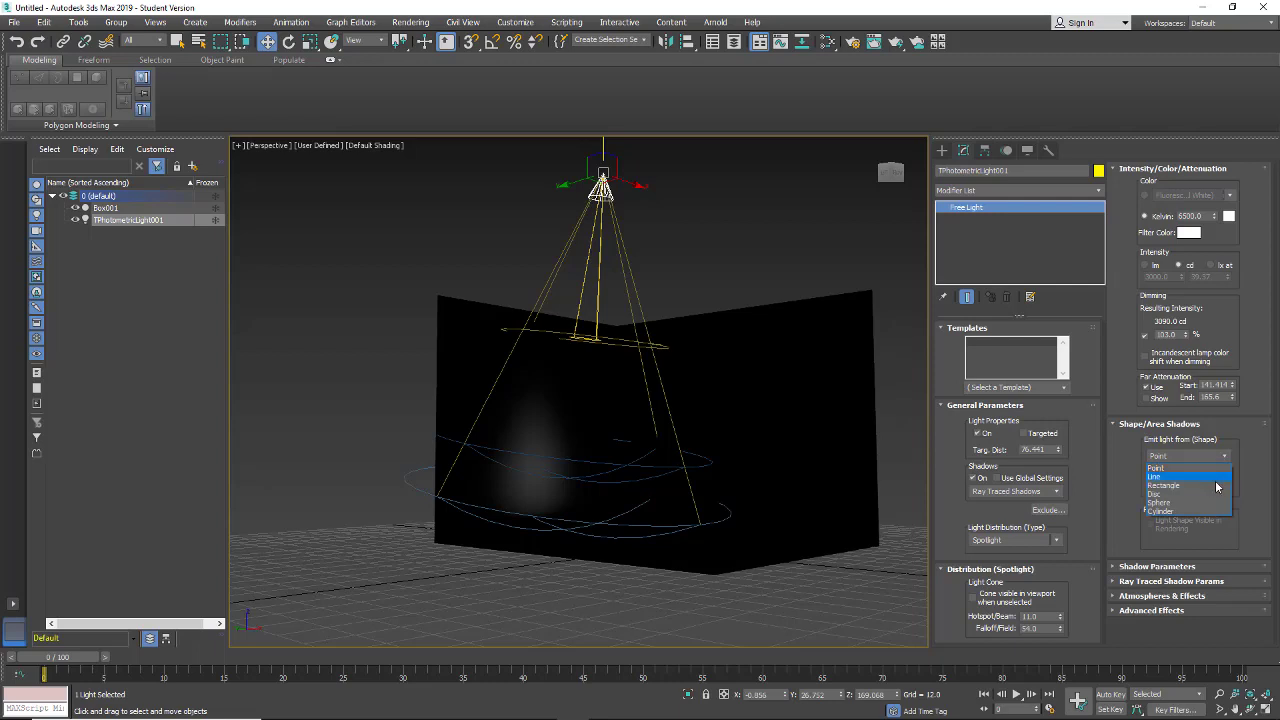
Step: Move the light toward the box centre and try Line, Cylinder, then Rectangle emitter shapes
click(1163, 485)
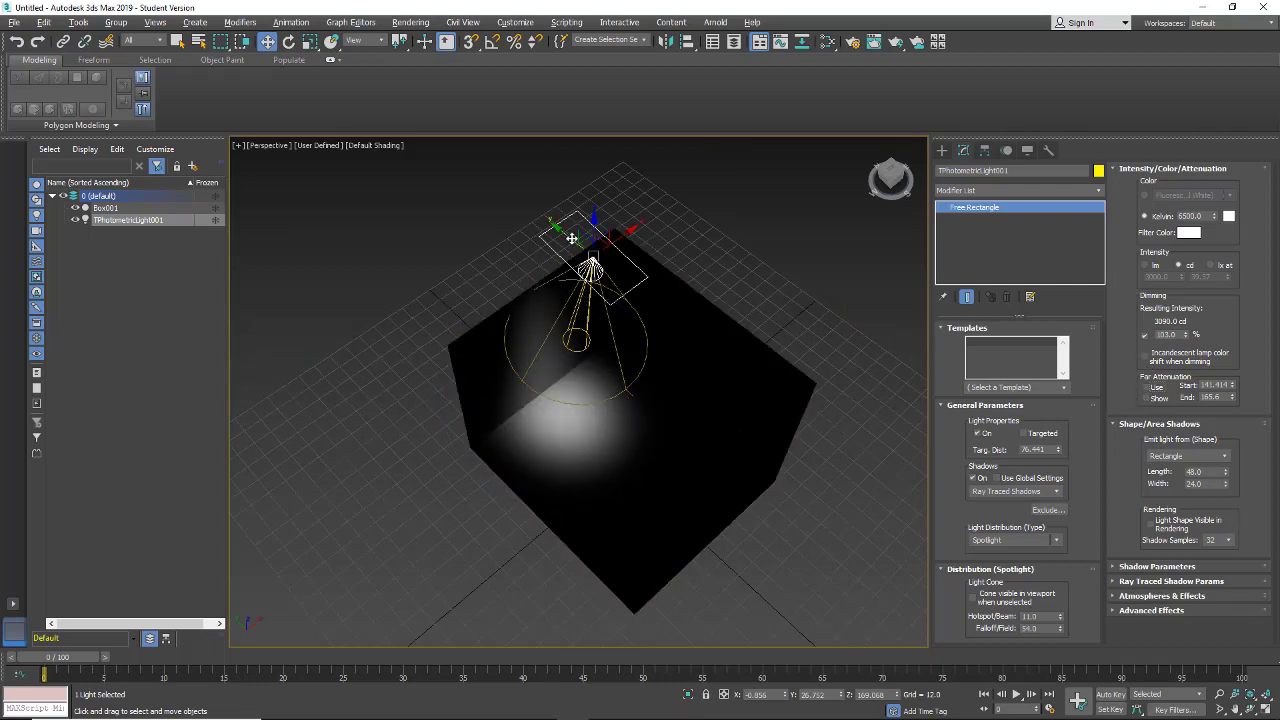
drag(573, 240, 658, 320)
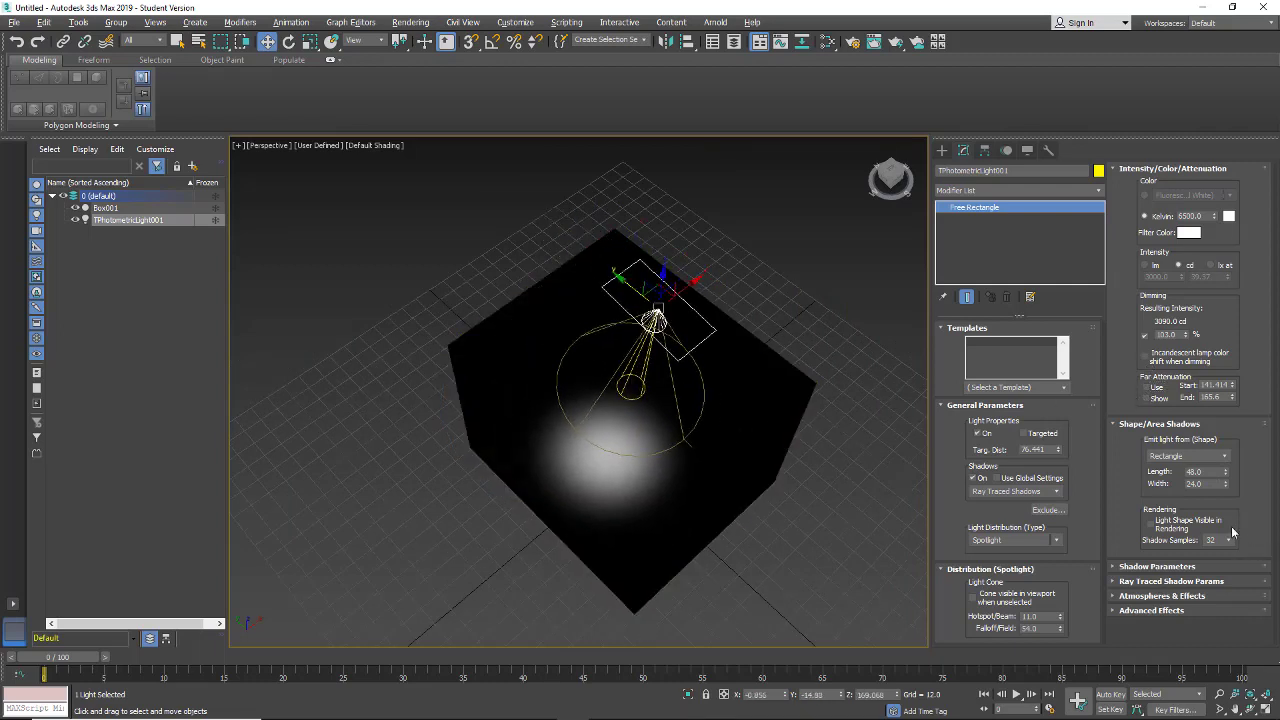
click(1225, 456)
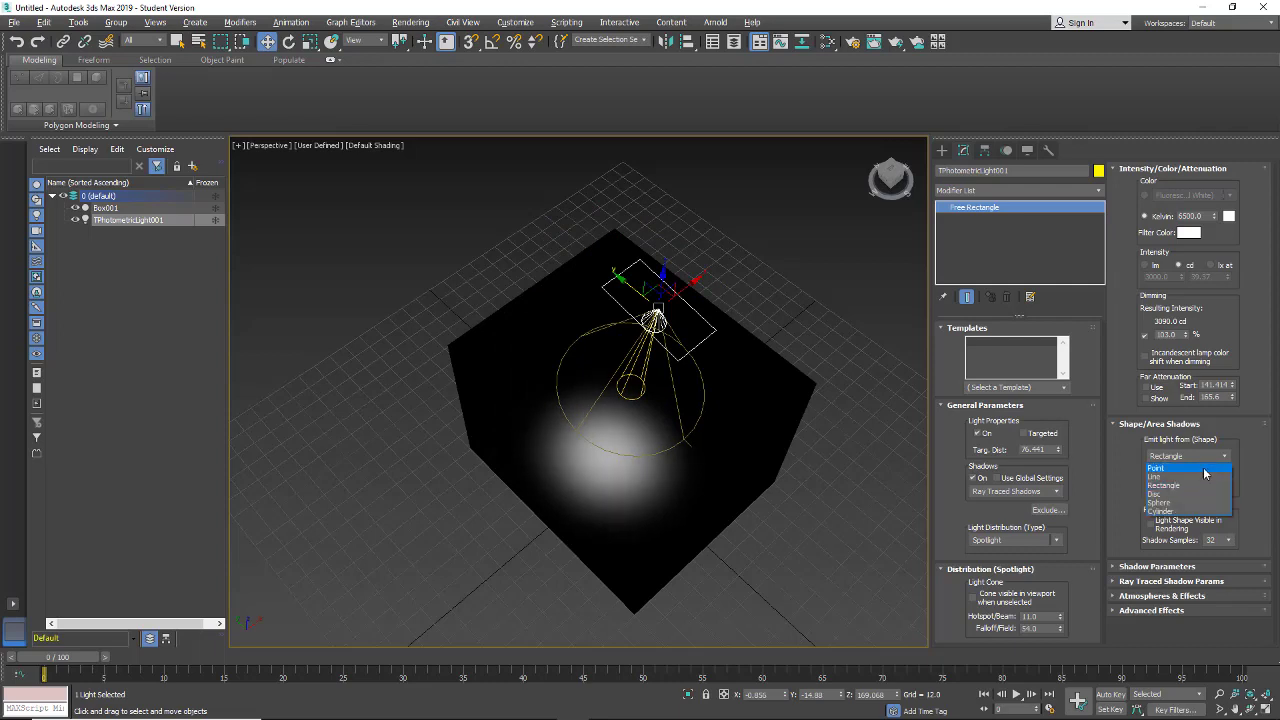
click(1156, 476)
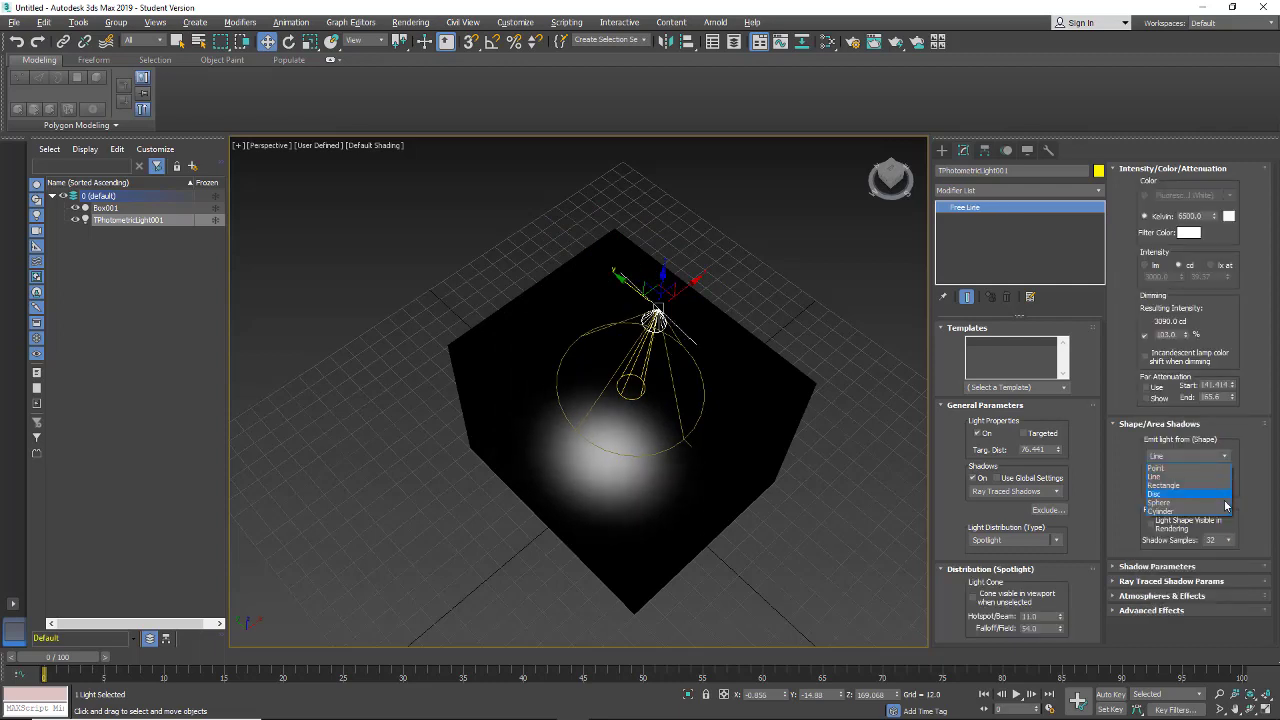
click(1160, 511)
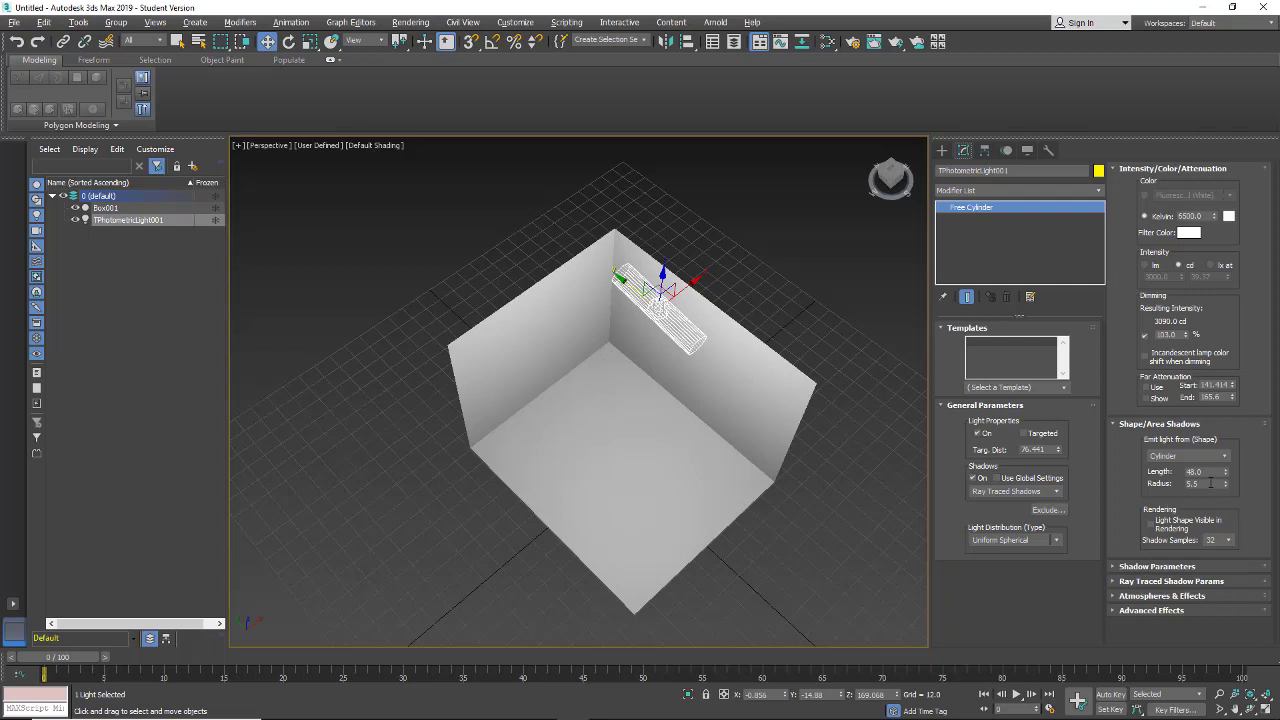
click(1186, 455)
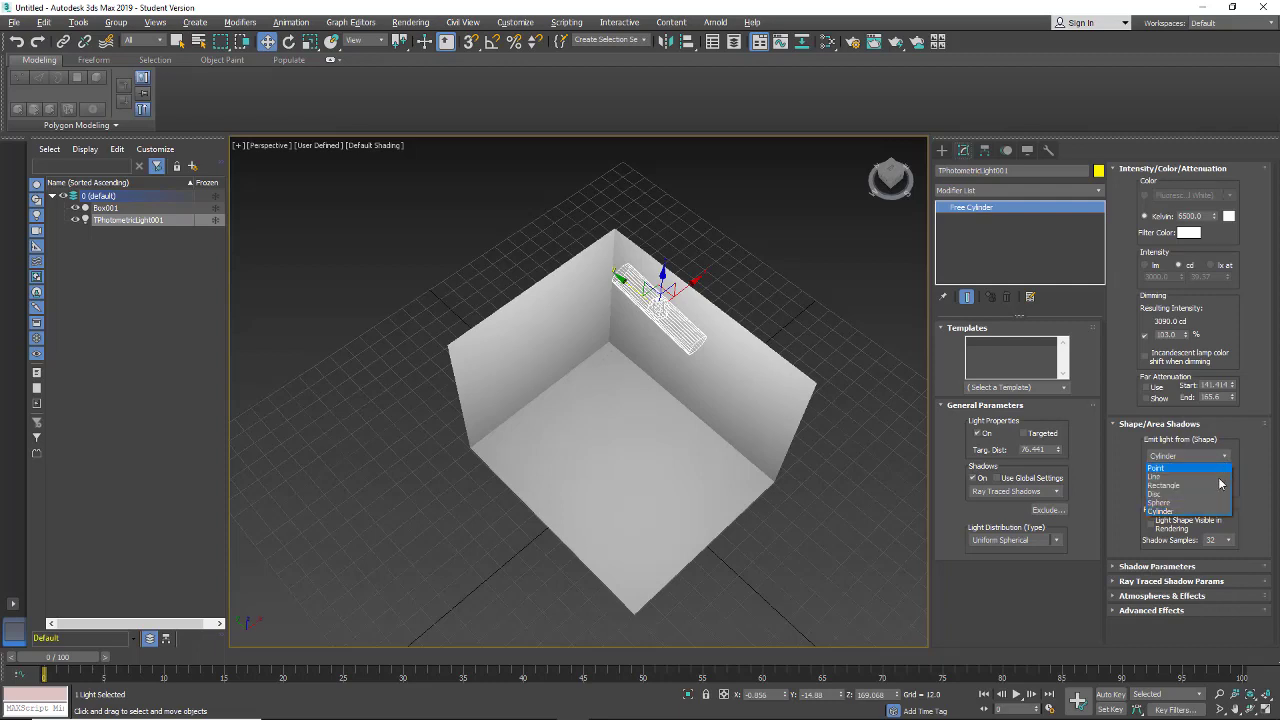
click(1160, 502)
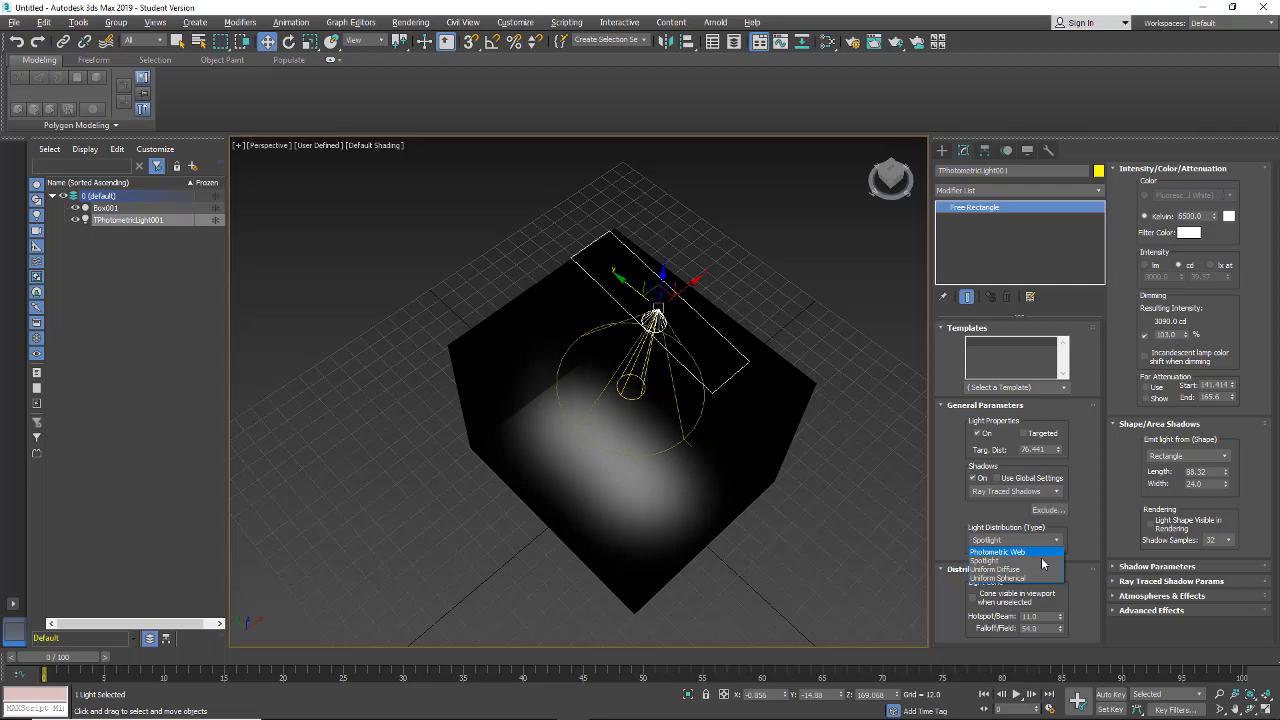
Step: Try Uniform Spherical and Spotlight, then set the targeted light's distribution to Photometric Web
click(993, 569)
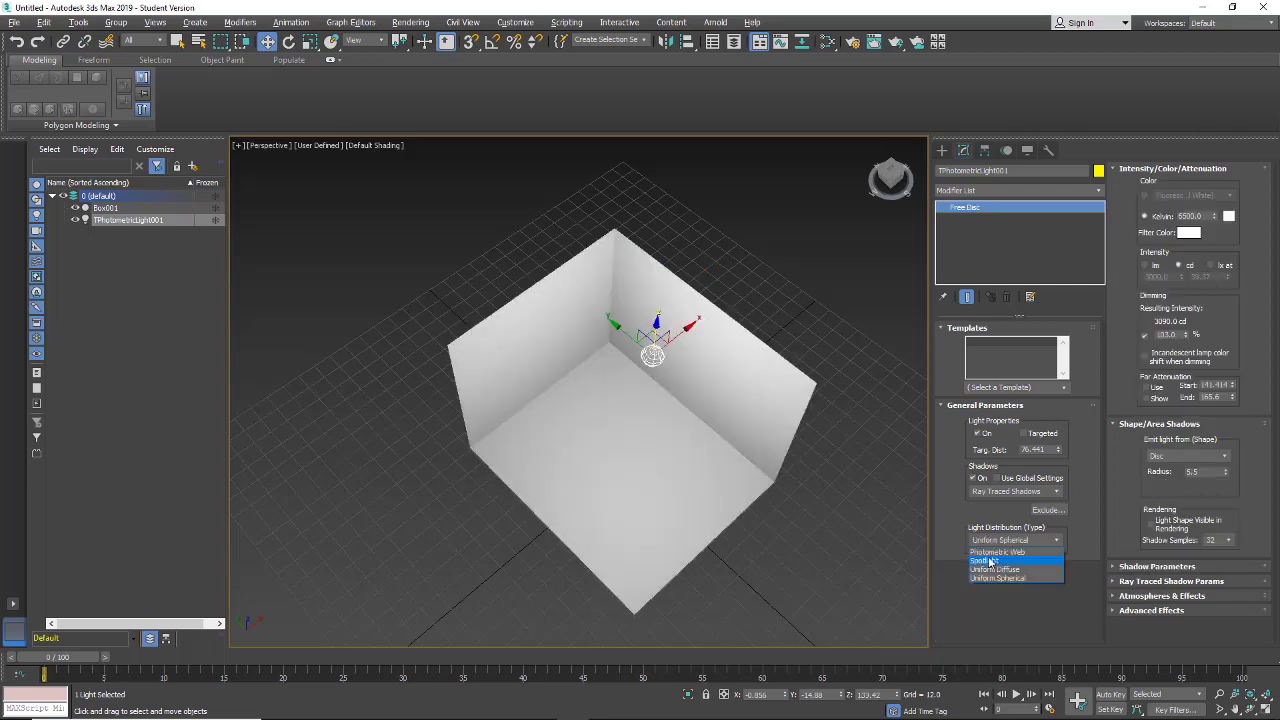
click(991, 560)
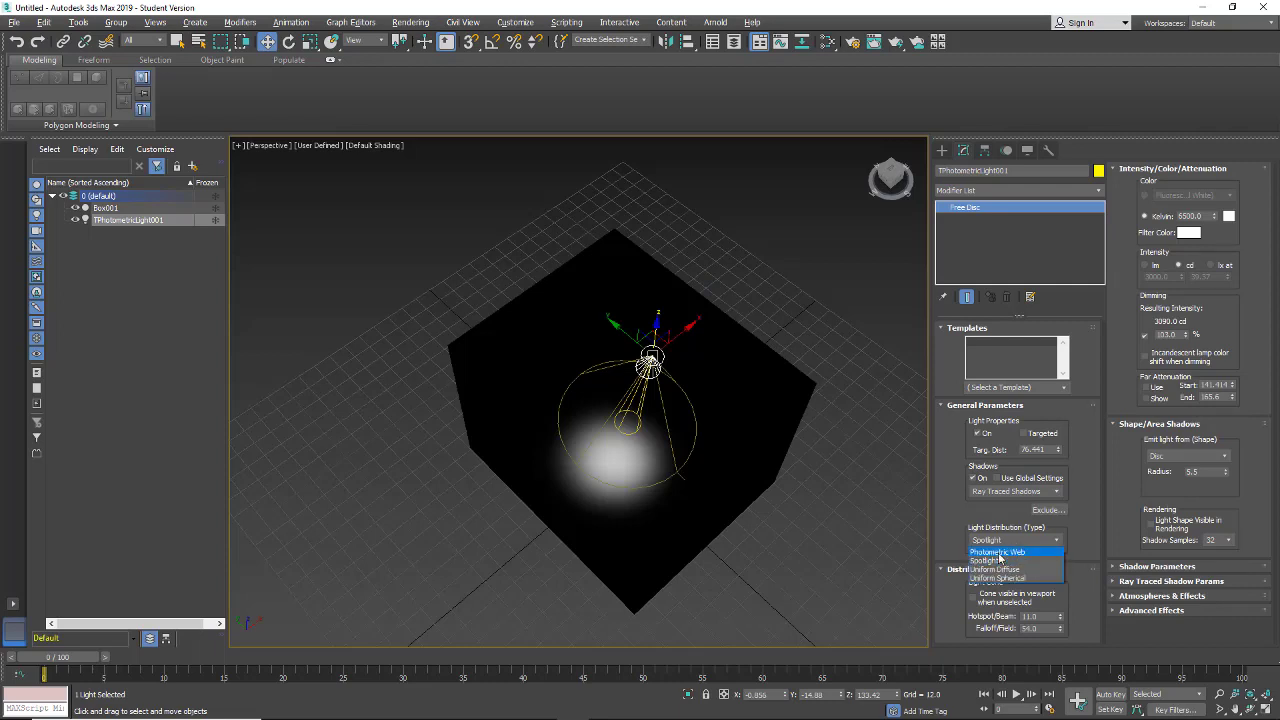
mouse_move(995, 558)
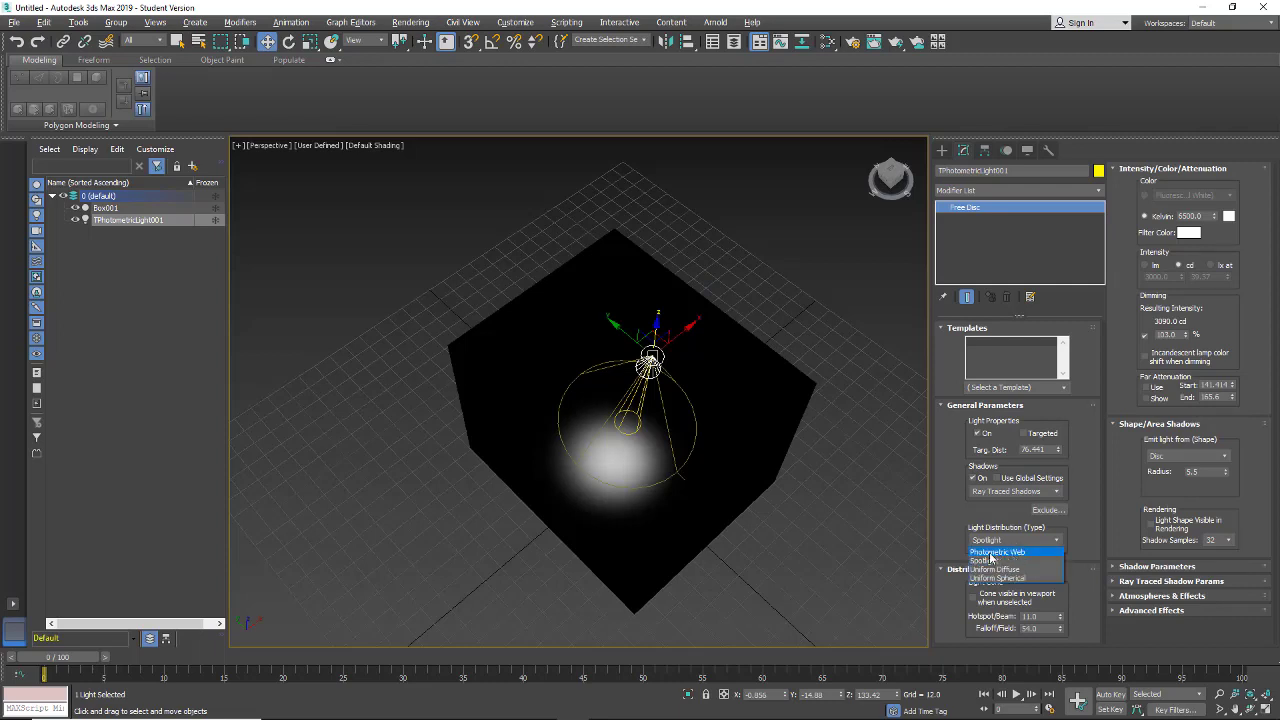
click(997, 552)
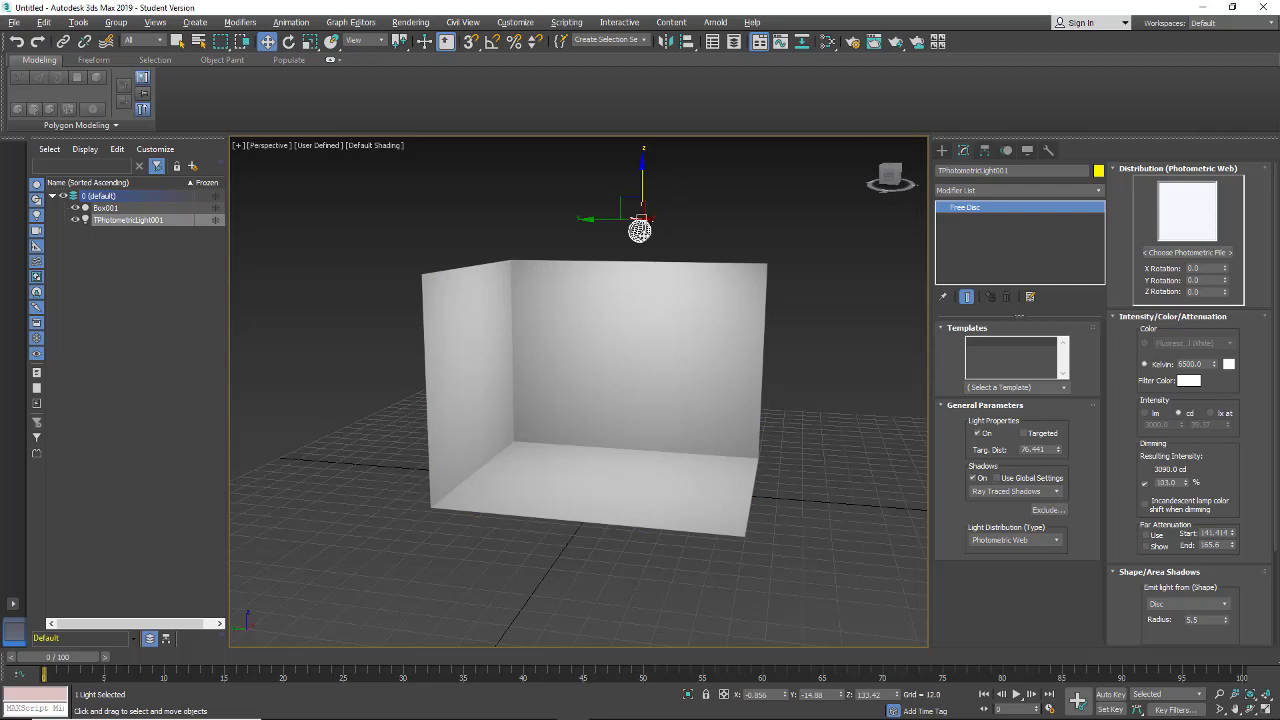
mouse_move(1058, 541)
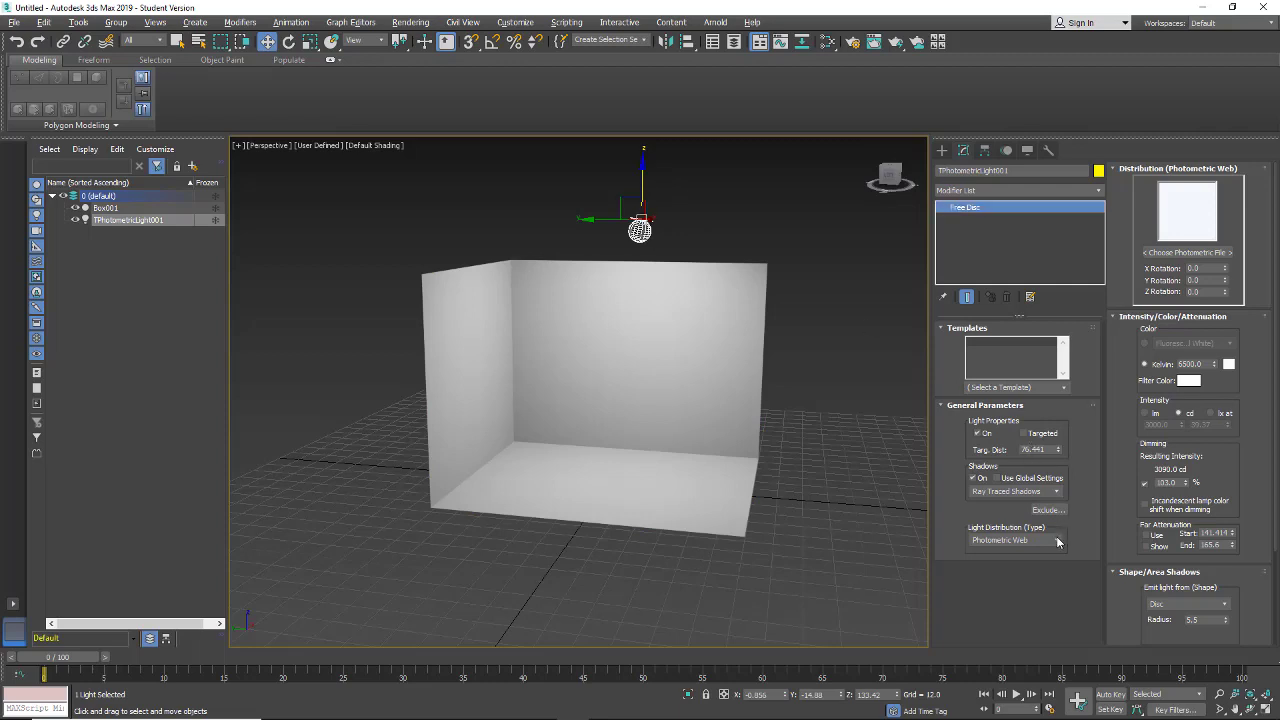
click(1015, 540)
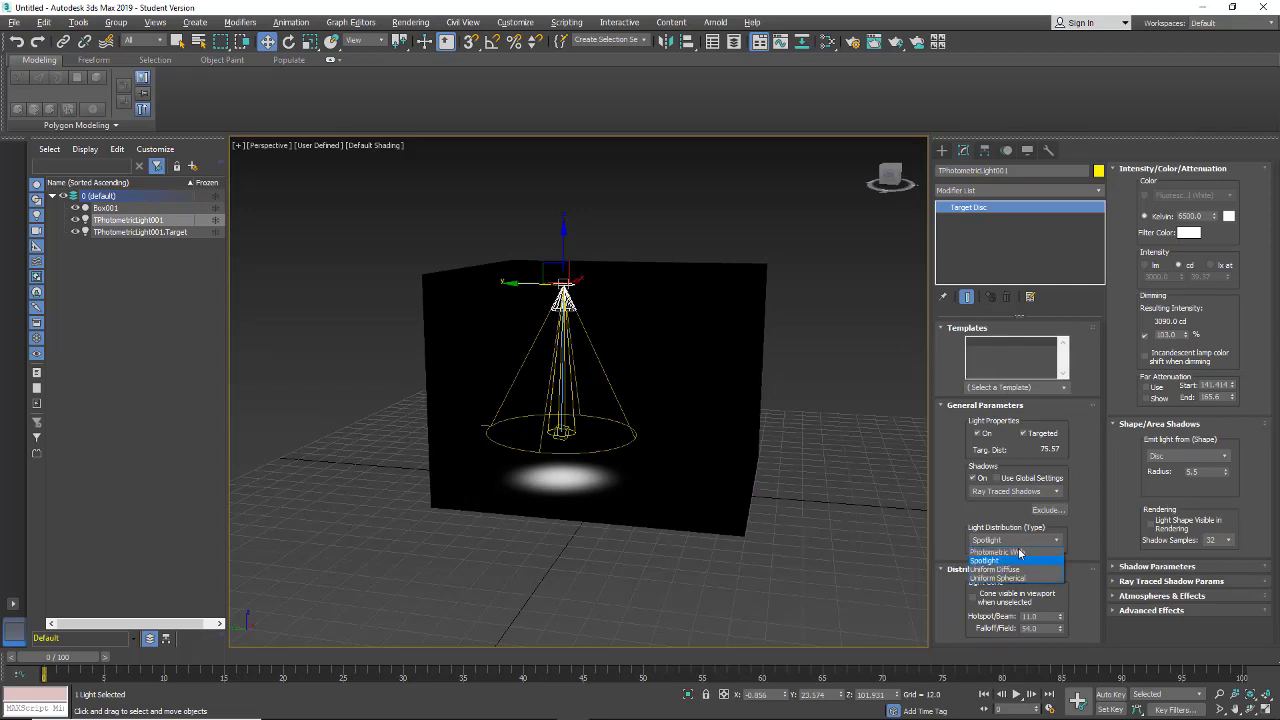
click(997, 551)
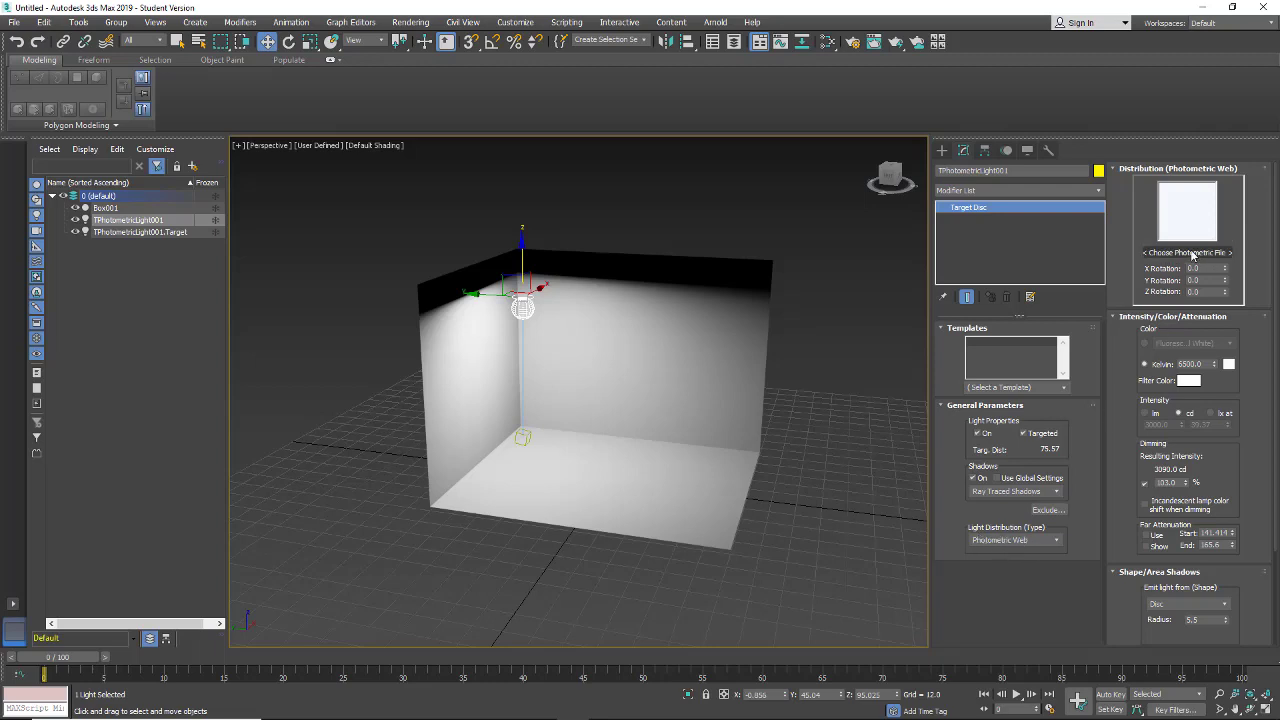
Step: Open the Choose Photometric File browser from the Photometric Web rollout
click(1187, 252)
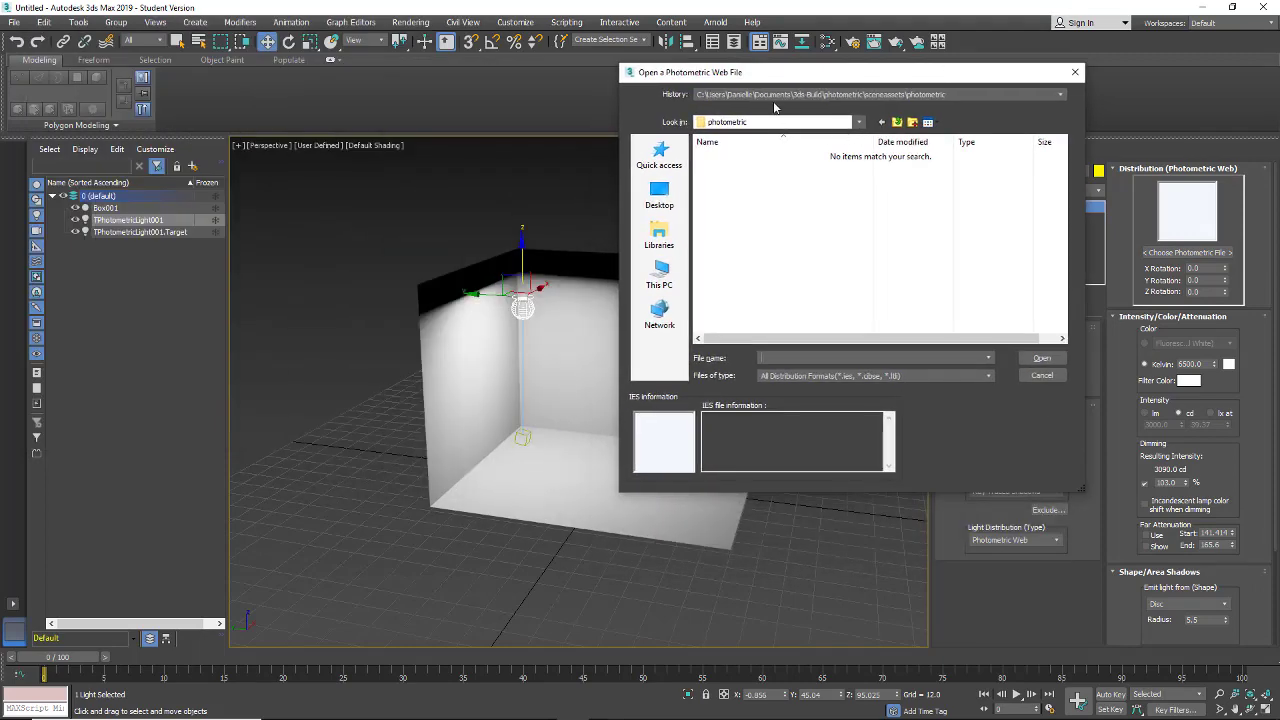
mouse_move(918, 103)
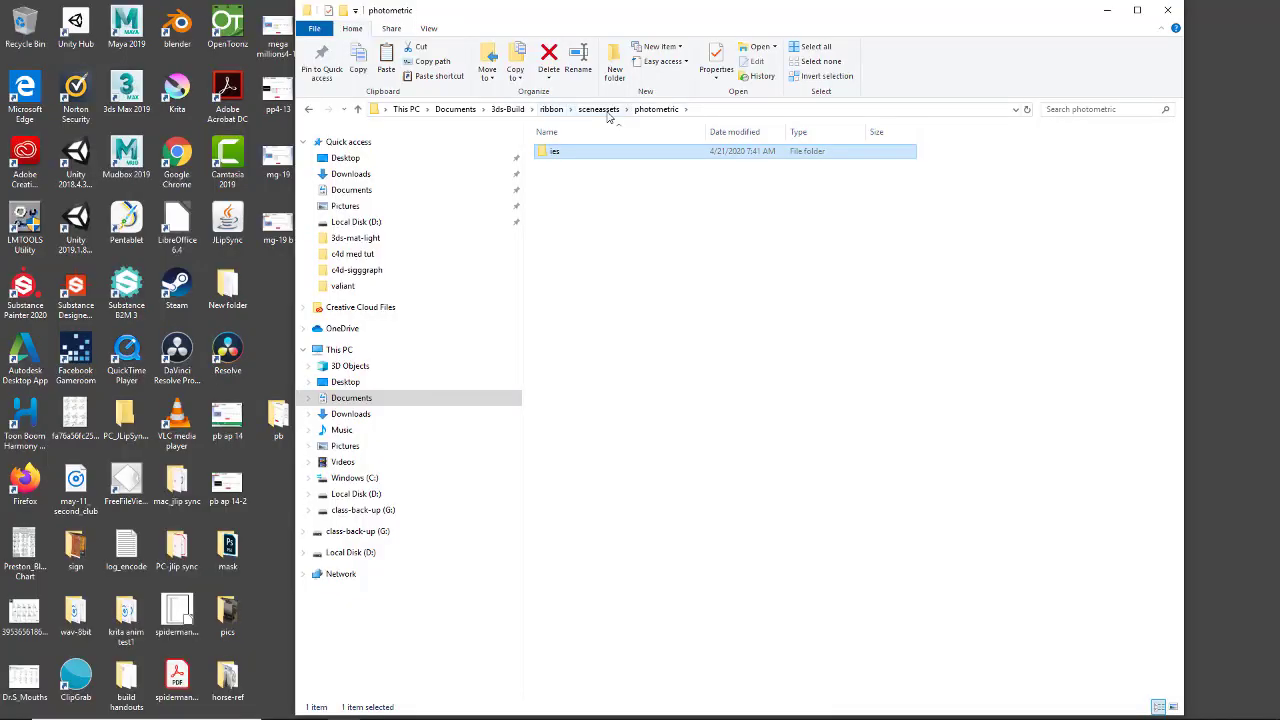
Step: Paste the ies folder into 3ds-Build > sceneassets > photometric
click(507, 109)
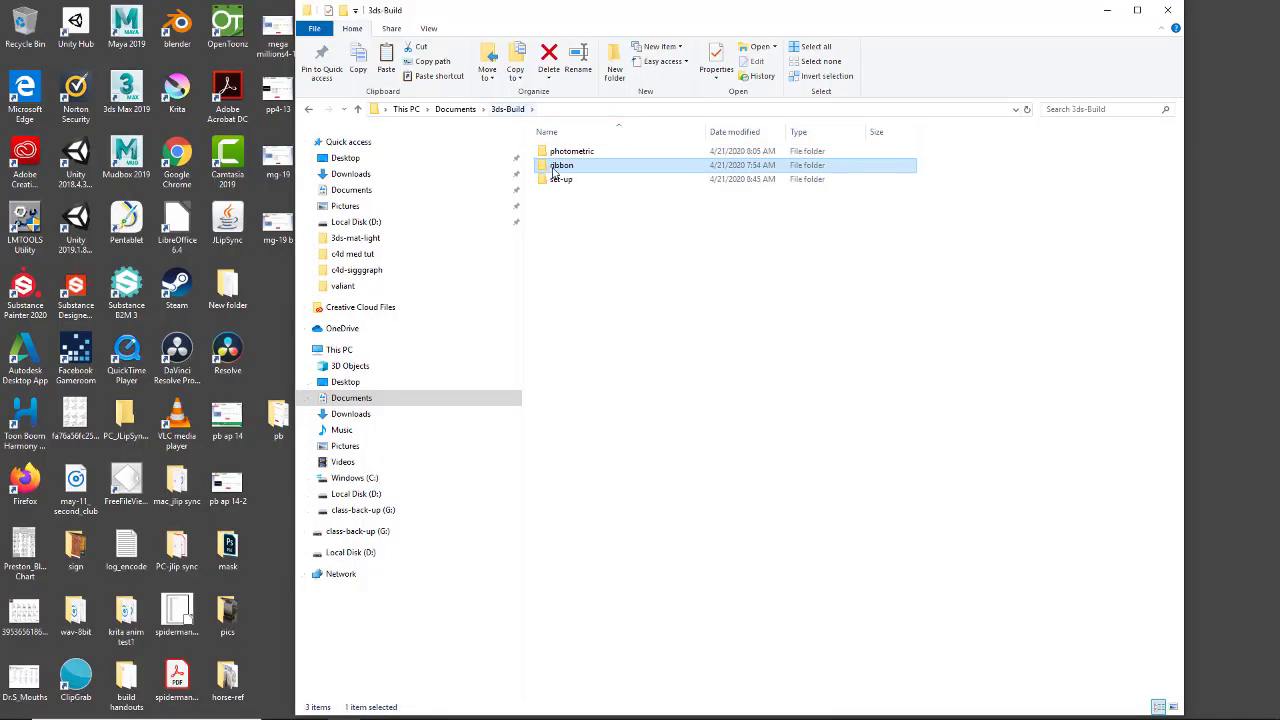
double_click(572, 151)
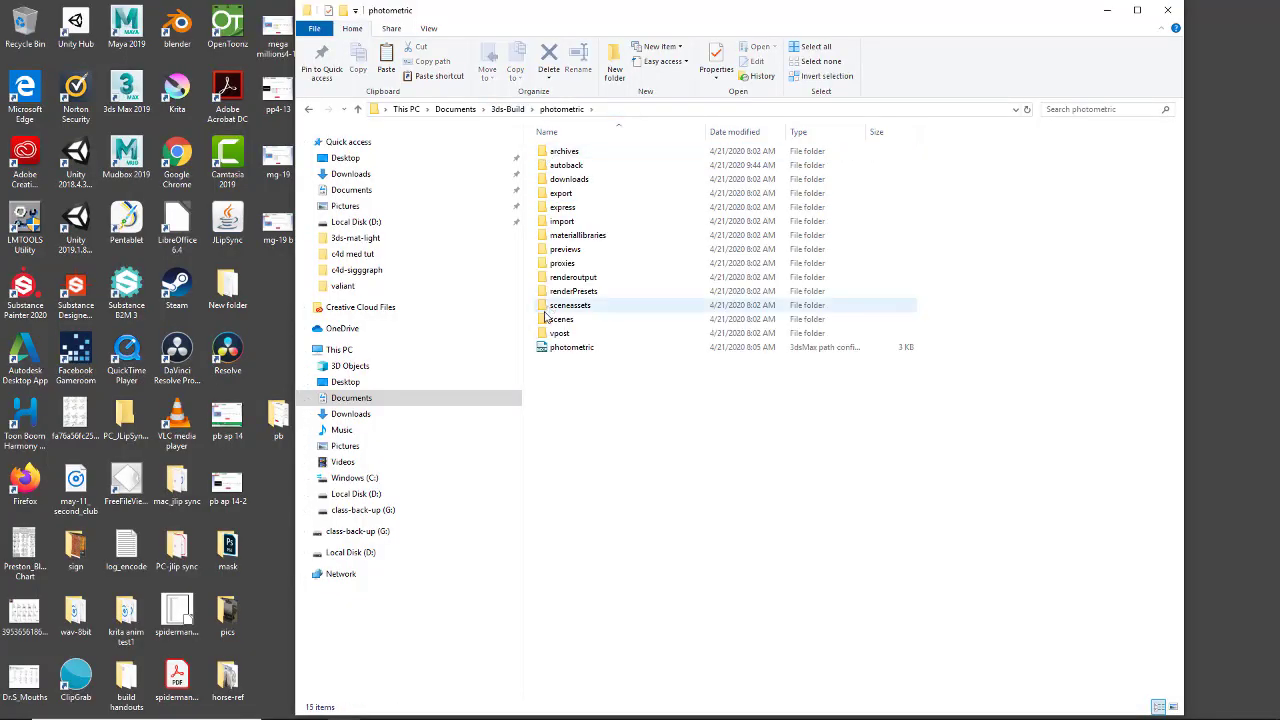
double_click(570, 305)
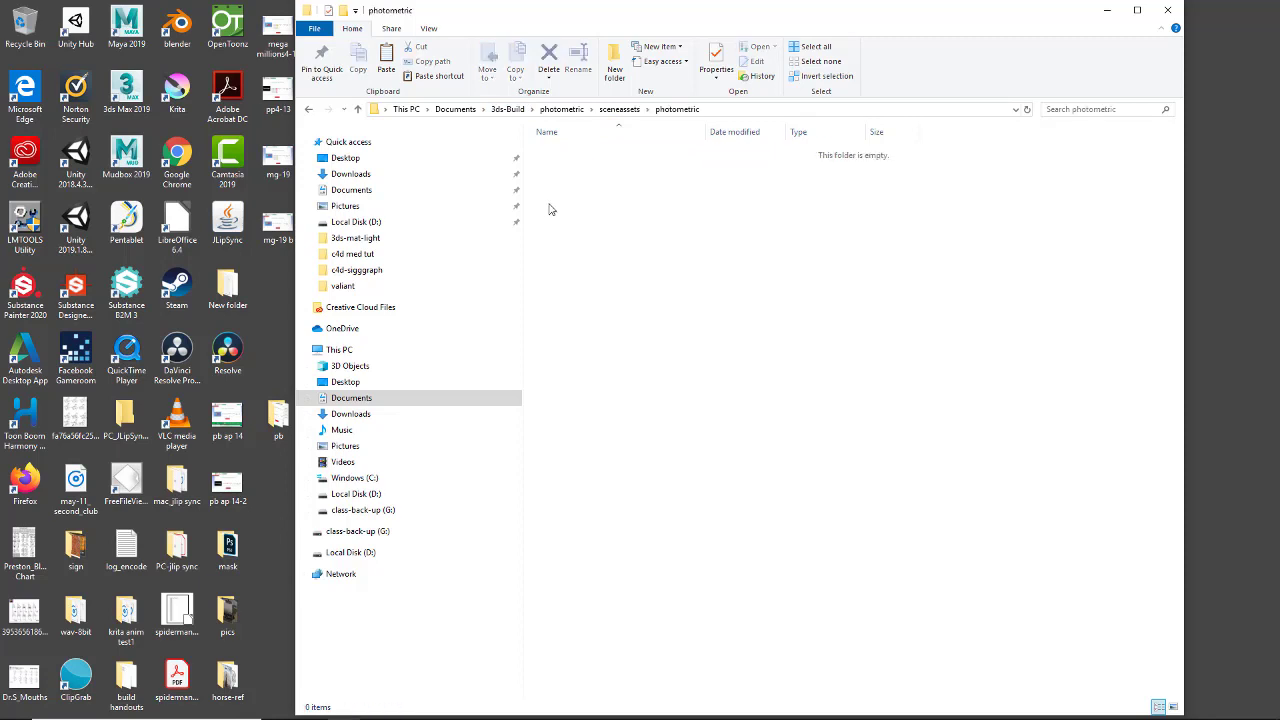
right_click(549, 210)
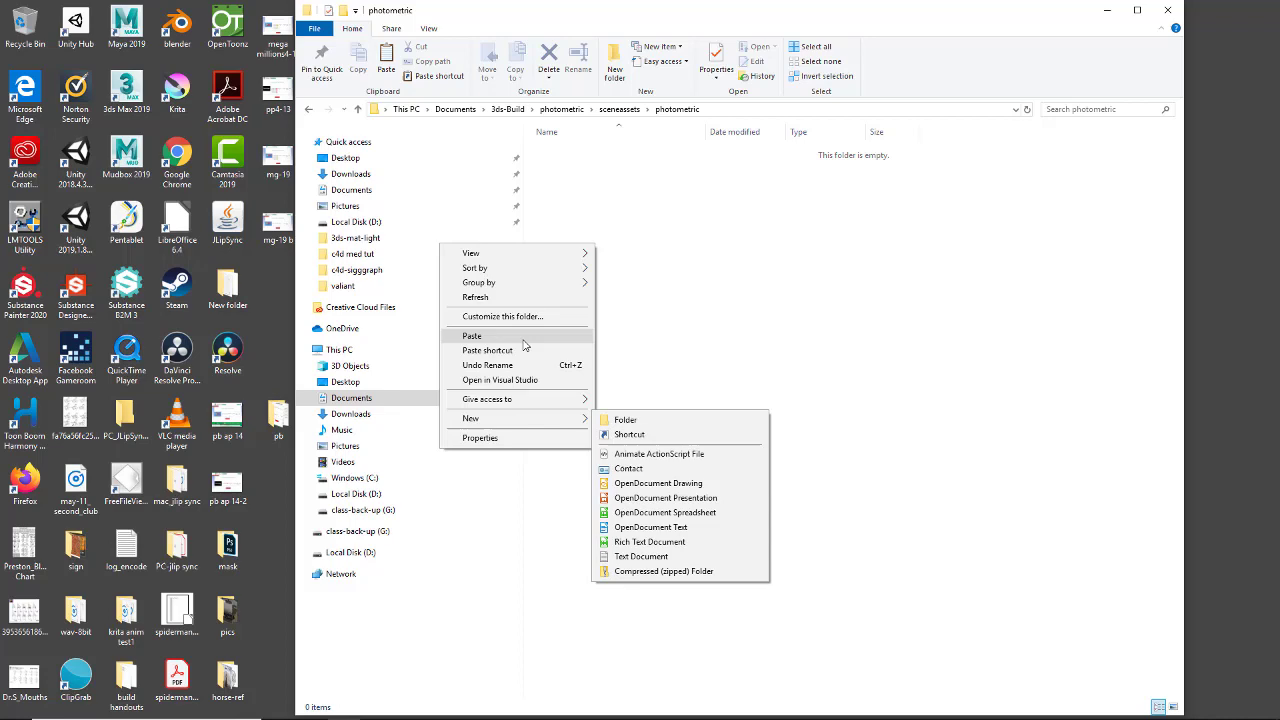
click(625, 419)
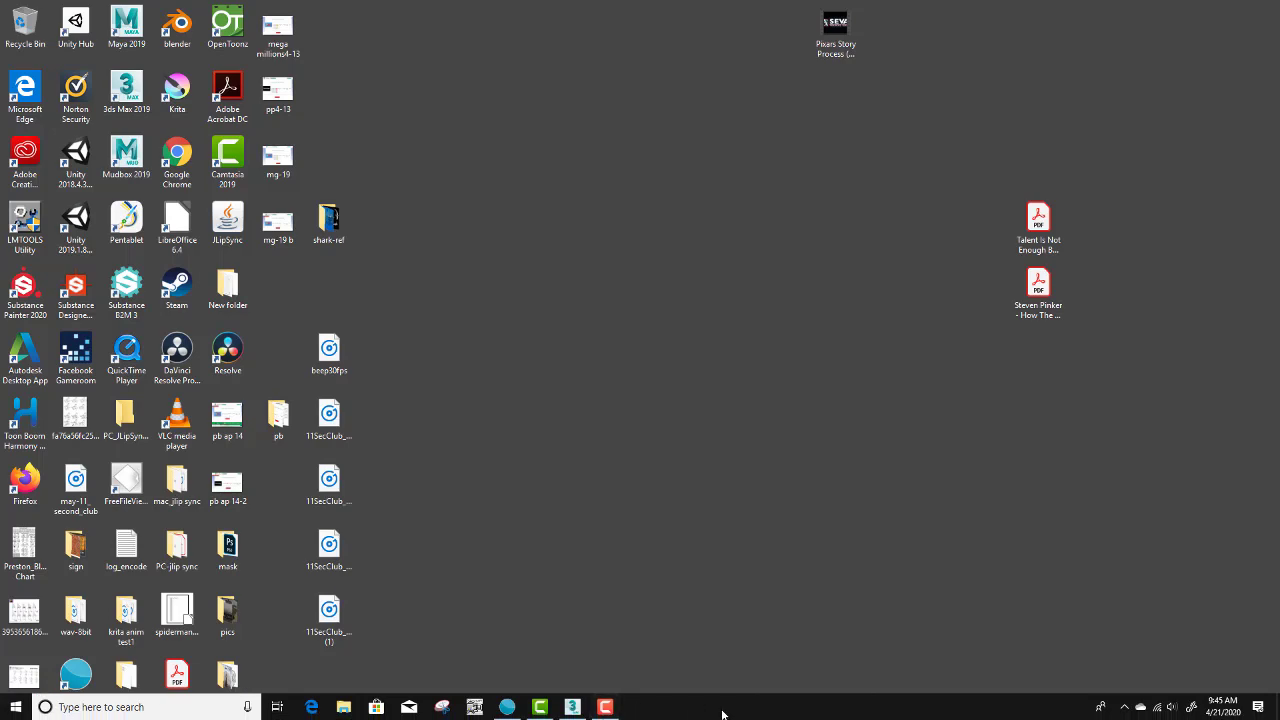
mouse_move(572, 707)
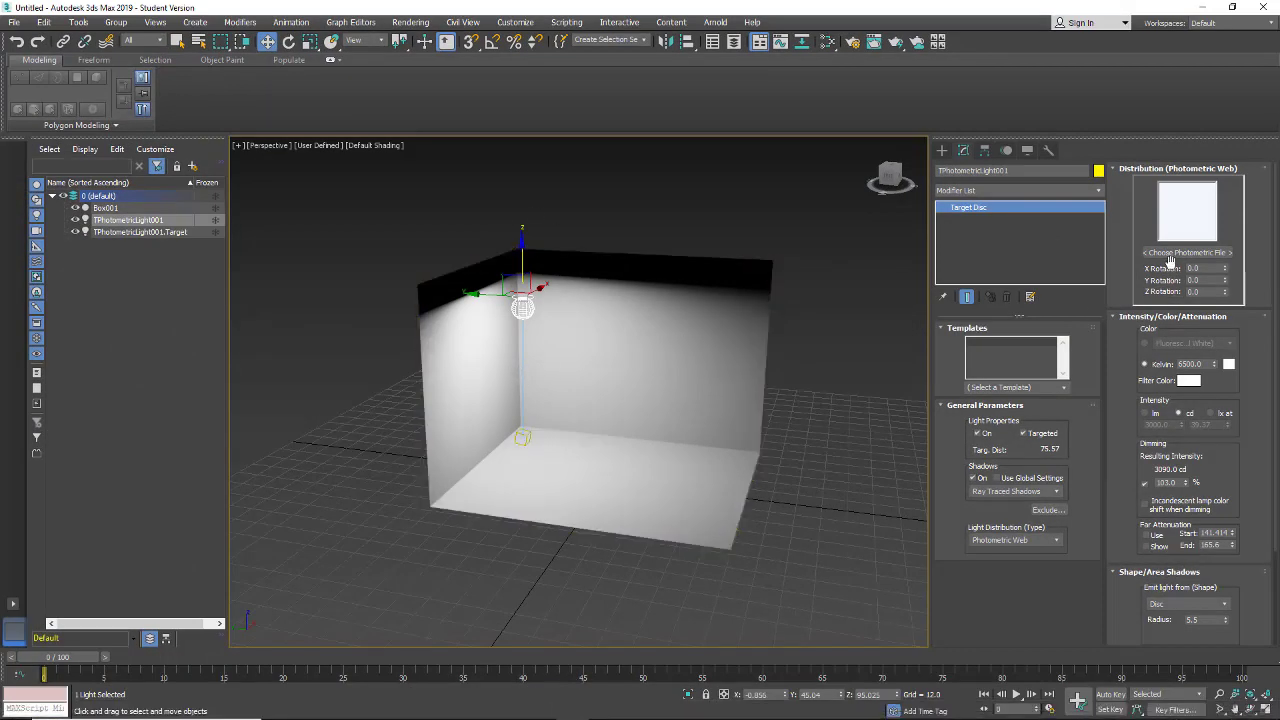
Step: Browse into ies > valiant to load the AVR_IOM_P3_AY web file onto TPhotometricLight001
click(1185, 252)
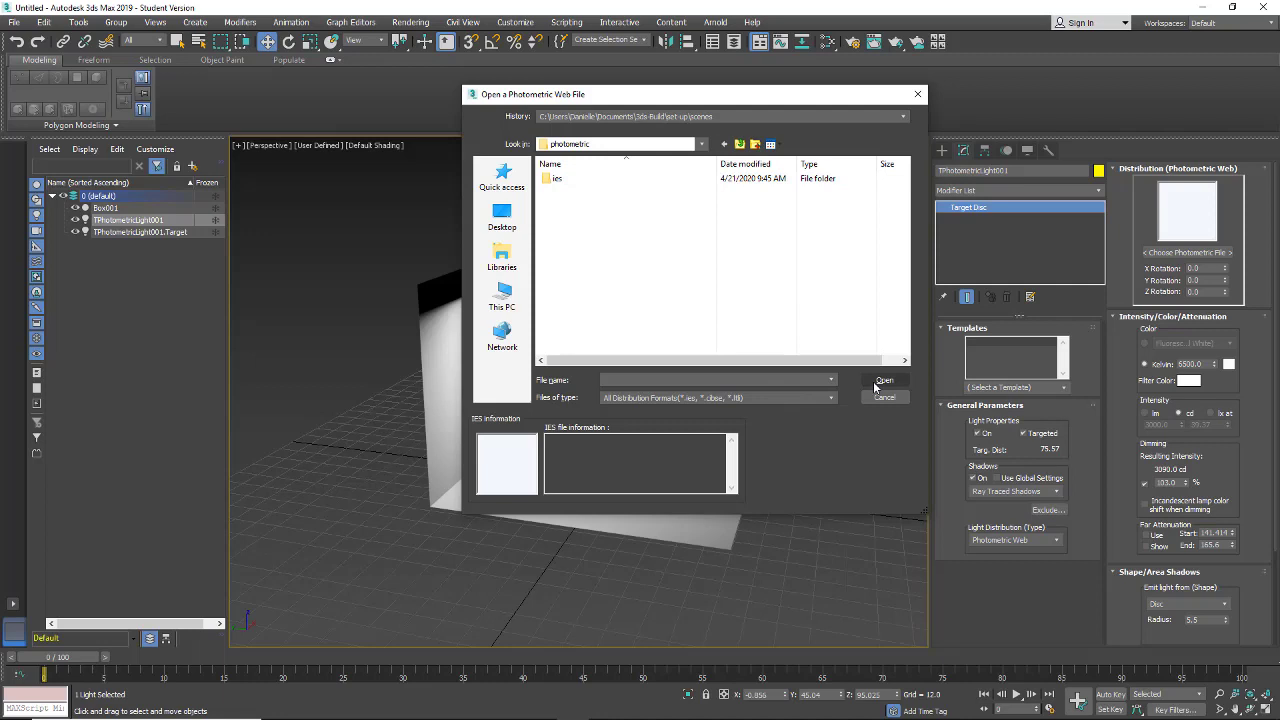
click(557, 178)
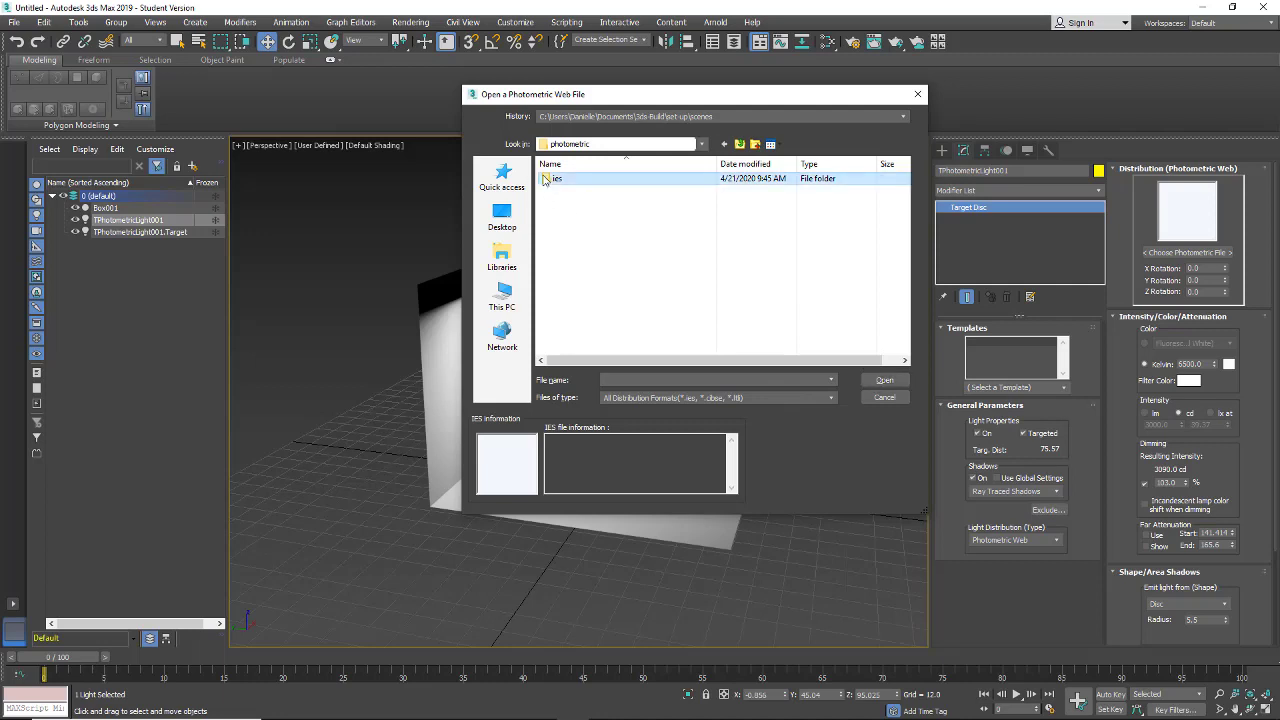
double_click(556, 178)
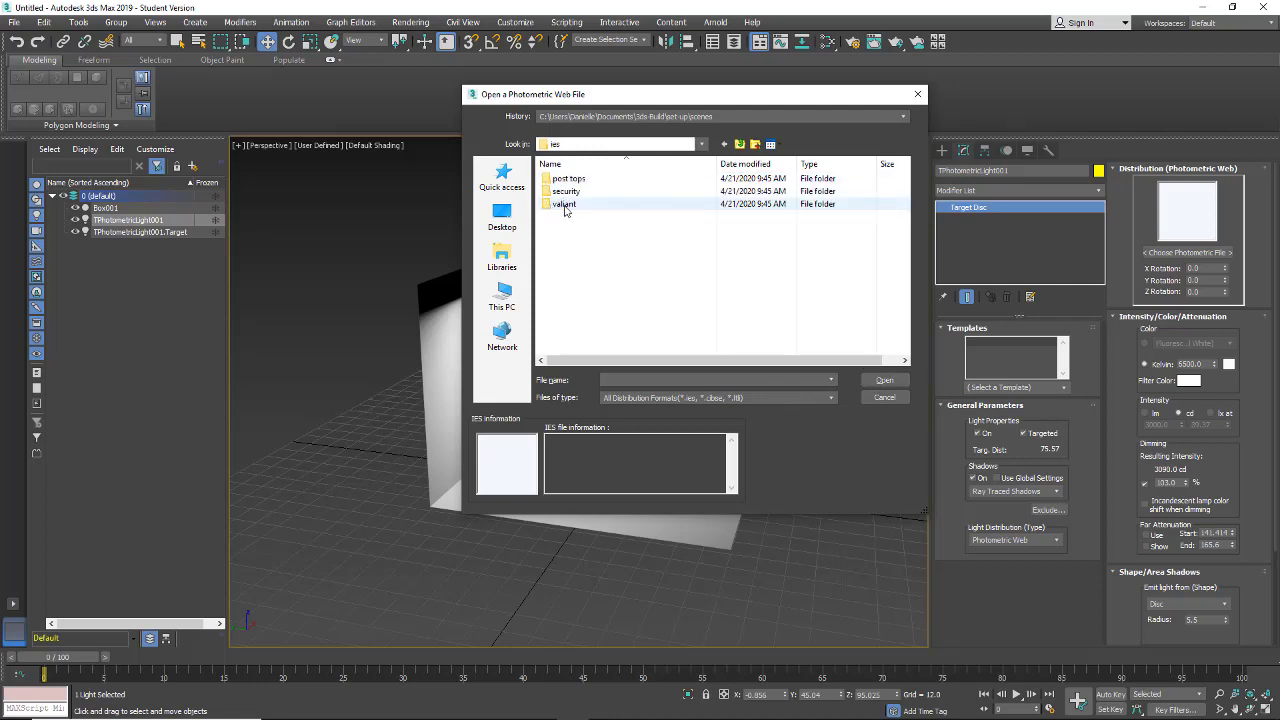
double_click(565, 204)
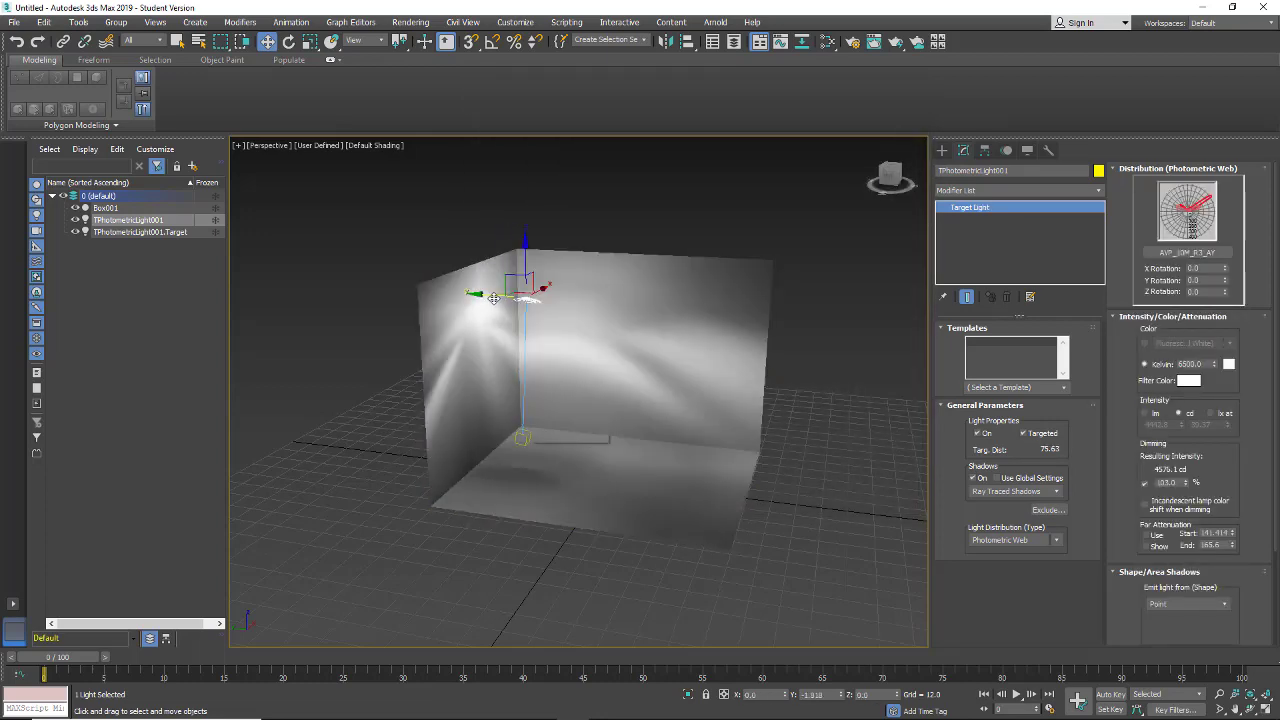
Step: Nudge the photometric light and rotate it to X 7, Y -5, Z 59
drag(493, 295, 545, 300)
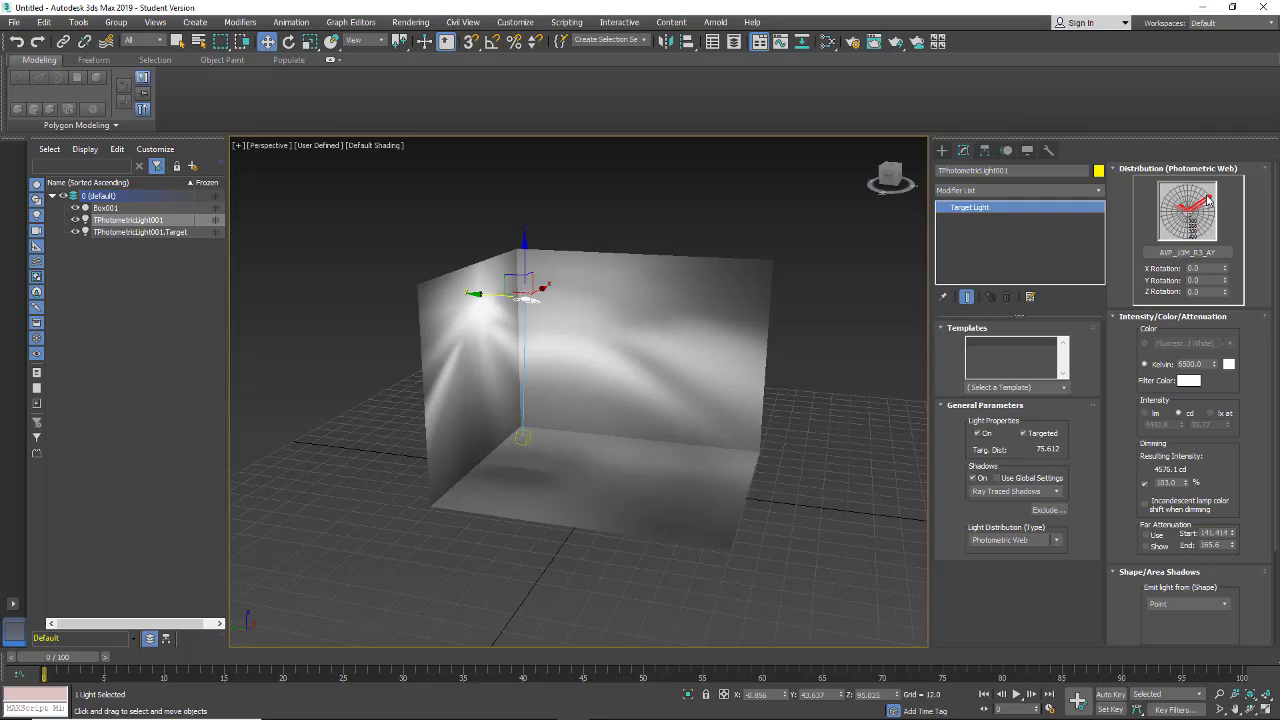
click(594, 339)
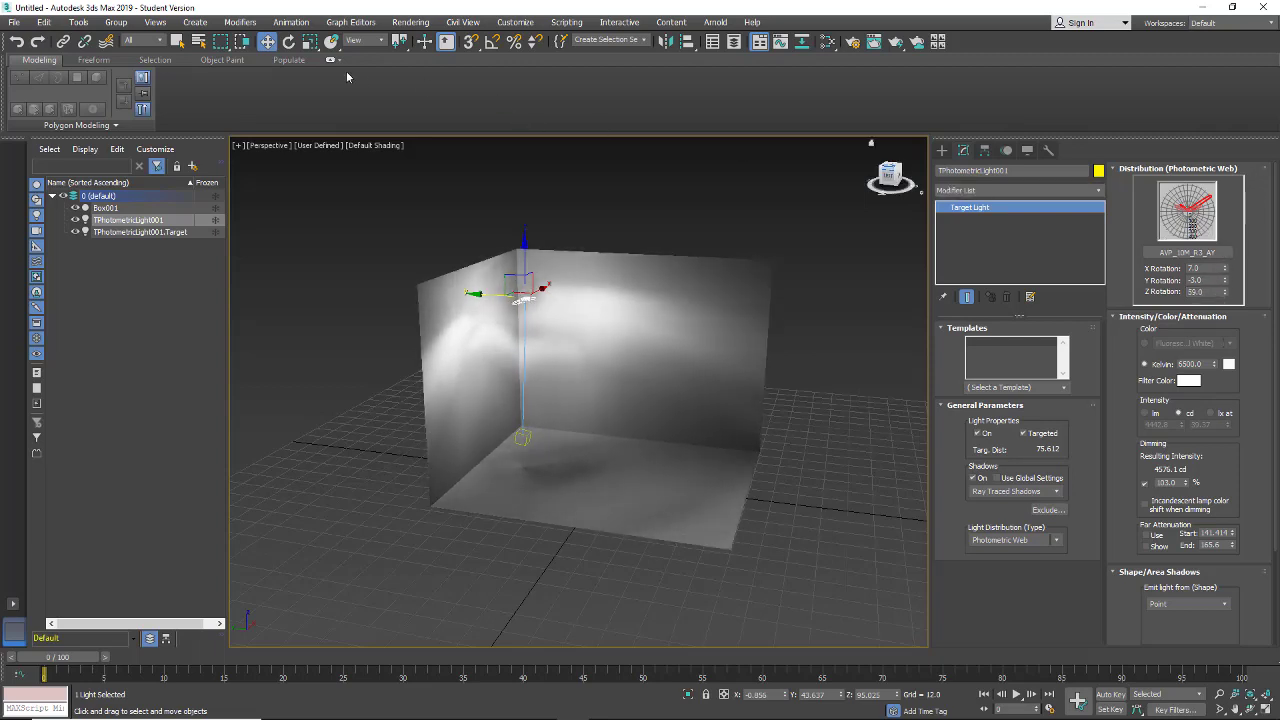
click(267, 41)
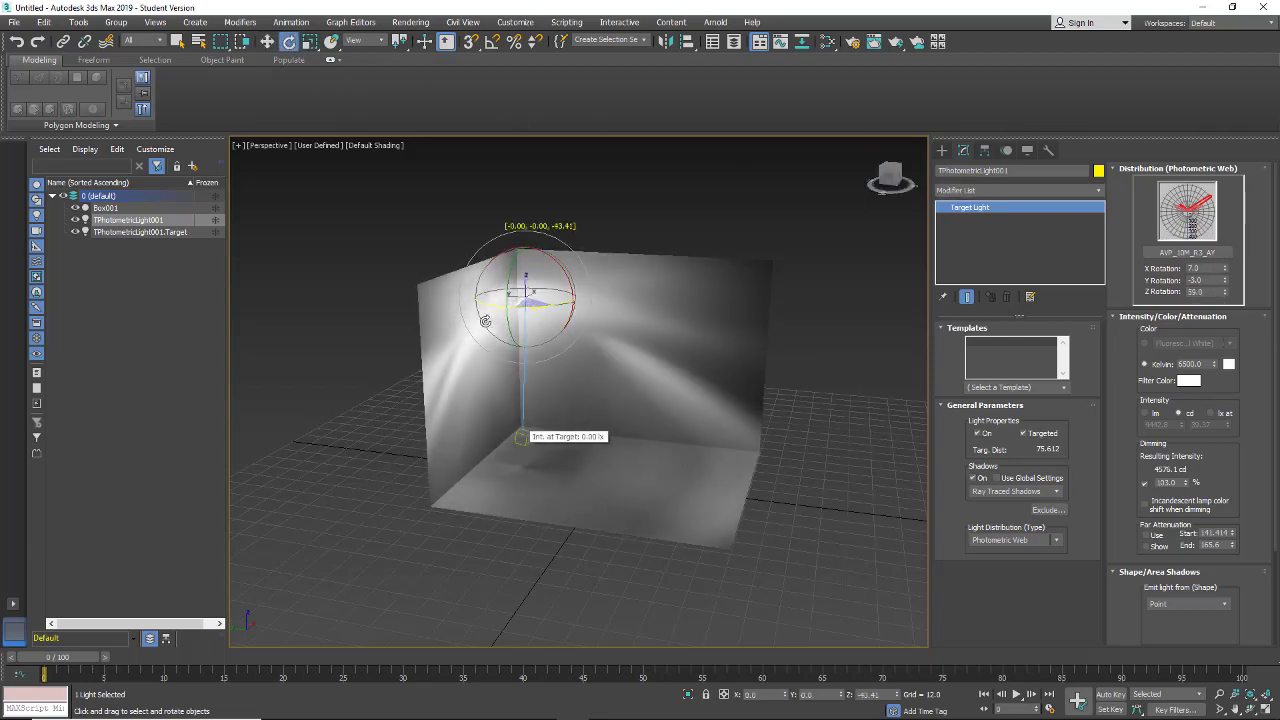
drag(560, 300, 560, 305)
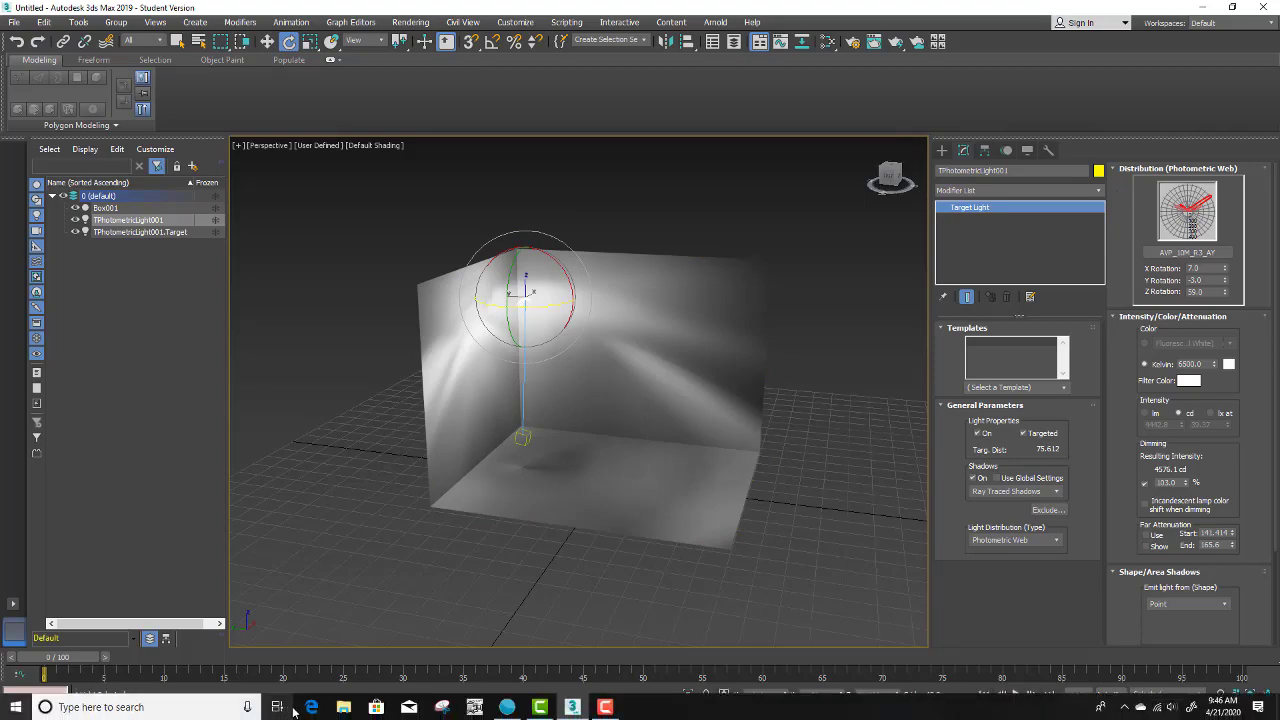
click(313, 707)
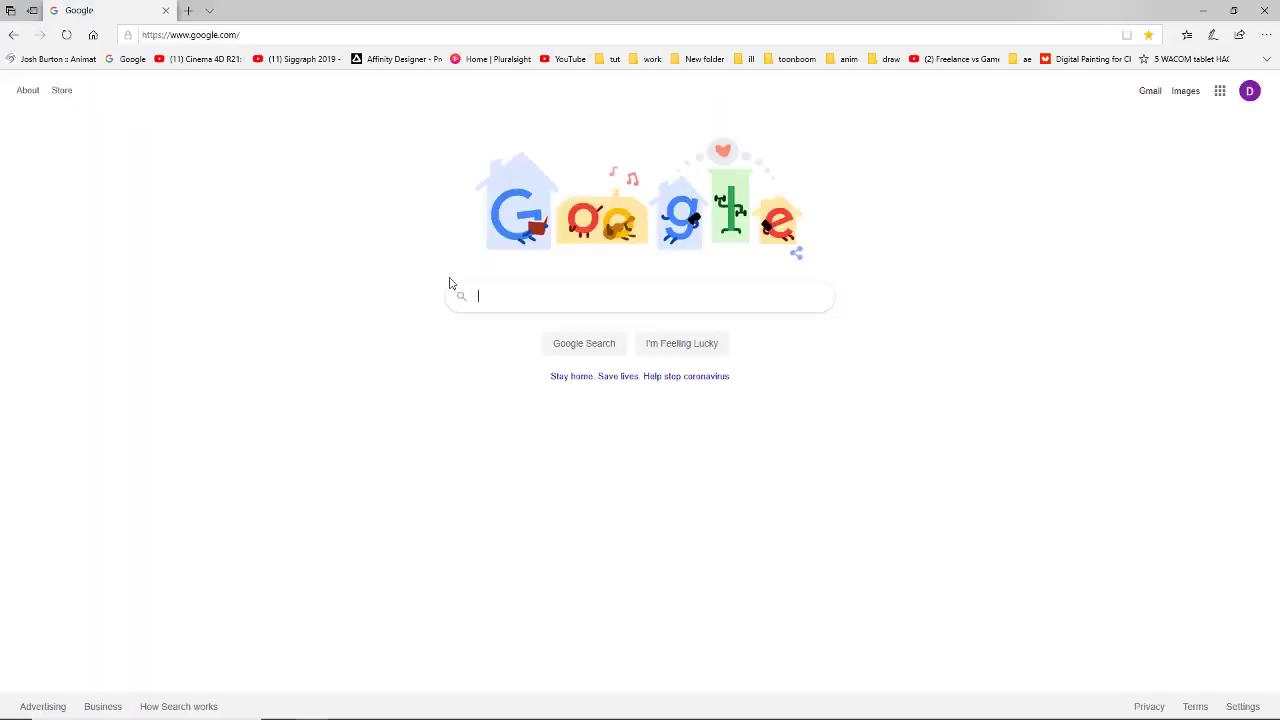
Step: Search Google for 'ies files', choosing the 'ies files lighting' suggestion
text(ies)
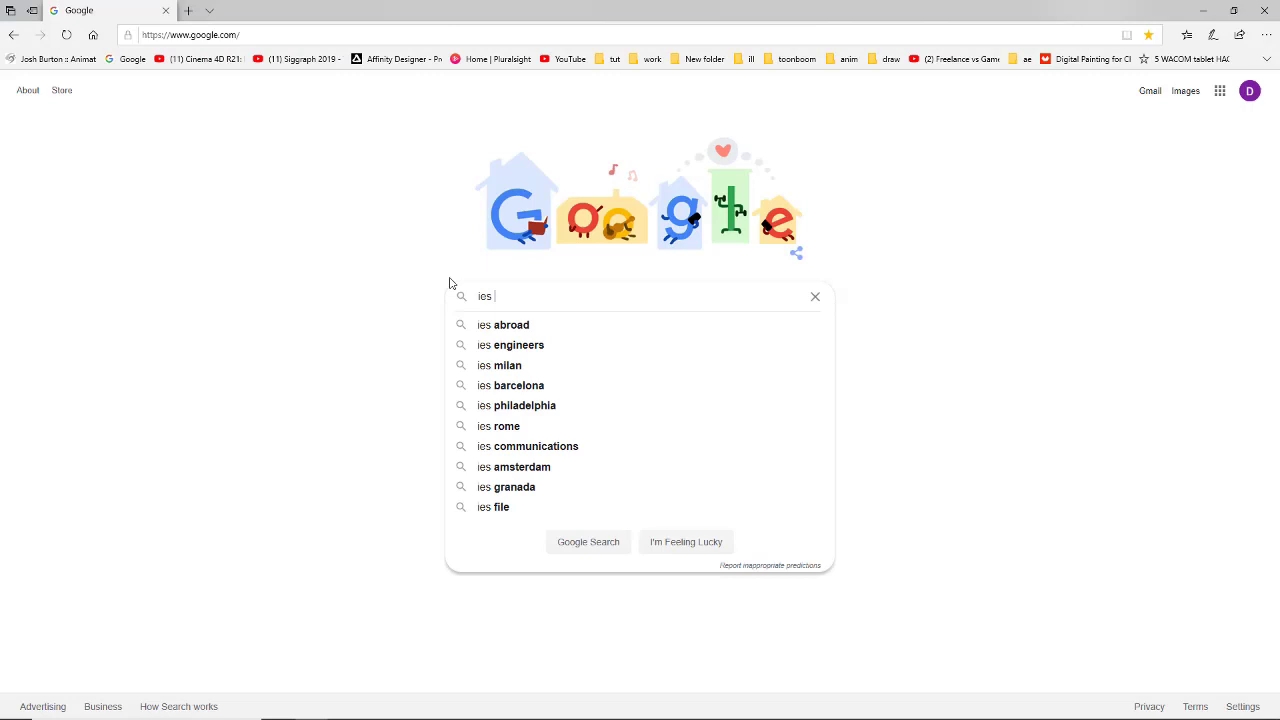
text(files)
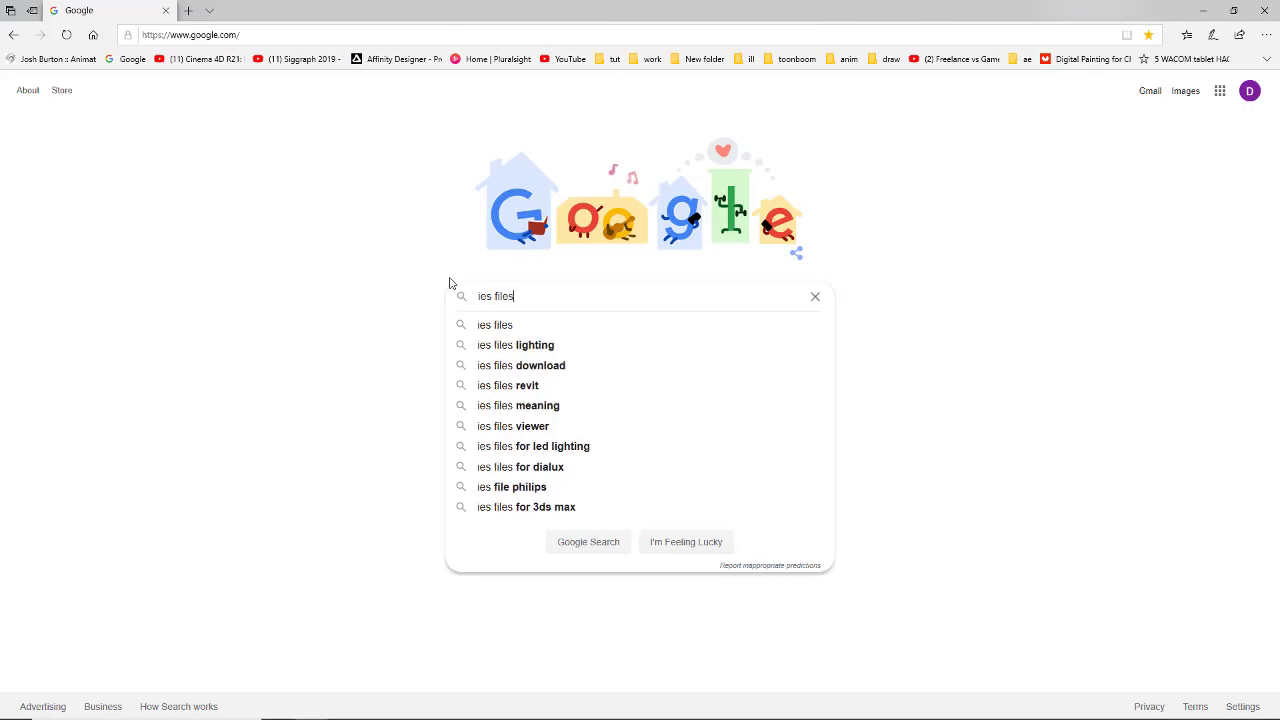
mouse_move(498, 345)
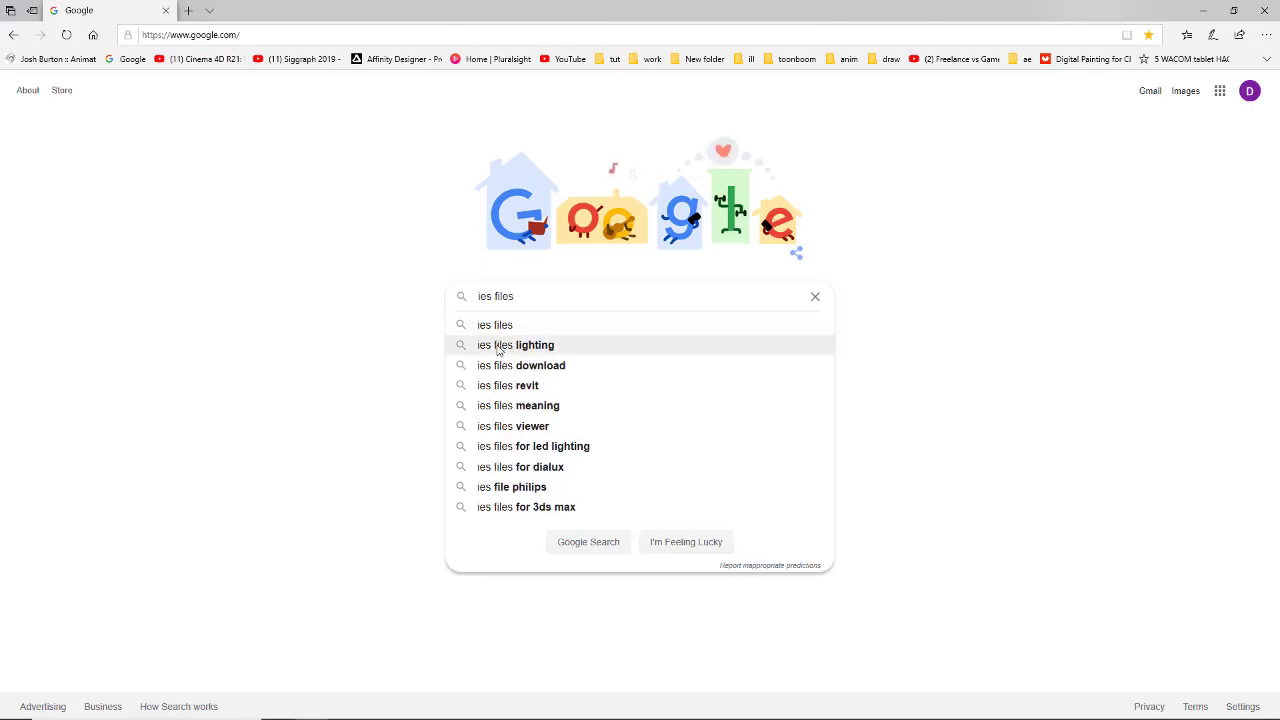
click(515, 345)
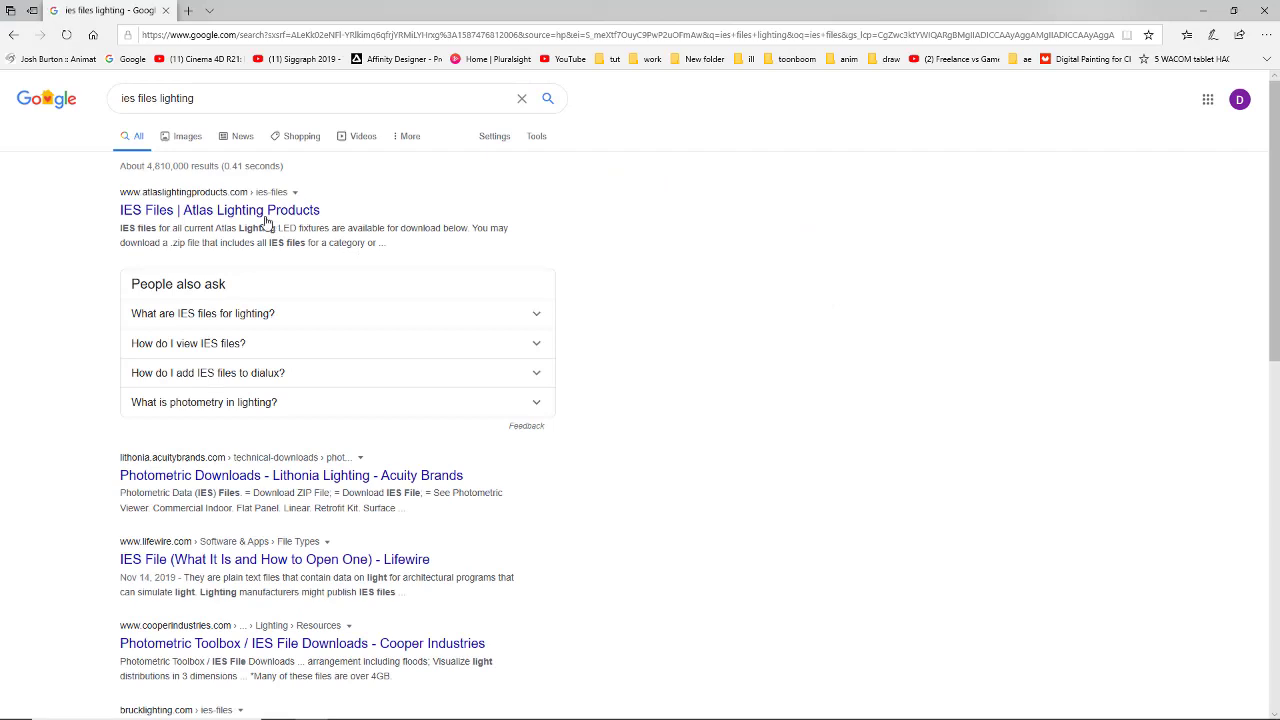
mouse_move(320, 375)
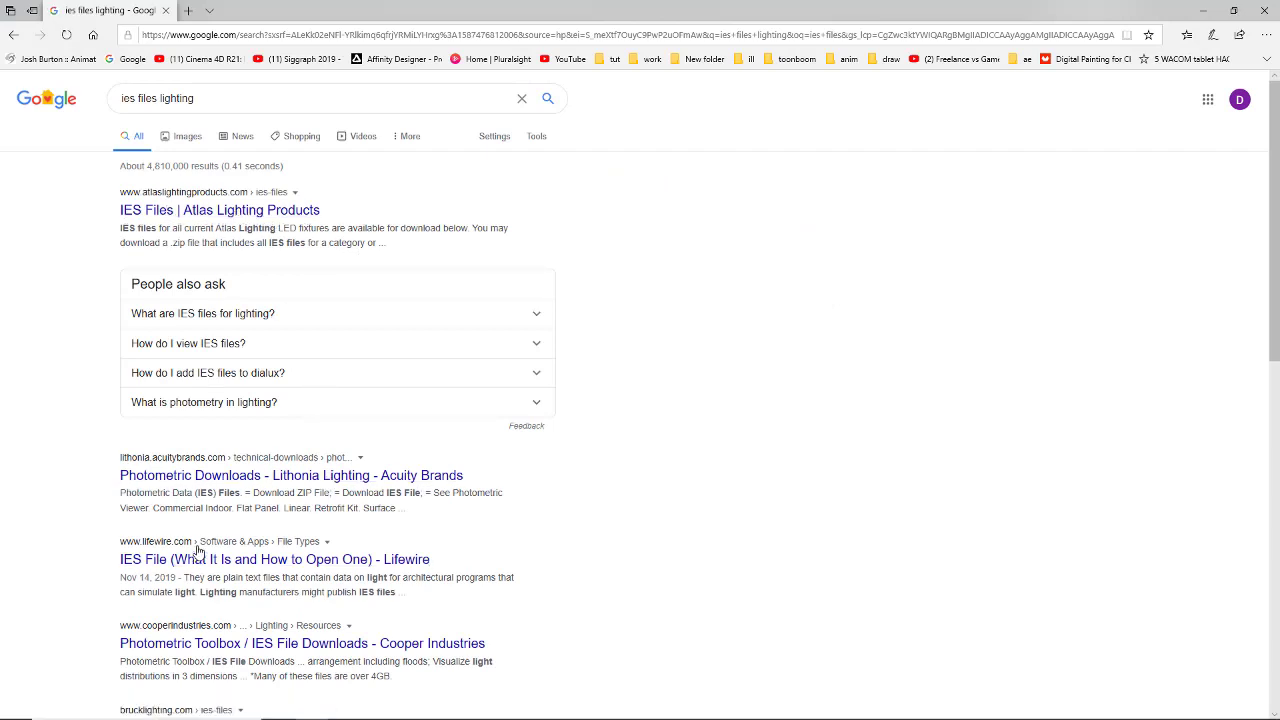
mouse_move(1146, 20)
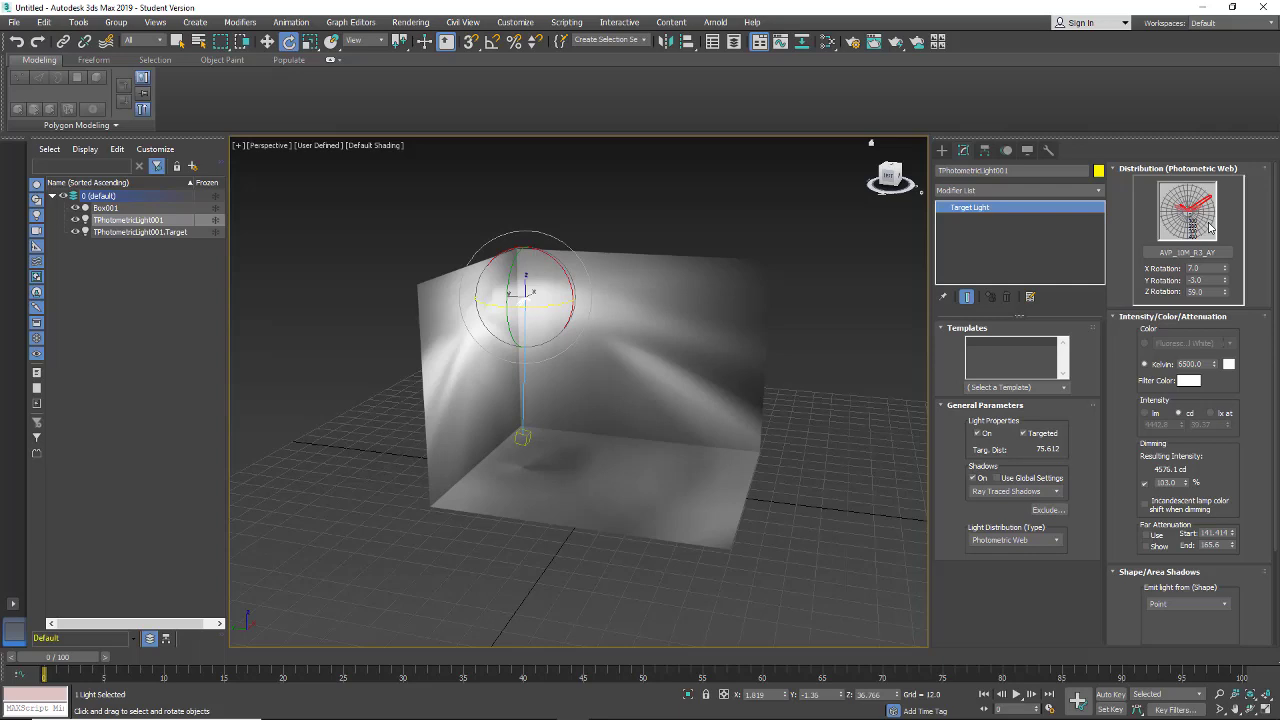
Step: Load the security profile 11_20S_R5_BA.ies onto TPhotometricLight002 in the second box
drag(520, 300, 520, 380)
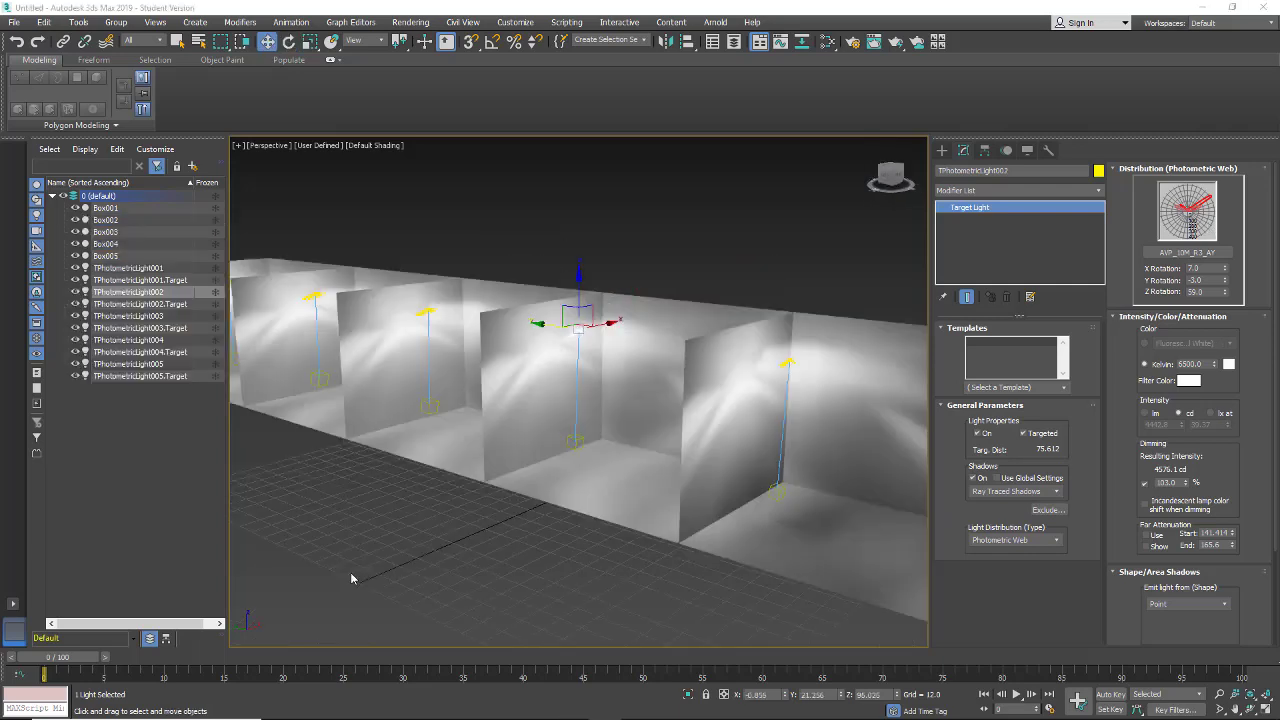
click(427, 322)
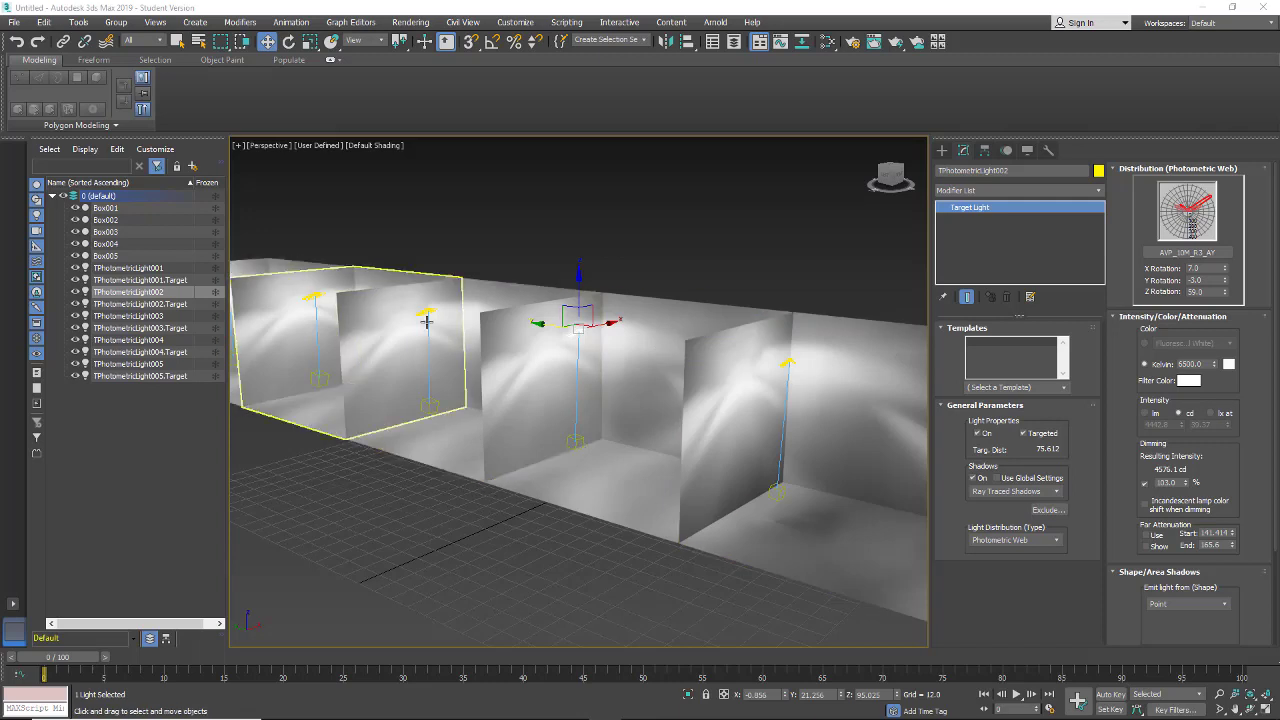
click(510, 345)
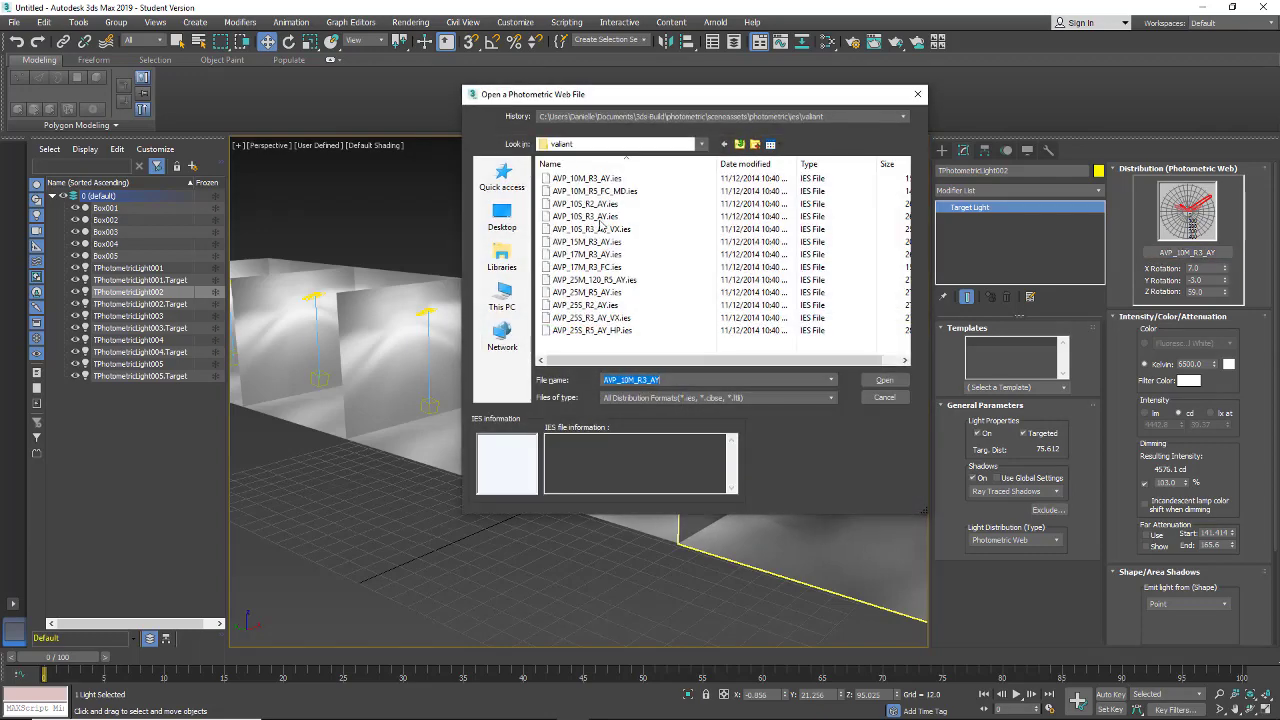
click(738, 143)
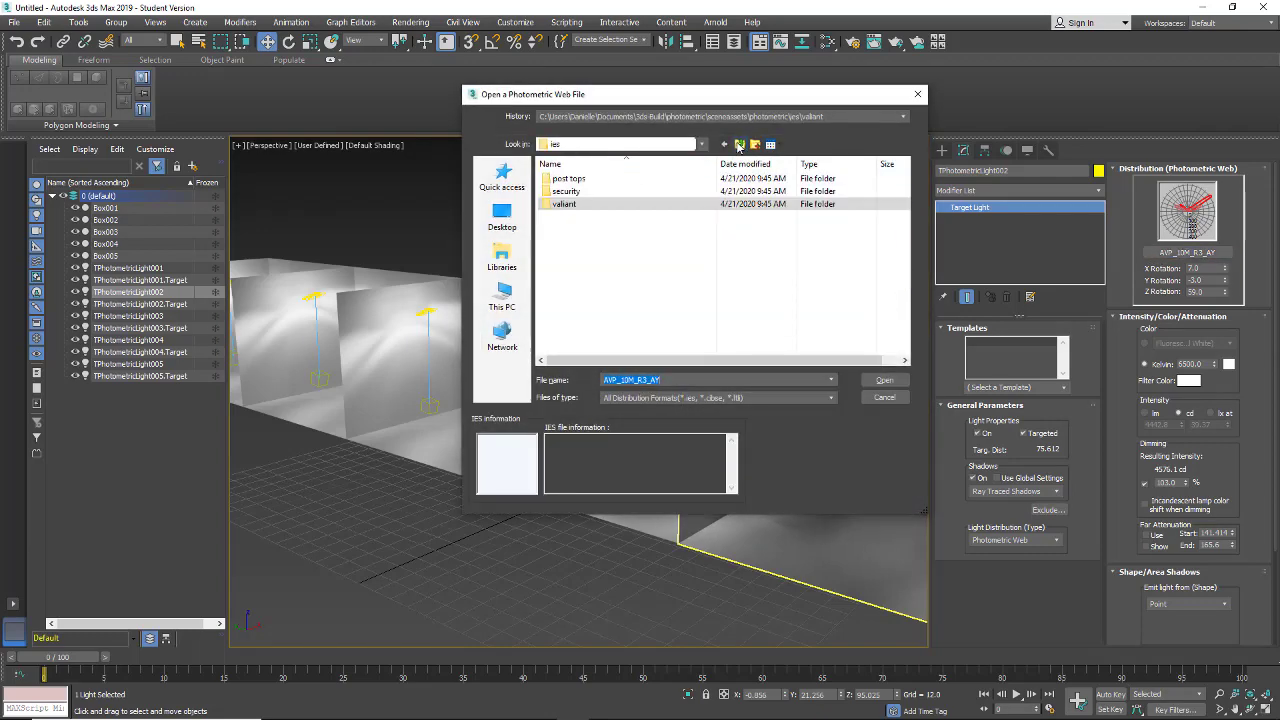
double_click(567, 191)
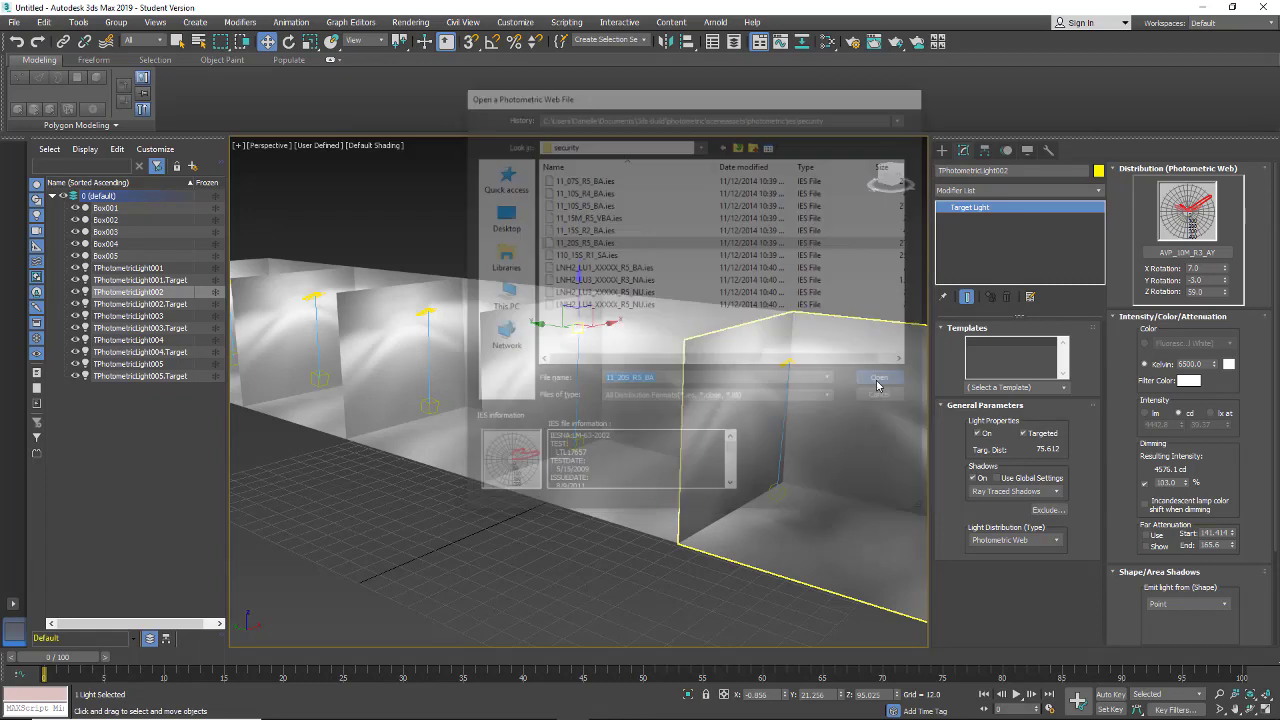
click(879, 377)
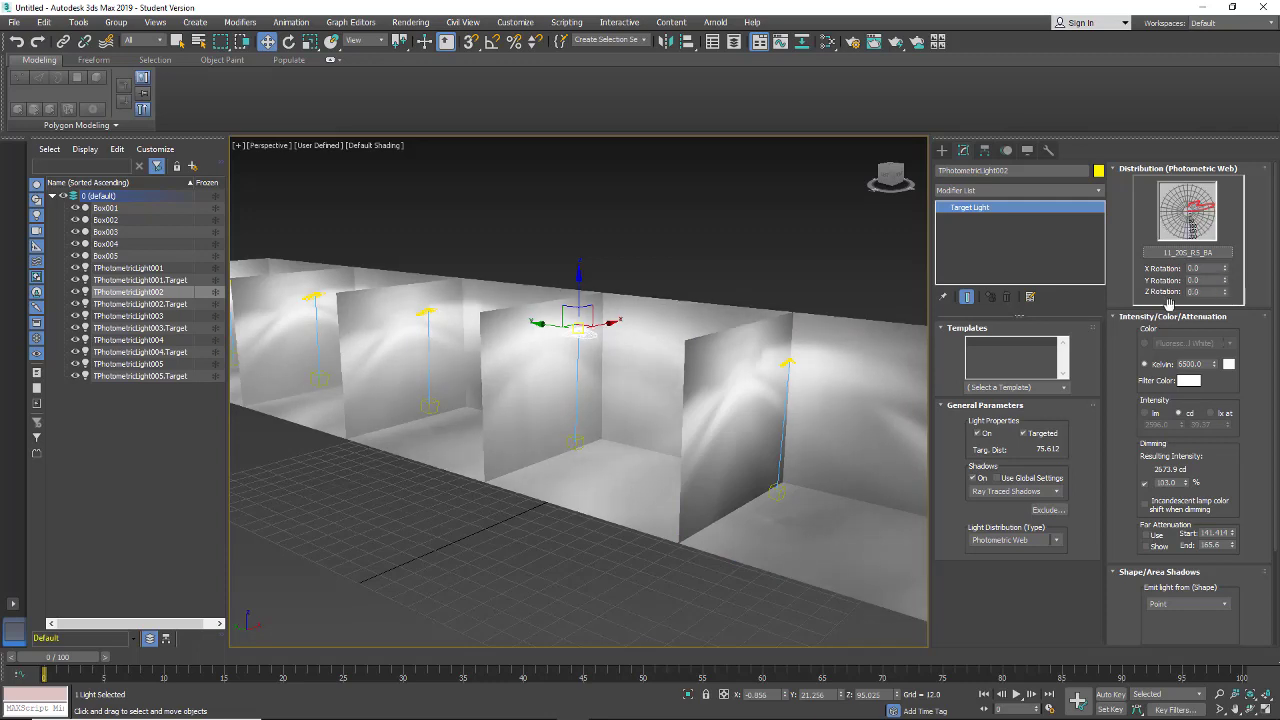
Step: Orbit the viewport to bring the next box rooms closer into view
drag(580, 325, 580, 275)
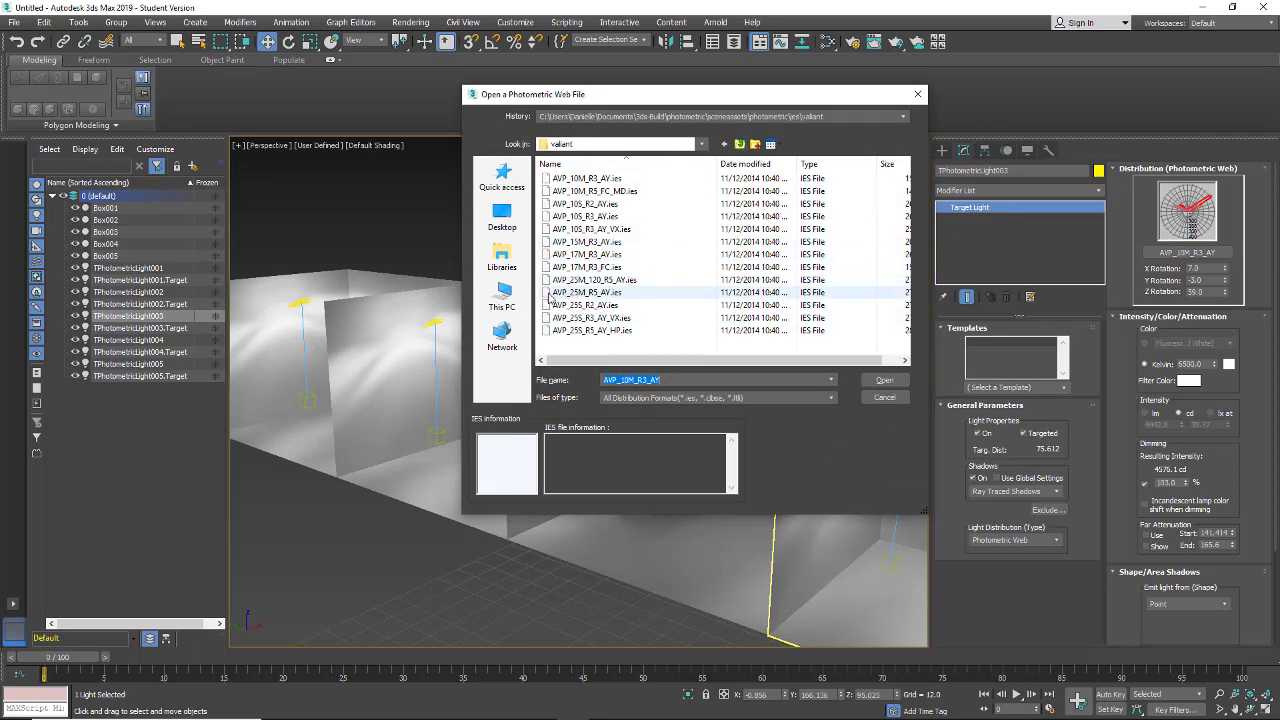
Step: Load IES profiles onto lights 003 and 004, the fourth using LCR_17M_R3_CE
click(884, 380)
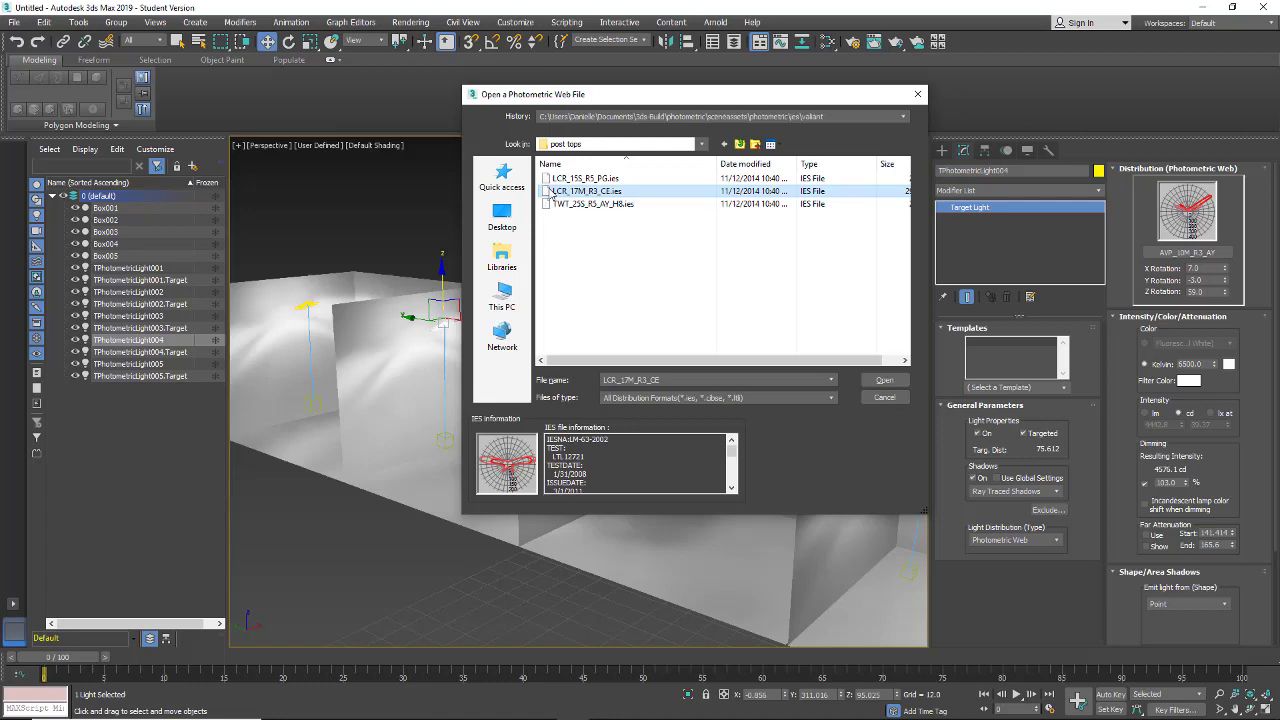
click(884, 379)
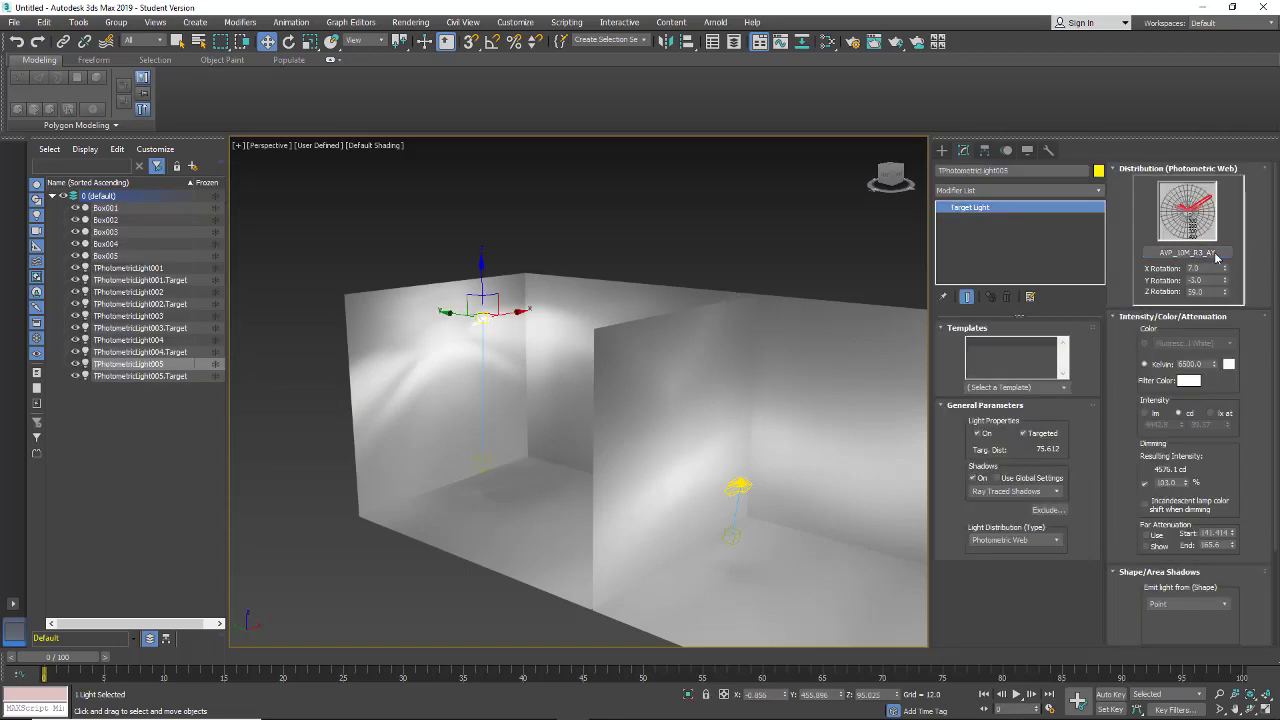
Step: Preview valiant profiles and load AVP_17M_R3_FC.ies onto TPhotometricLight005
click(1186, 252)
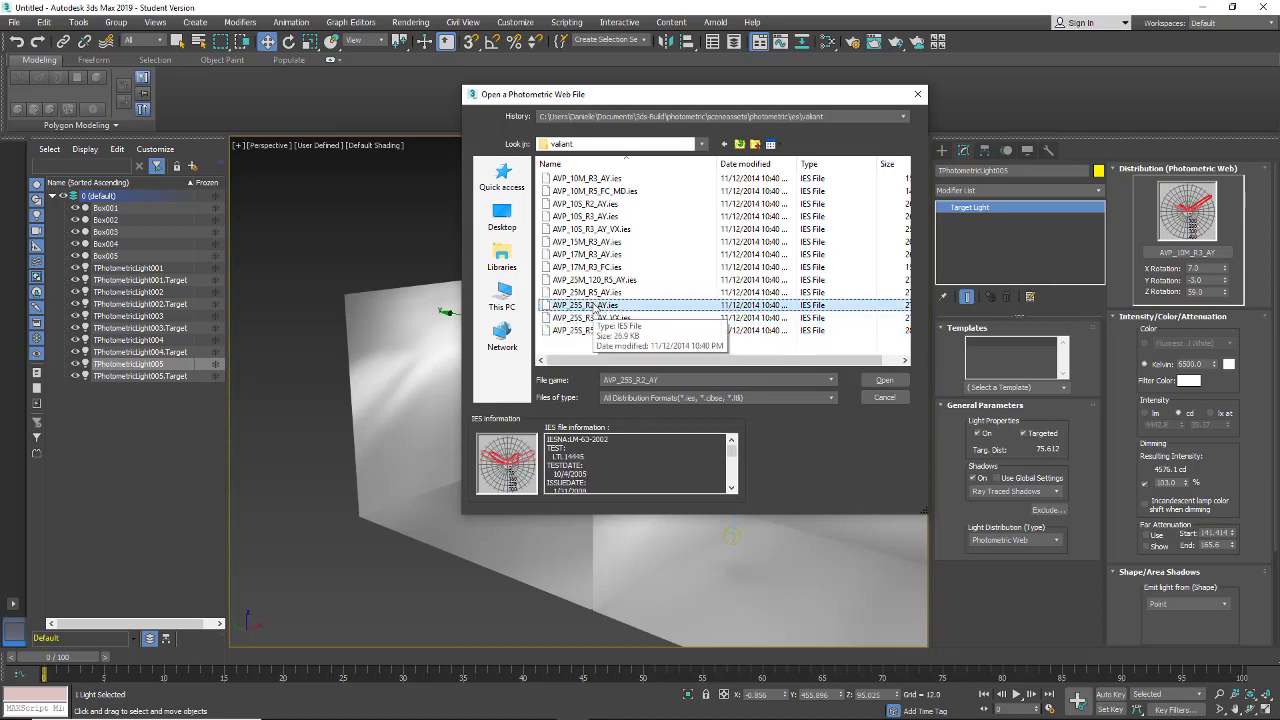
click(585, 292)
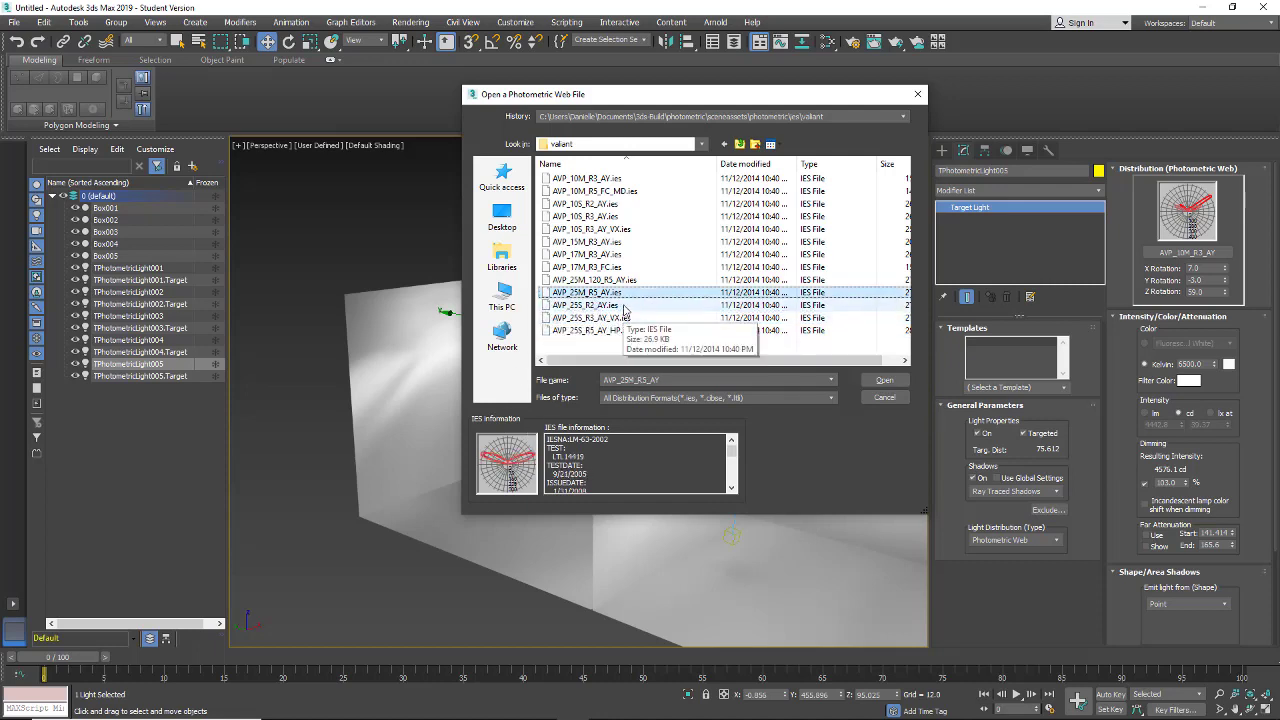
click(585, 254)
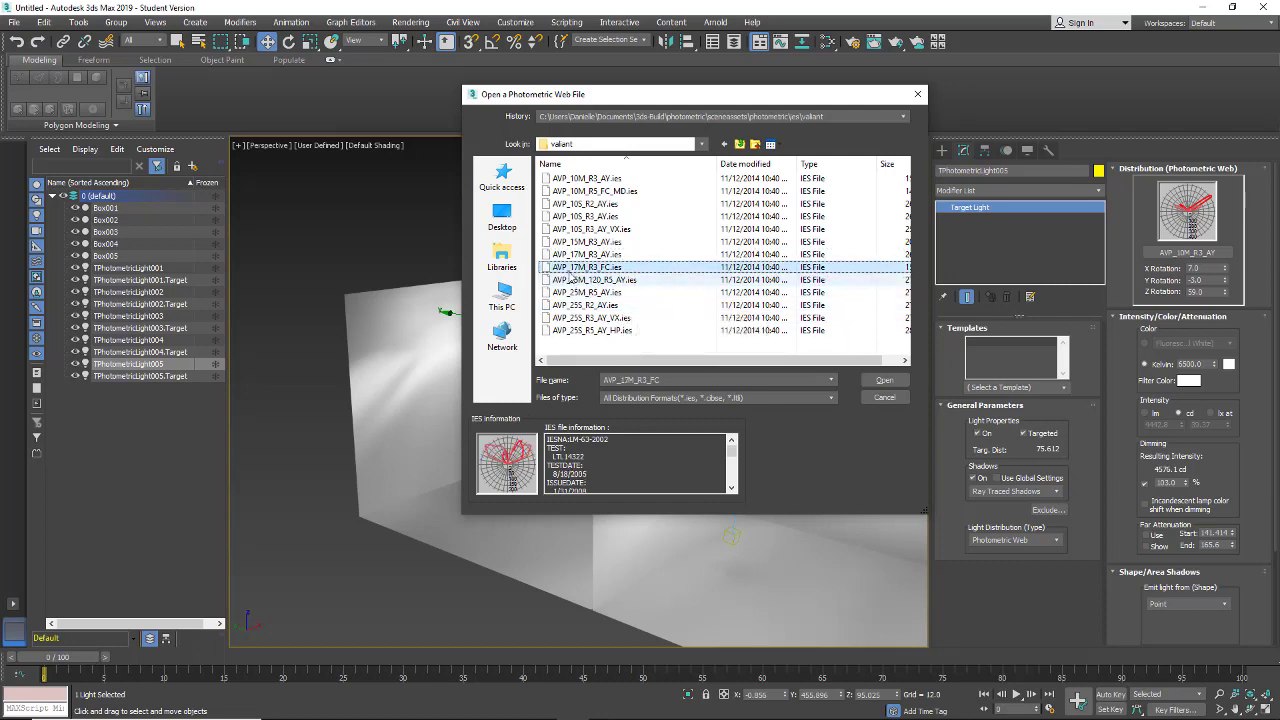
mouse_move(590, 267)
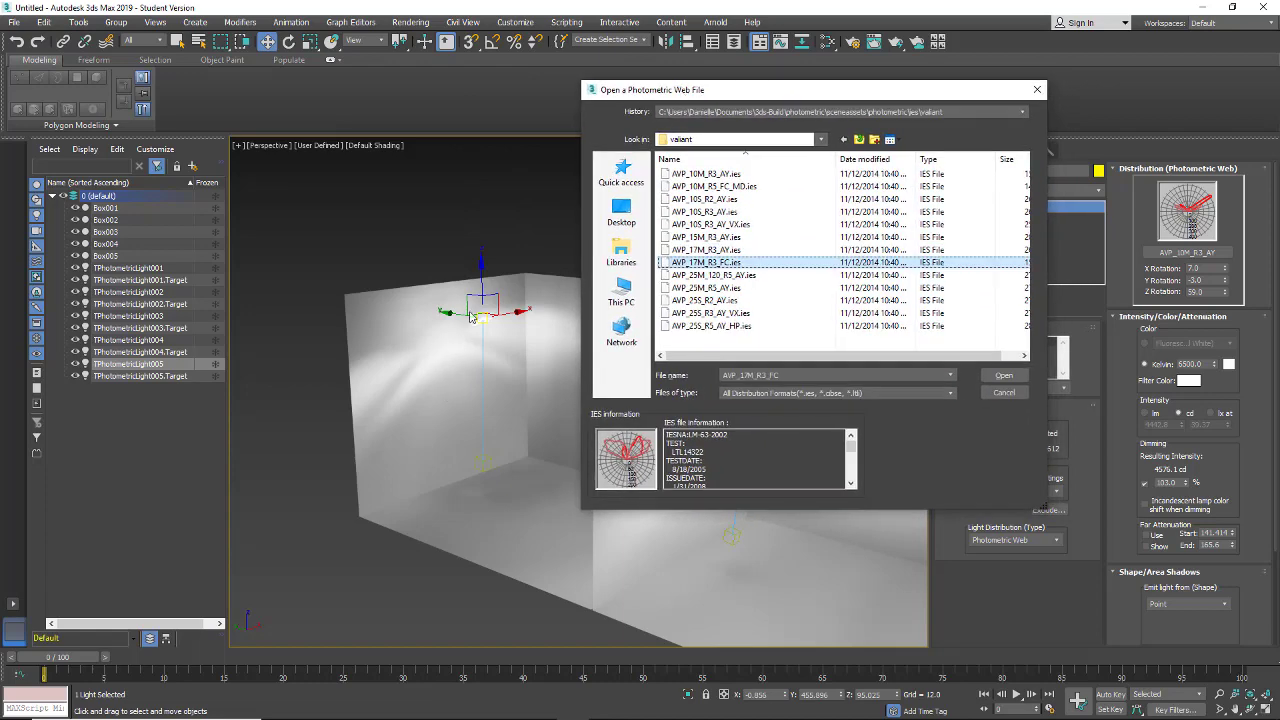
mouse_move(458, 350)
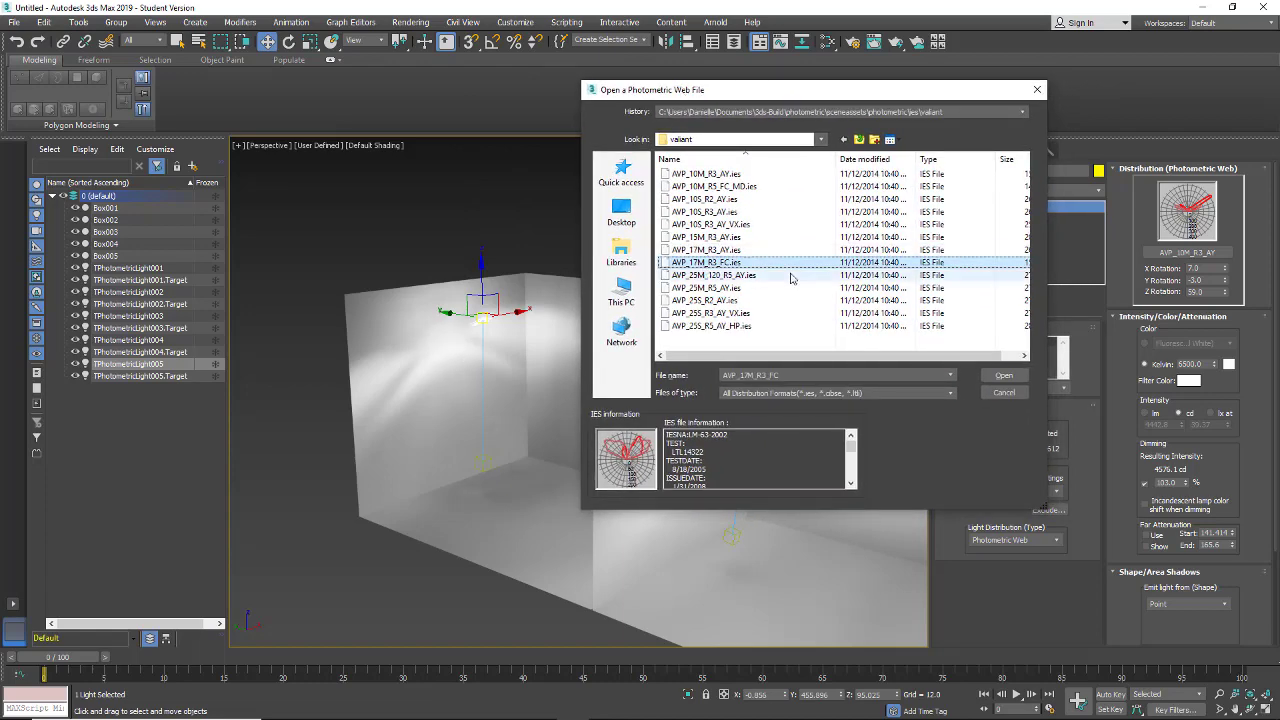
click(1003, 375)
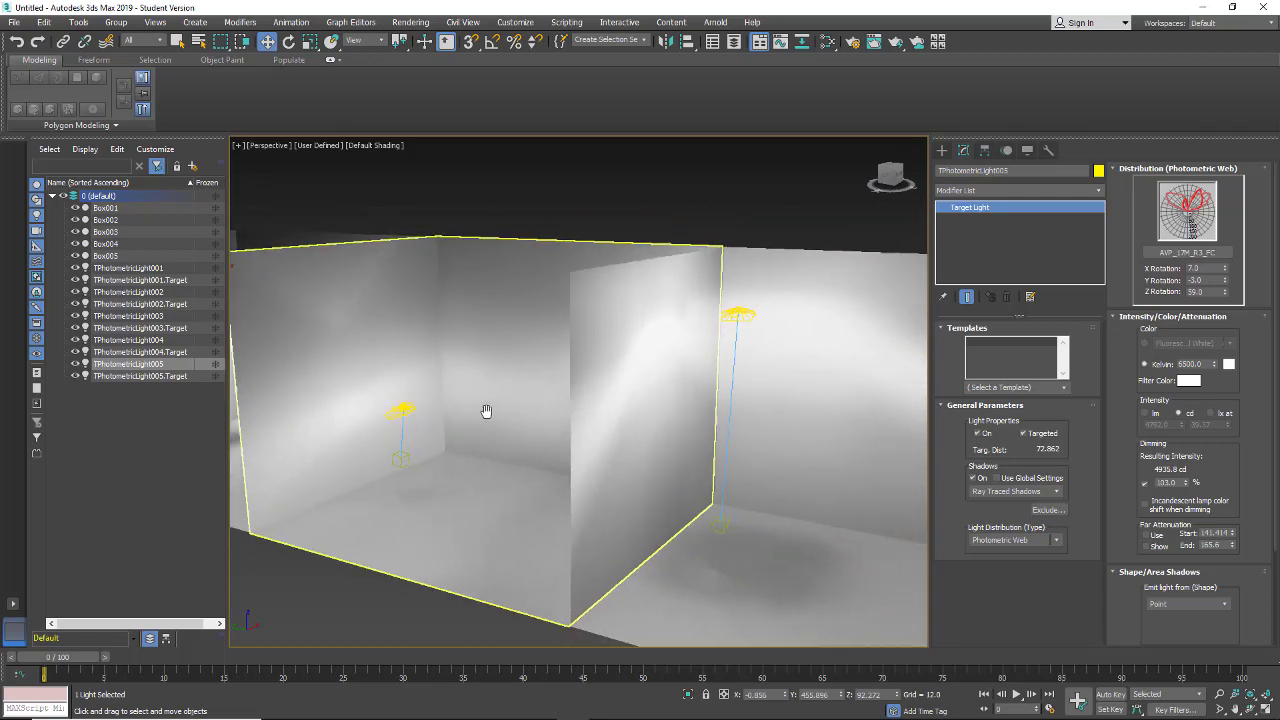
Step: Orbit back to the second box and select TPhotometricLight002
drag(486, 411, 680, 428)
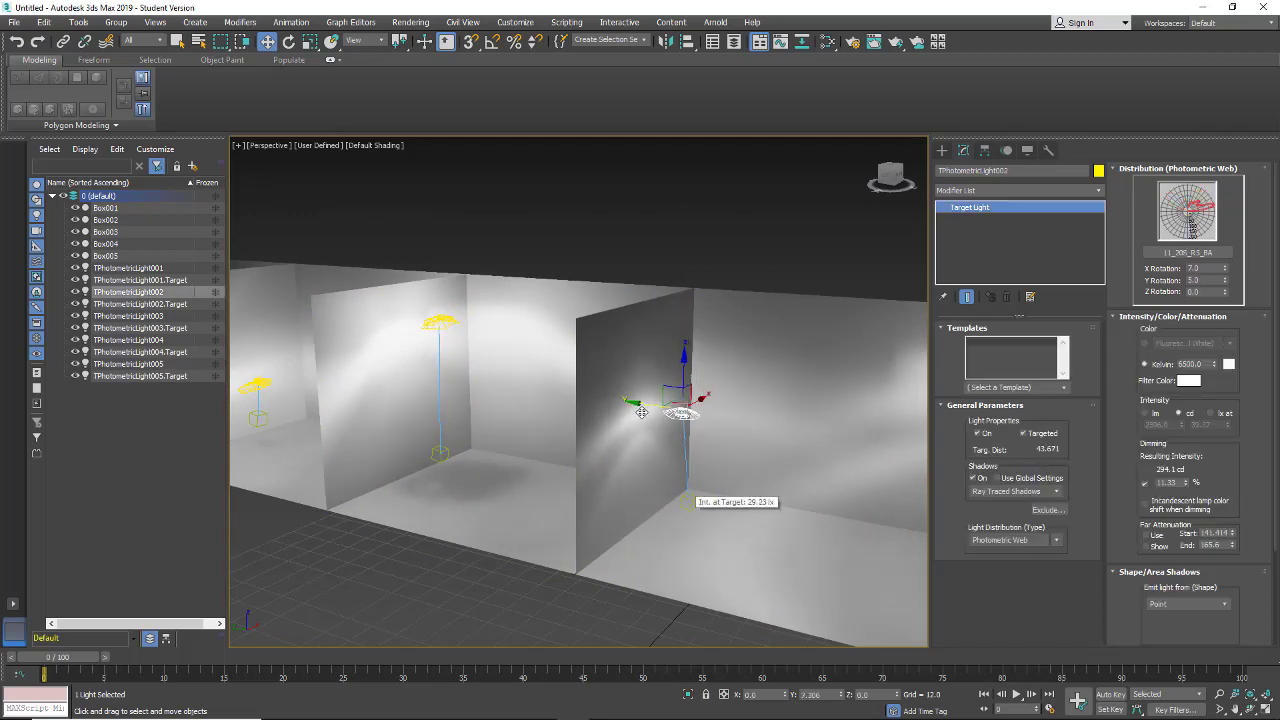
click(640, 410)
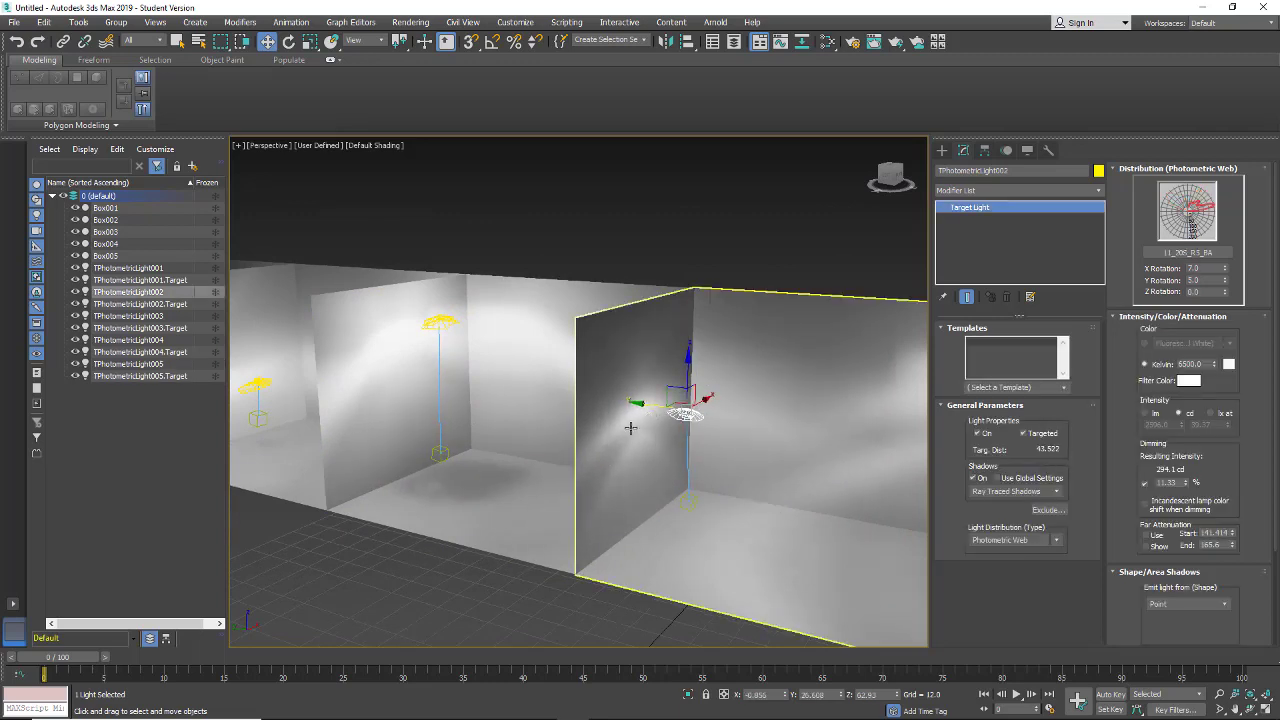